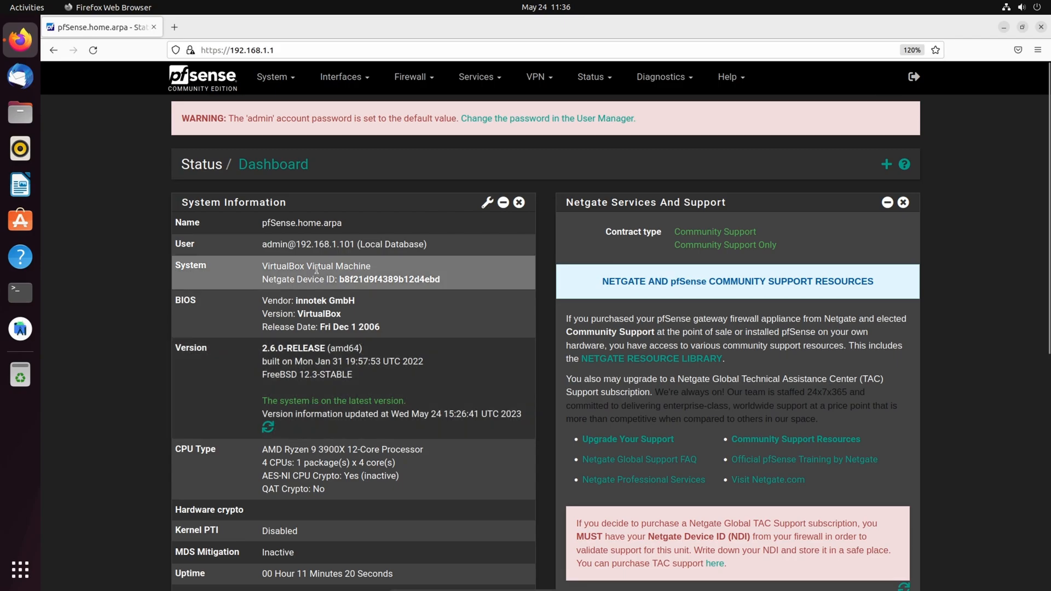
Step: Search Available Packages for 'wireguard', then install and confirm the WireGuard package
scroll(down, 3)
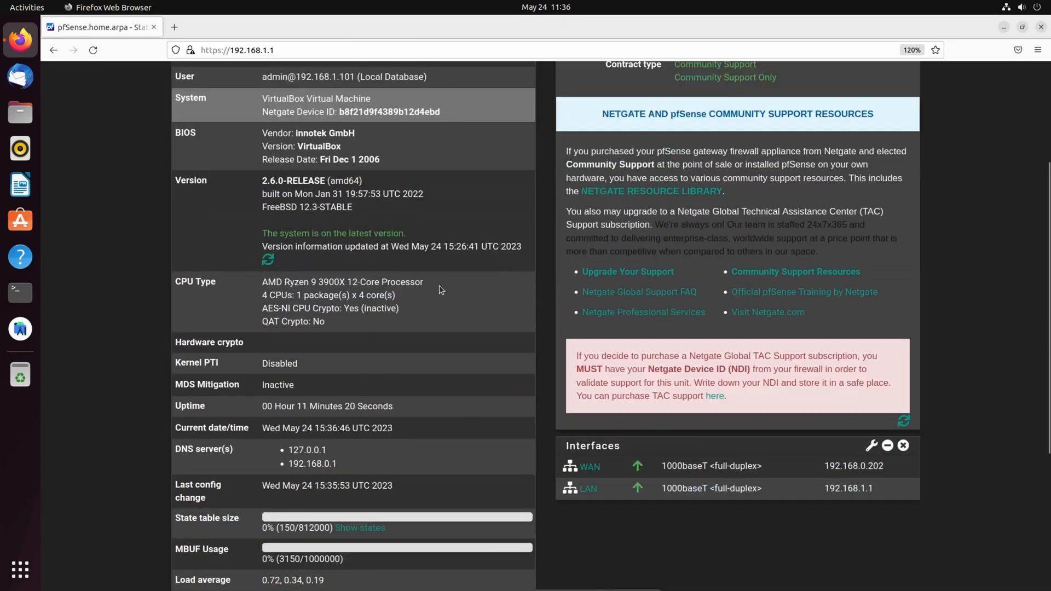
scroll(down, 3)
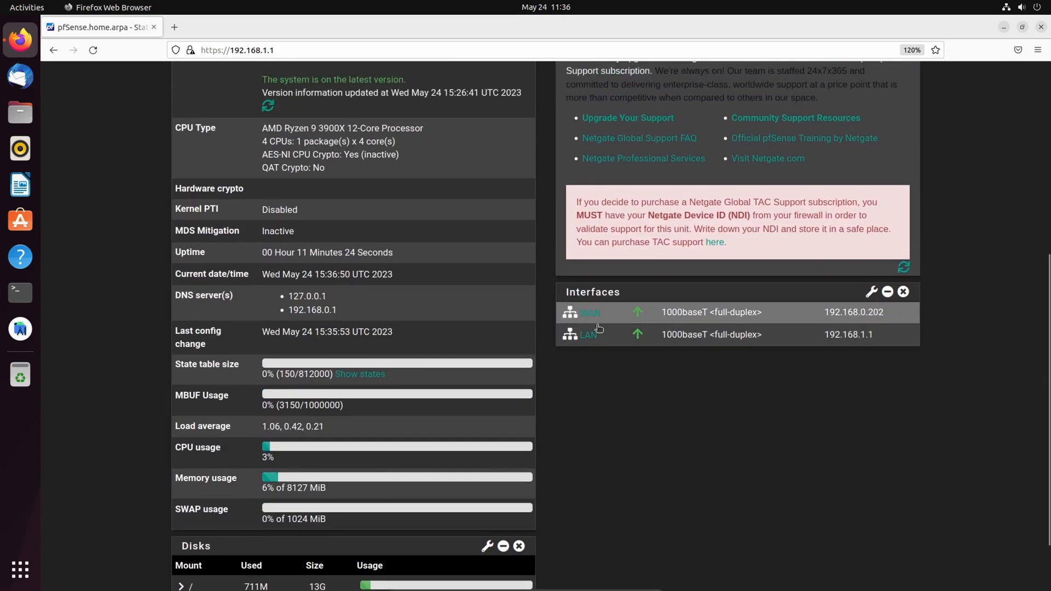
mouse_move(792, 379)
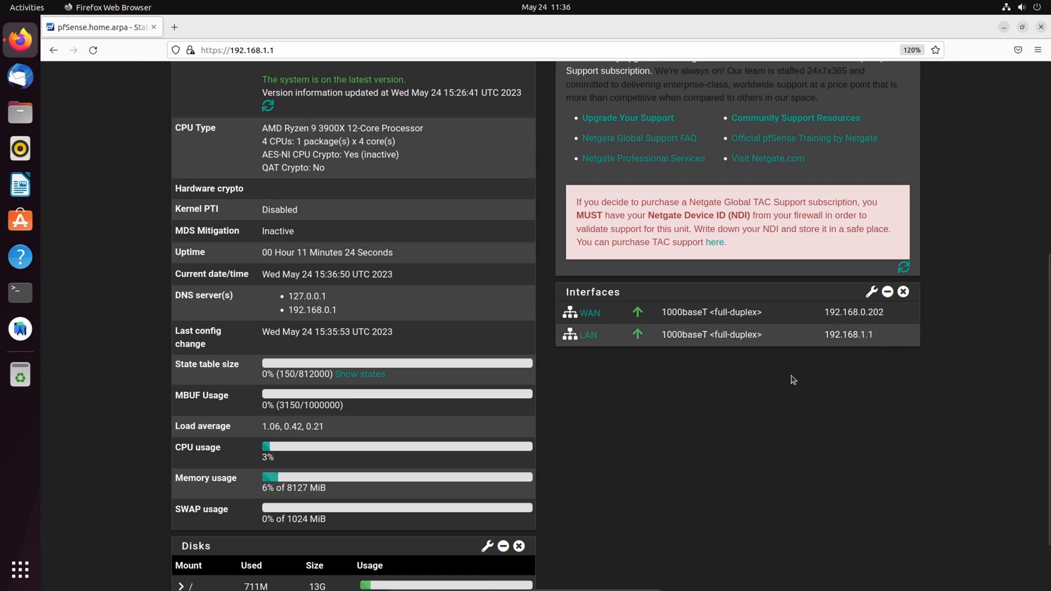
mouse_move(813, 319)
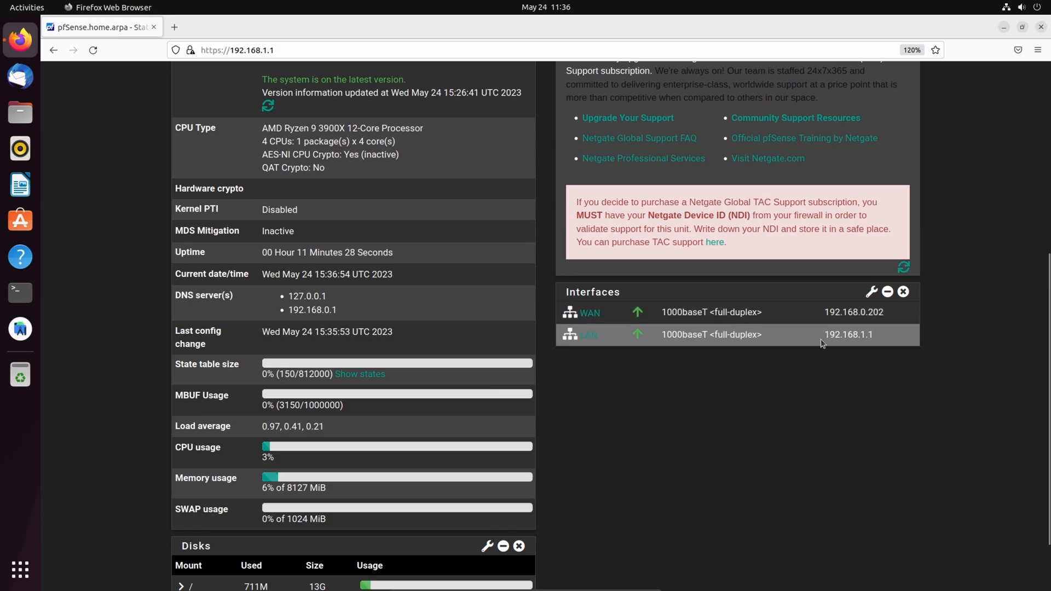
mouse_move(938, 352)
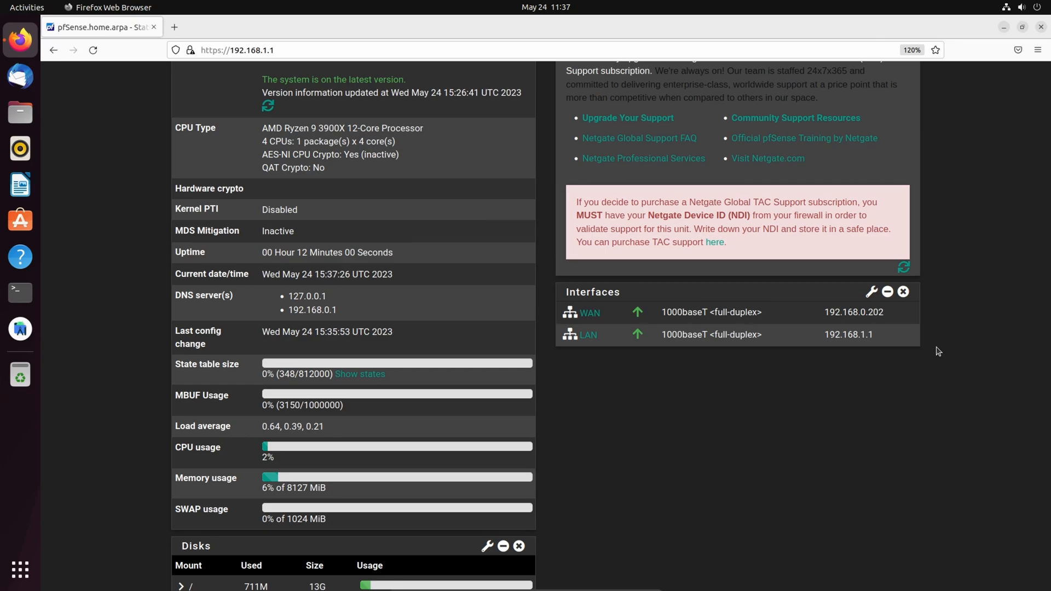
mouse_move(713, 450)
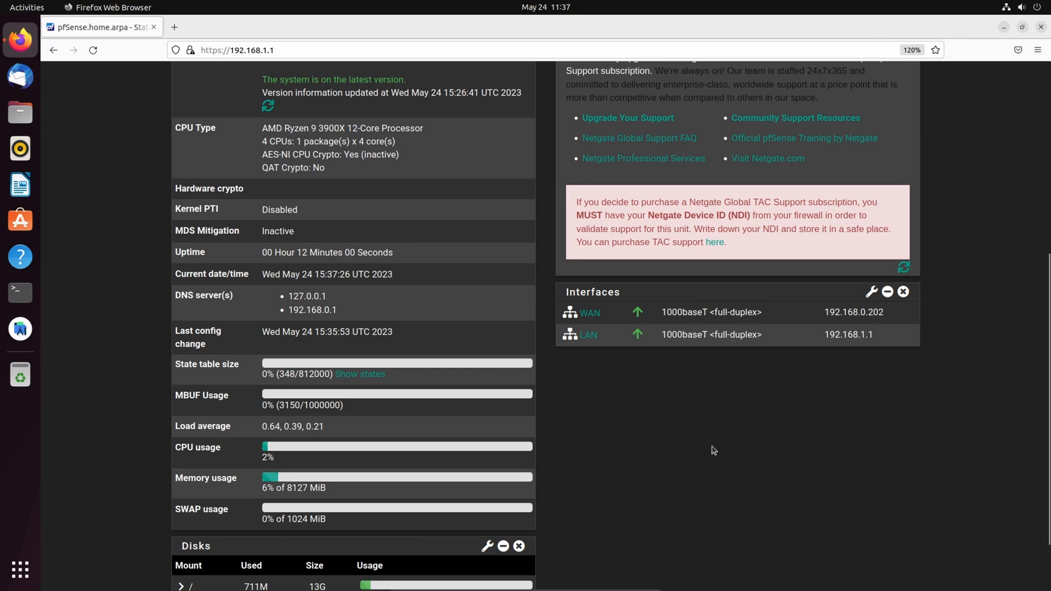
scroll(up, 3)
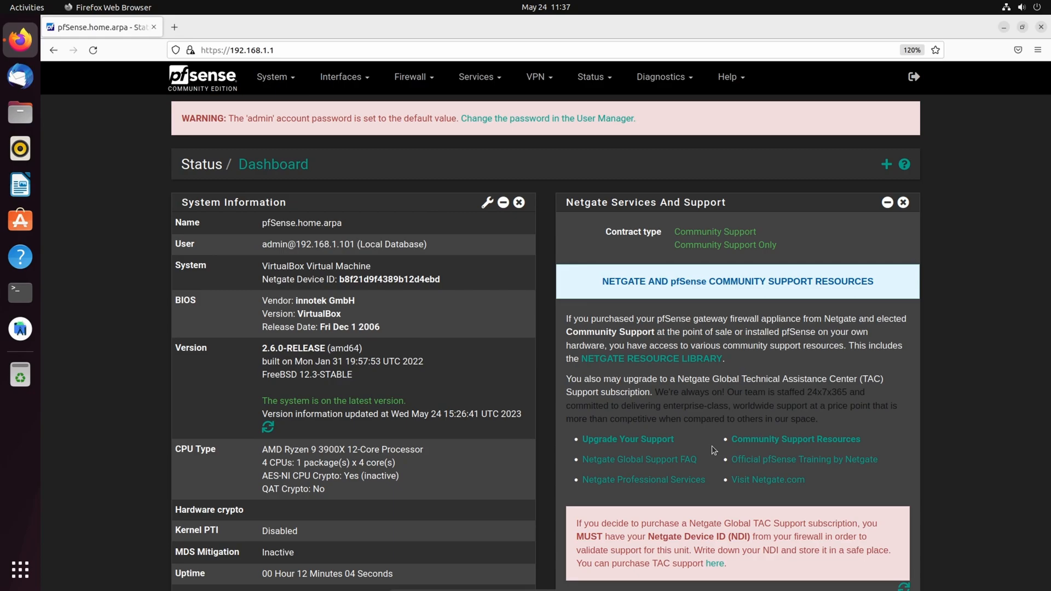
mouse_move(634, 341)
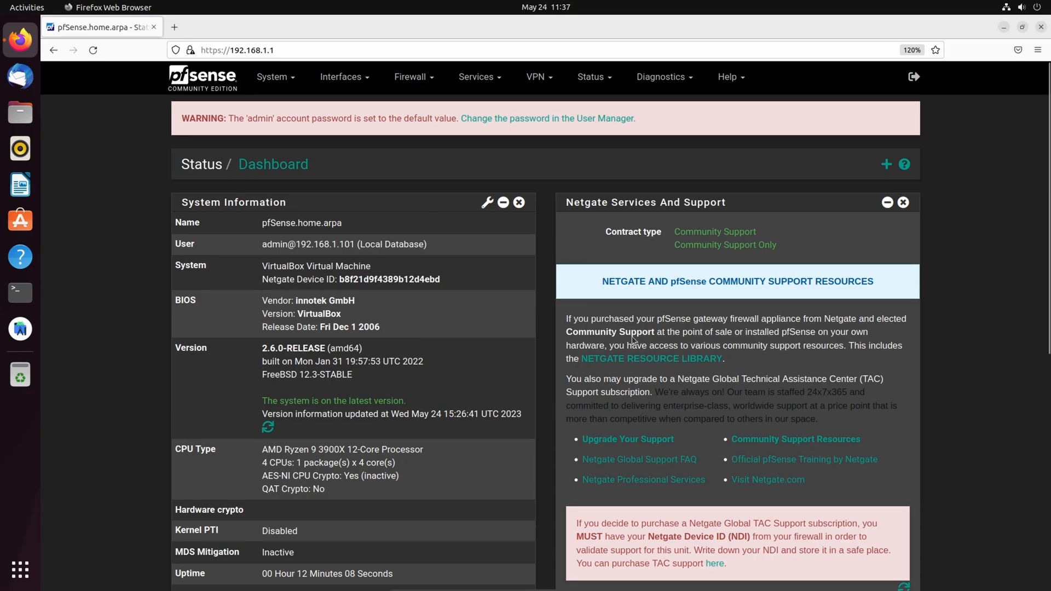
click(272, 77)
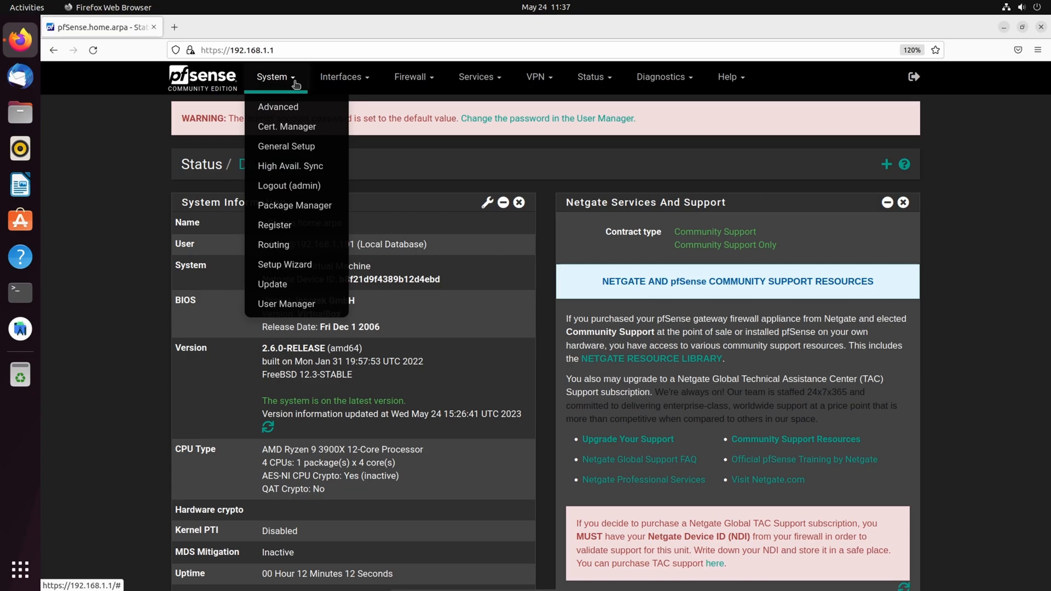
mouse_move(294, 205)
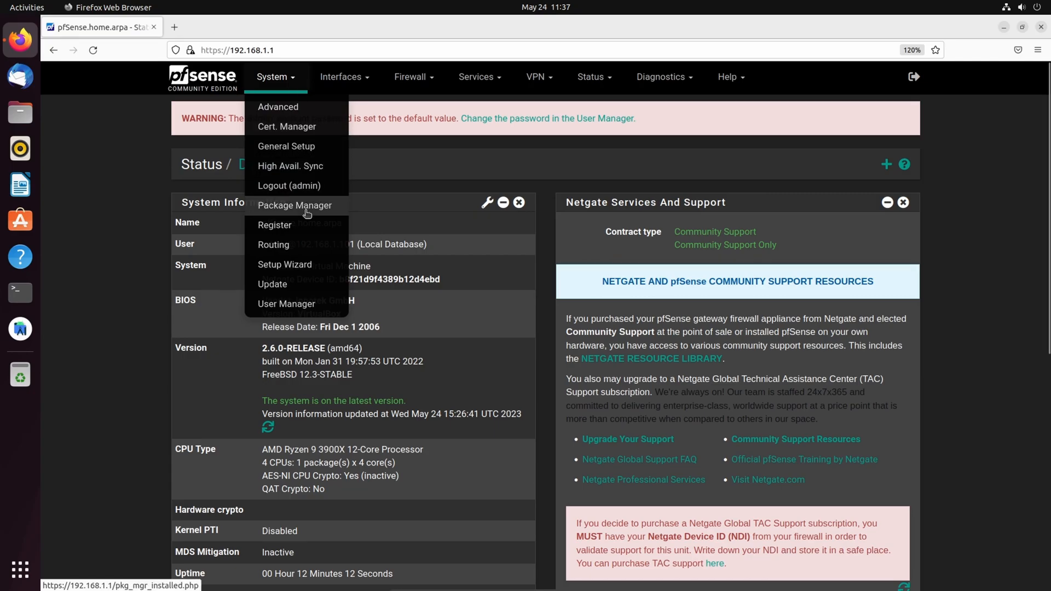
click(294, 205)
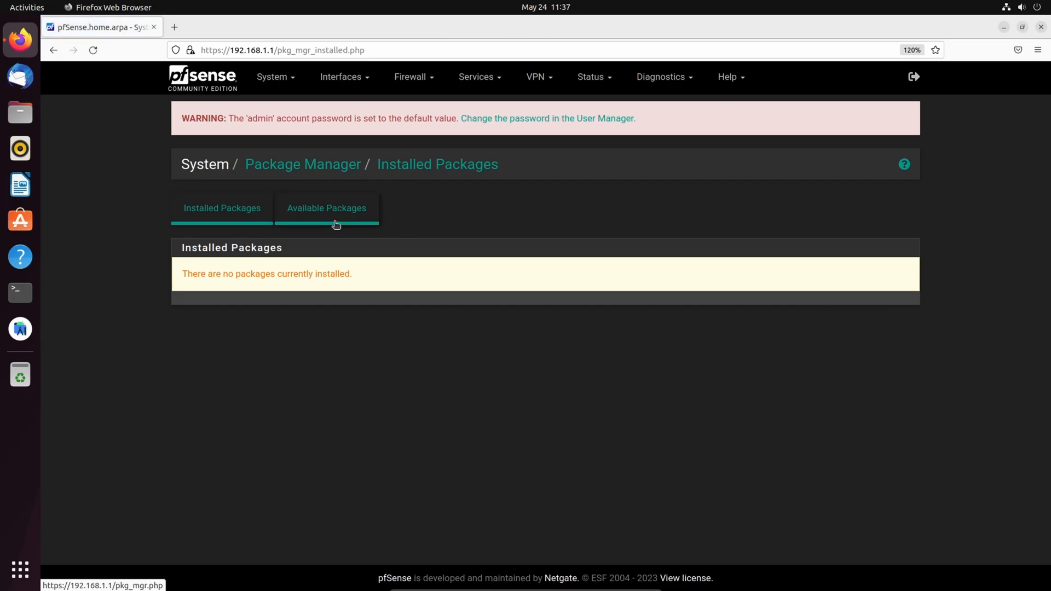
click(326, 208)
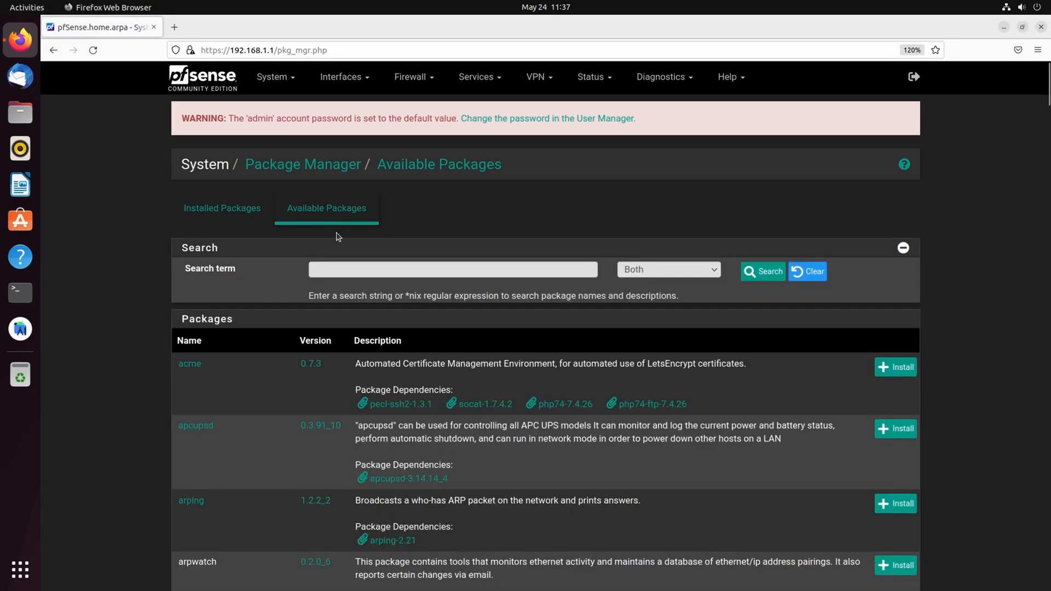
click(452, 269)
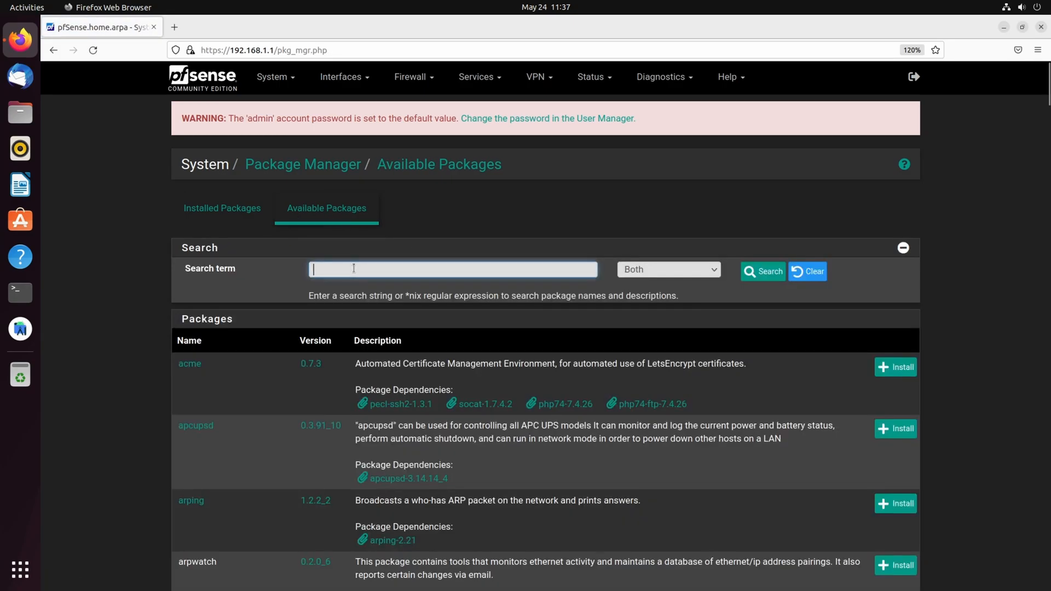
text(wireguard)
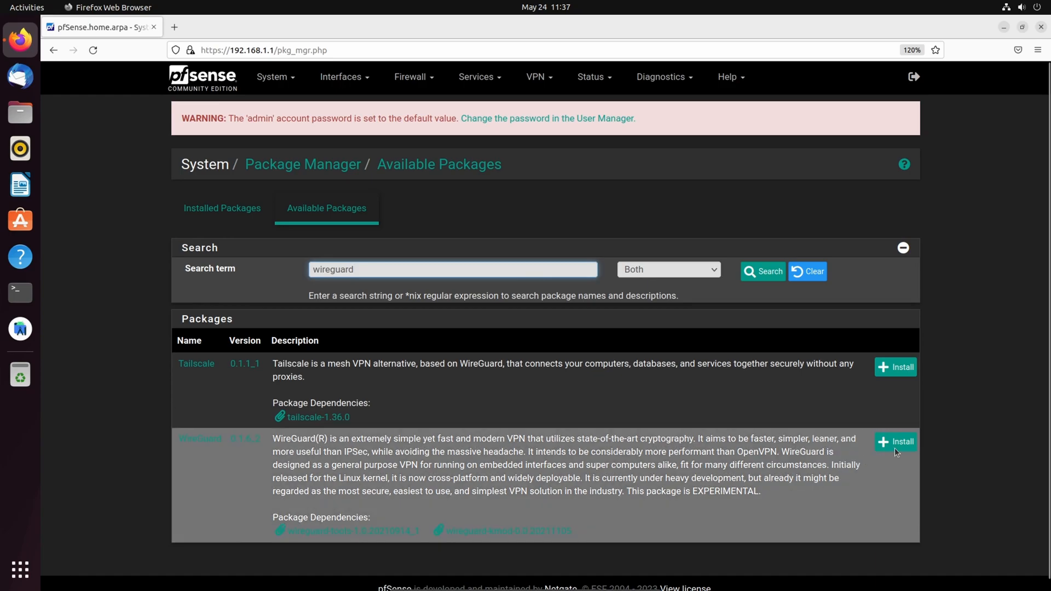
click(900, 442)
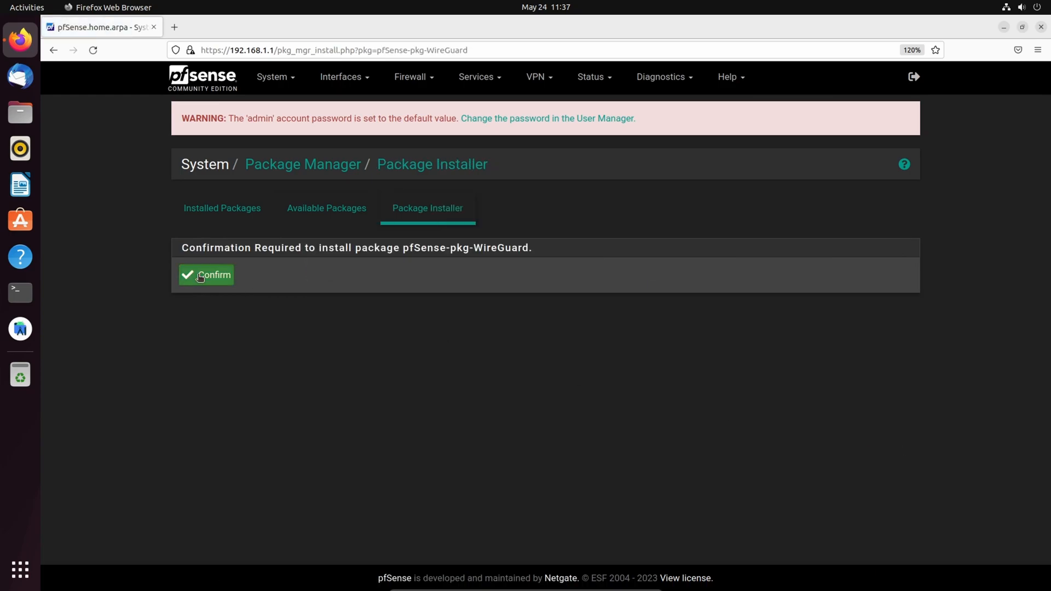
click(206, 275)
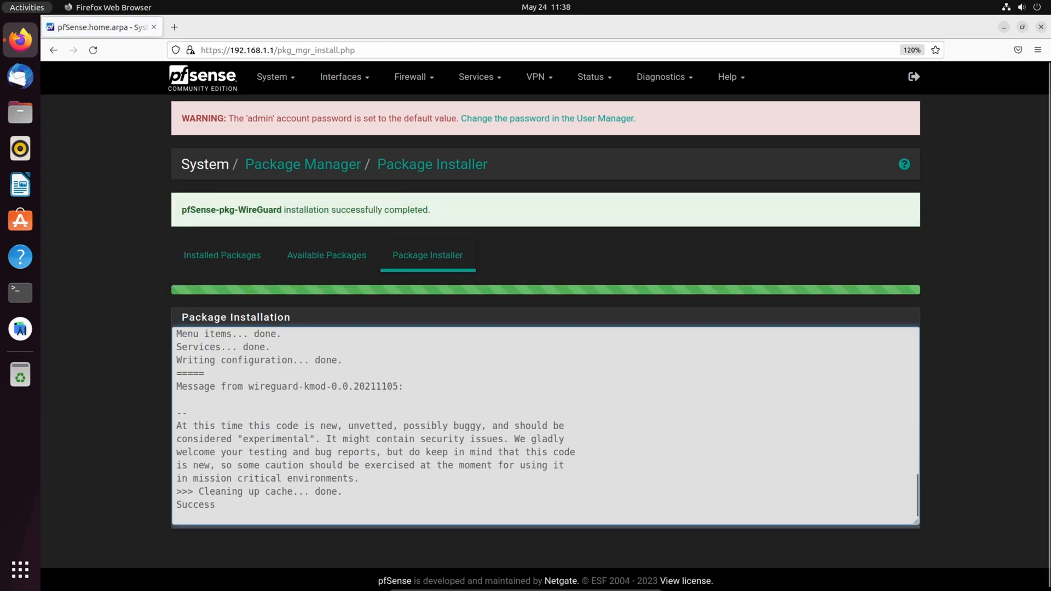
mouse_move(528, 117)
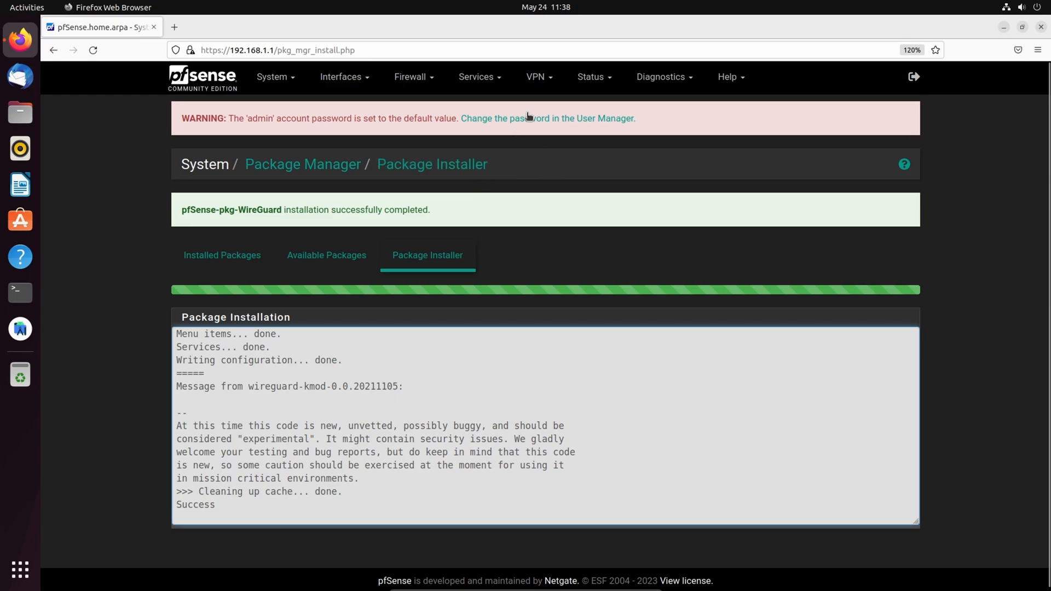
Step: Open VPN > WireGuard, view the Peers and Status tabs, and return to Tunnels
click(535, 76)
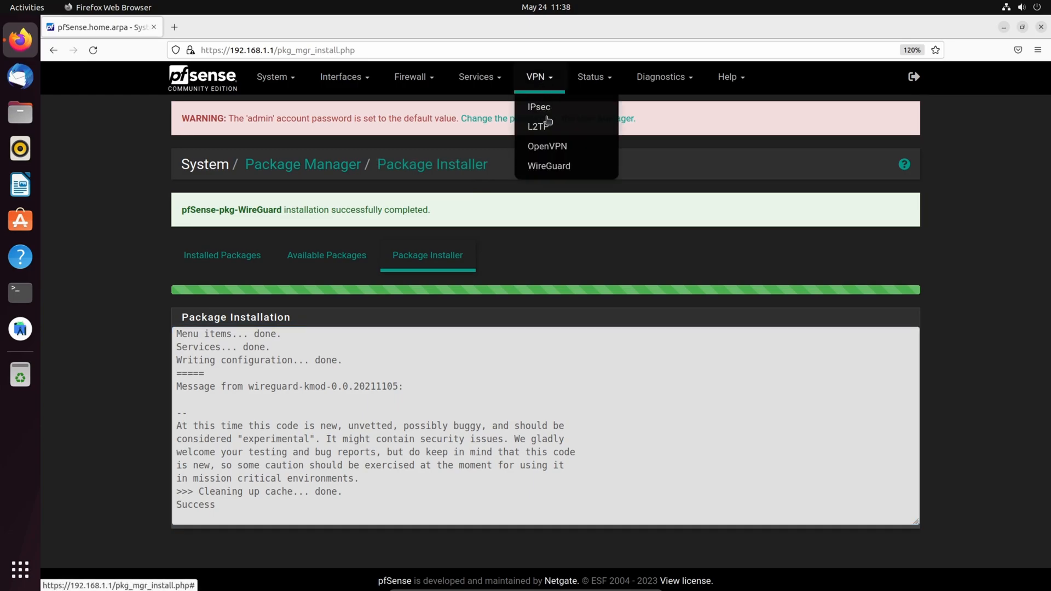
mouse_move(549, 167)
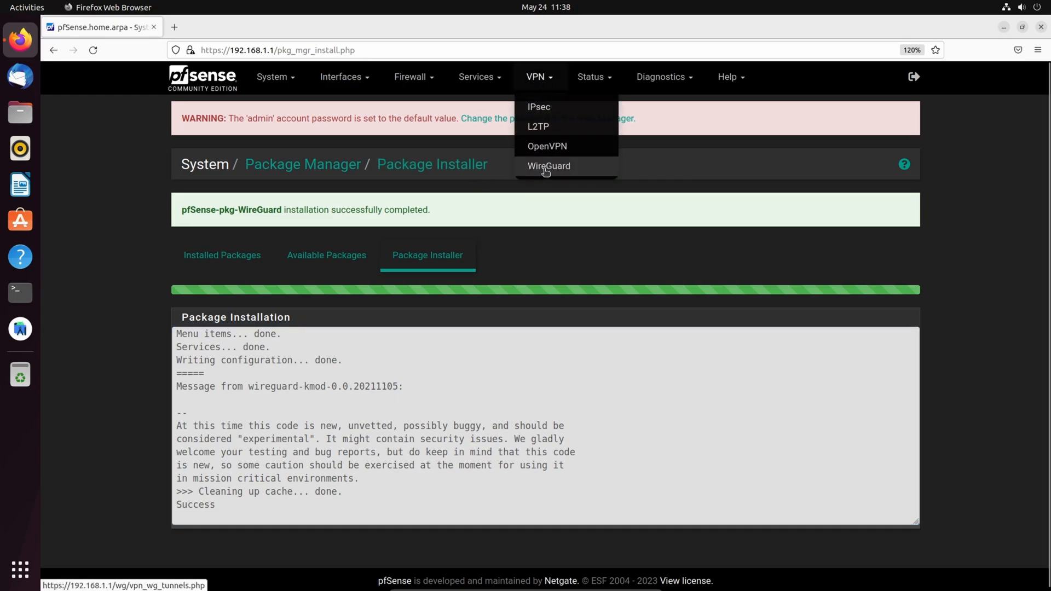
click(548, 165)
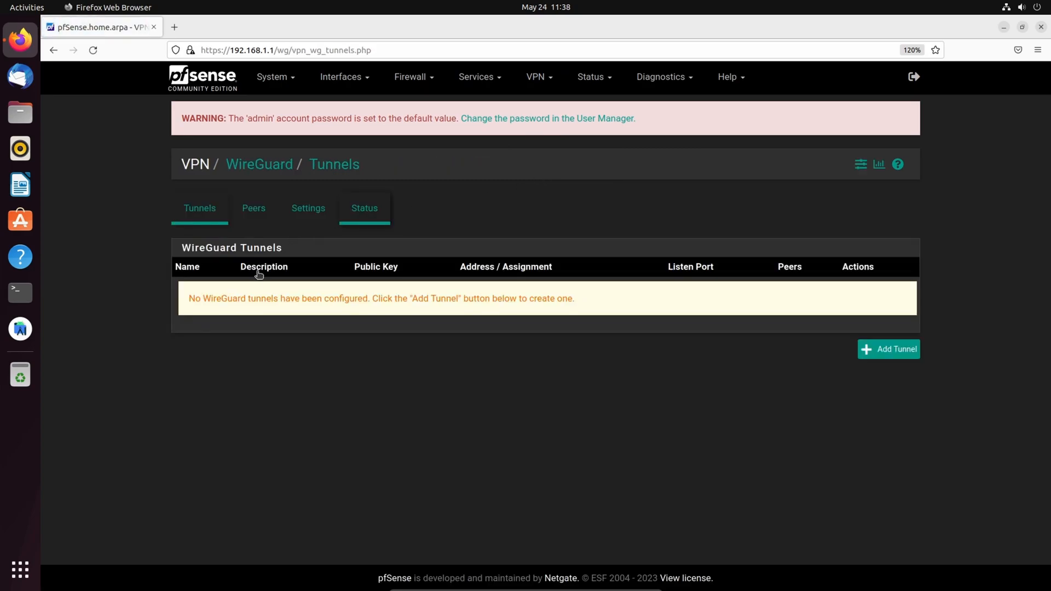
click(254, 208)
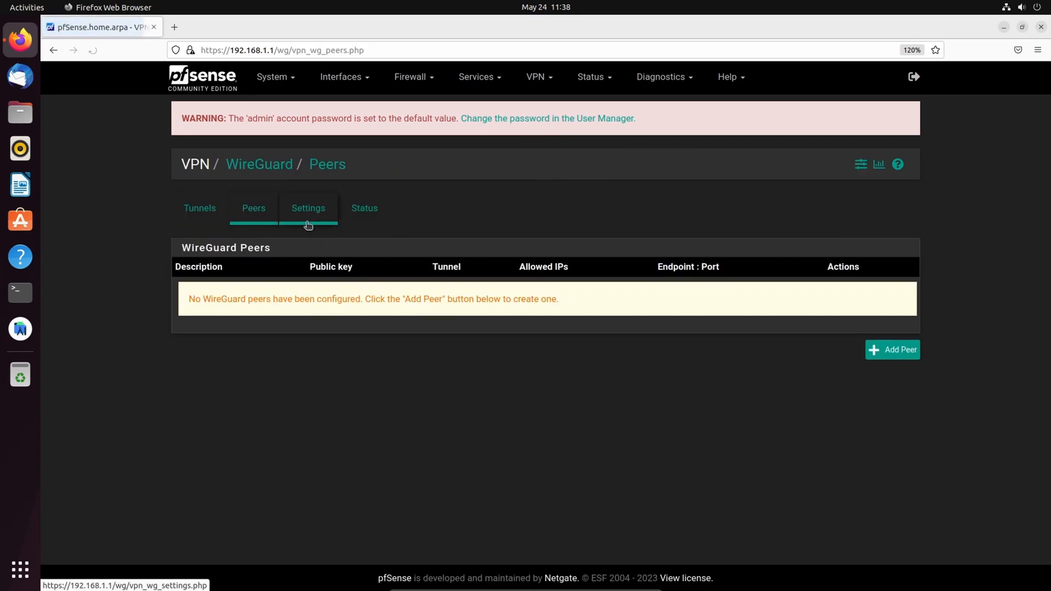
click(364, 208)
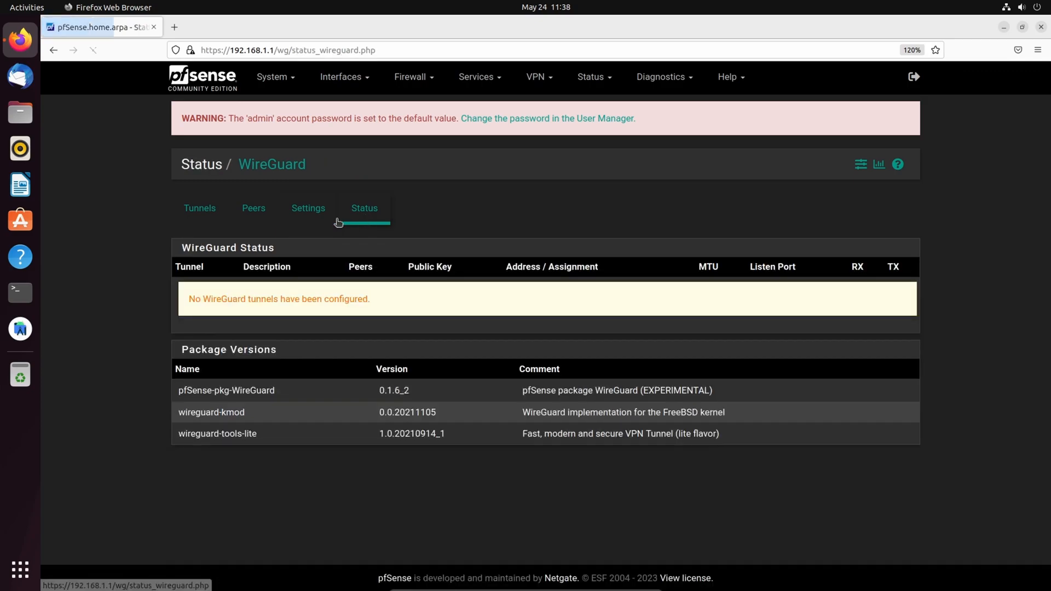
click(200, 208)
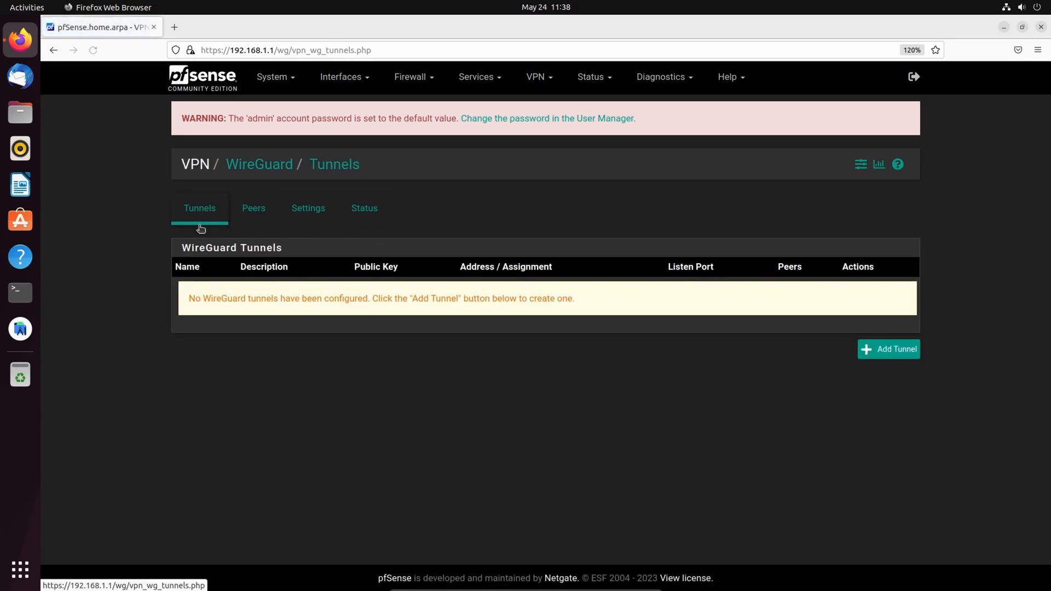
Step: Add a tunnel described 'Home VPN' with listen port 51820
click(889, 348)
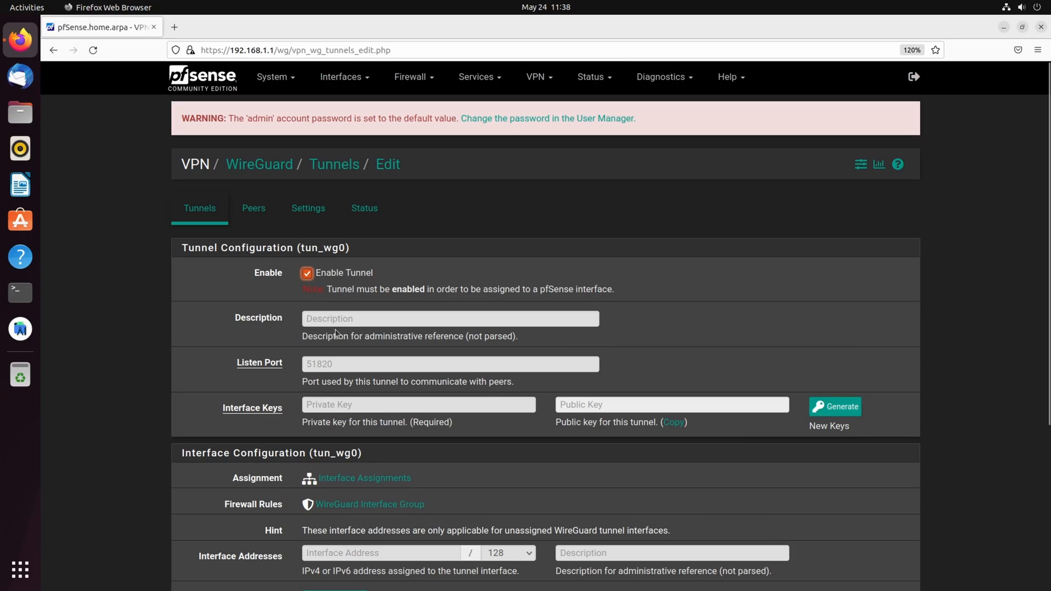
text(HomeVPN)
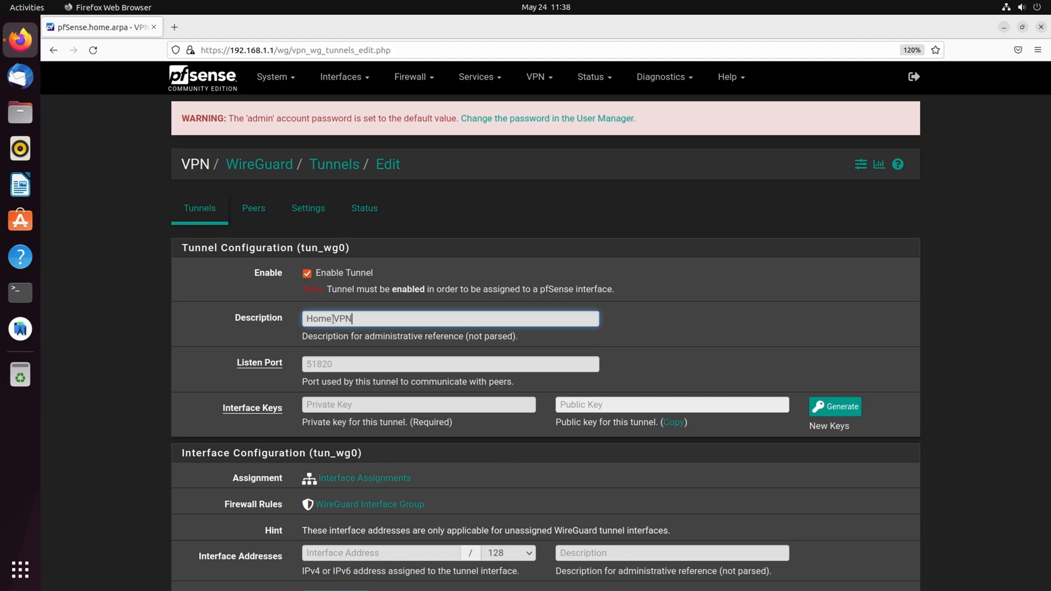
click(449, 365)
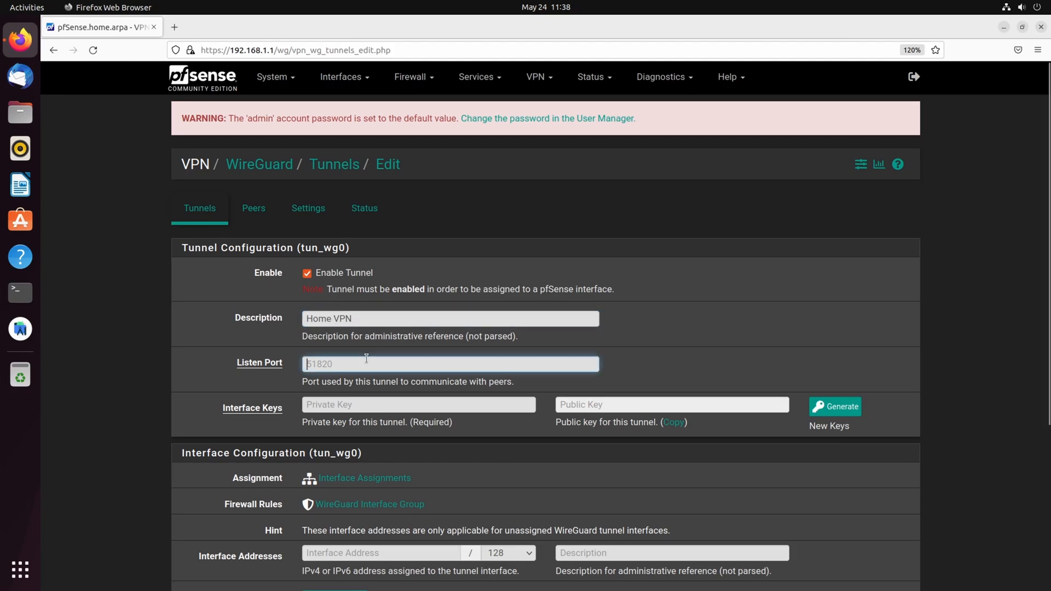
text(51)
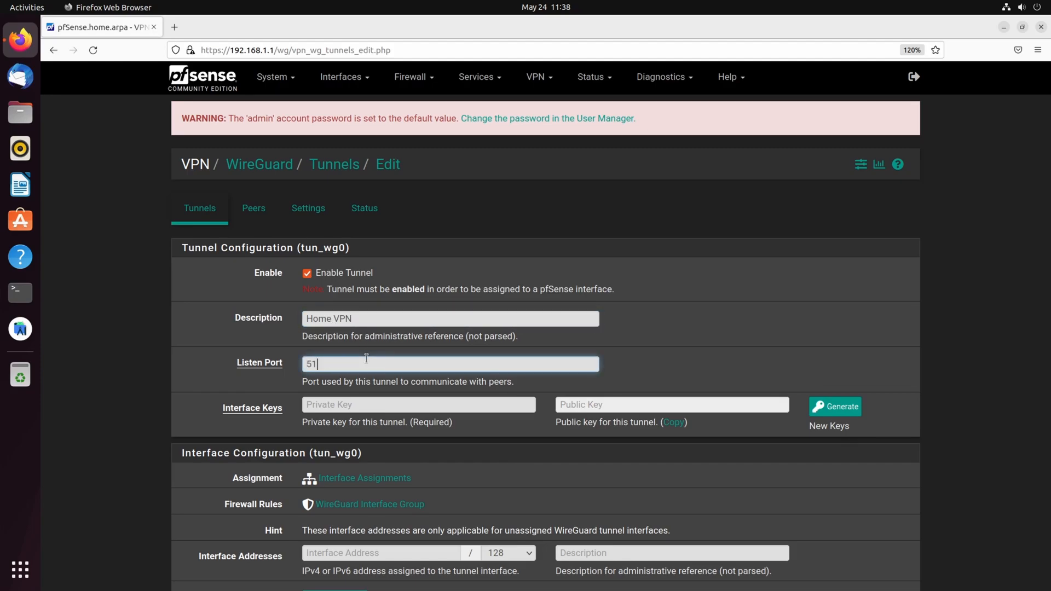
text(820)
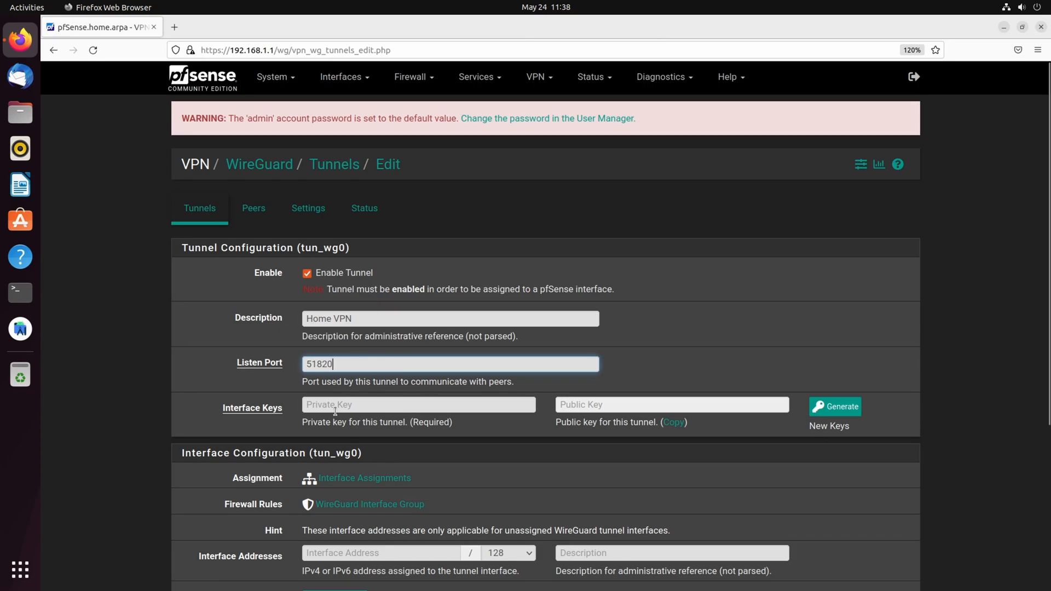
scroll(down, 3)
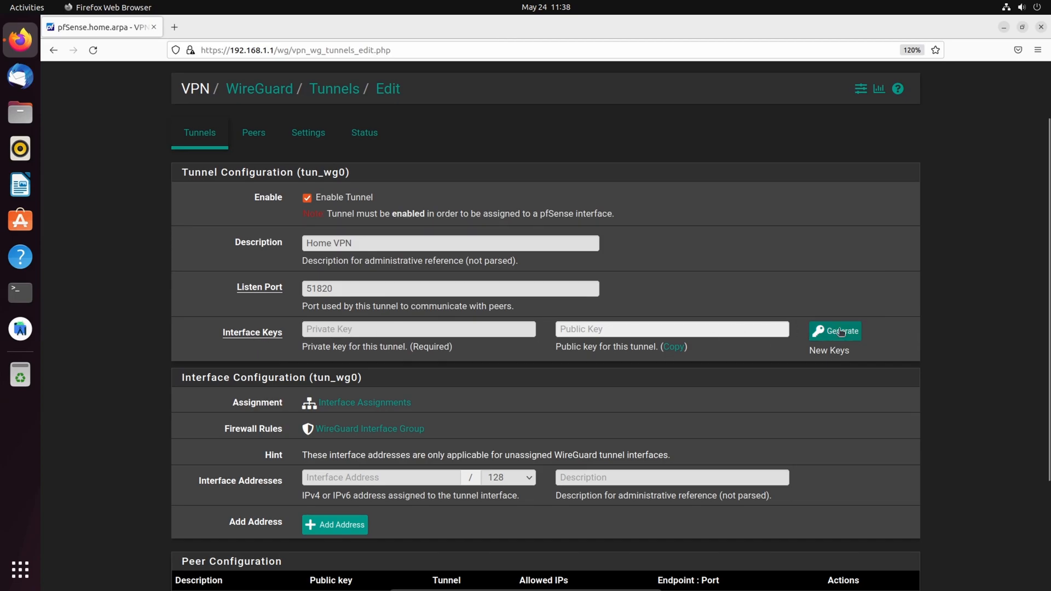
Step: Generate the tunnel's key pair and set interface address 10.0.0.1 with a /24 mask
click(834, 331)
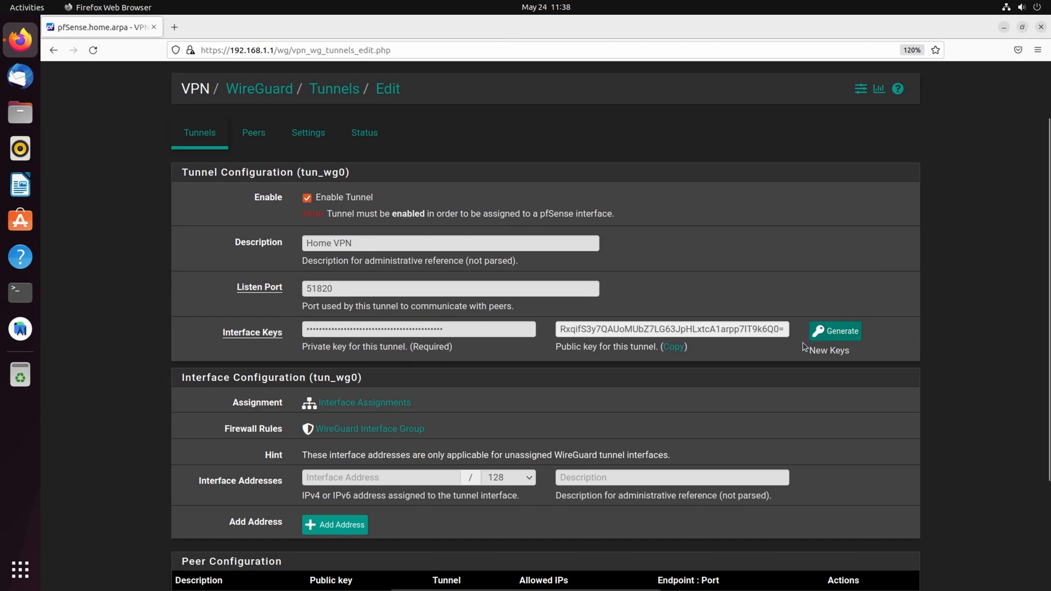
scroll(down, 3)
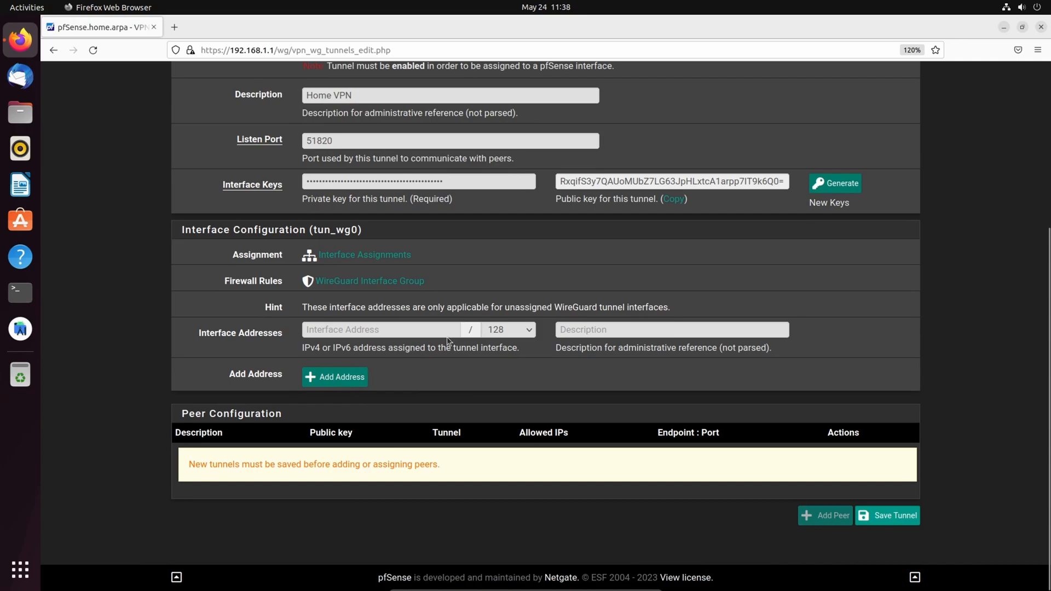
click(381, 329)
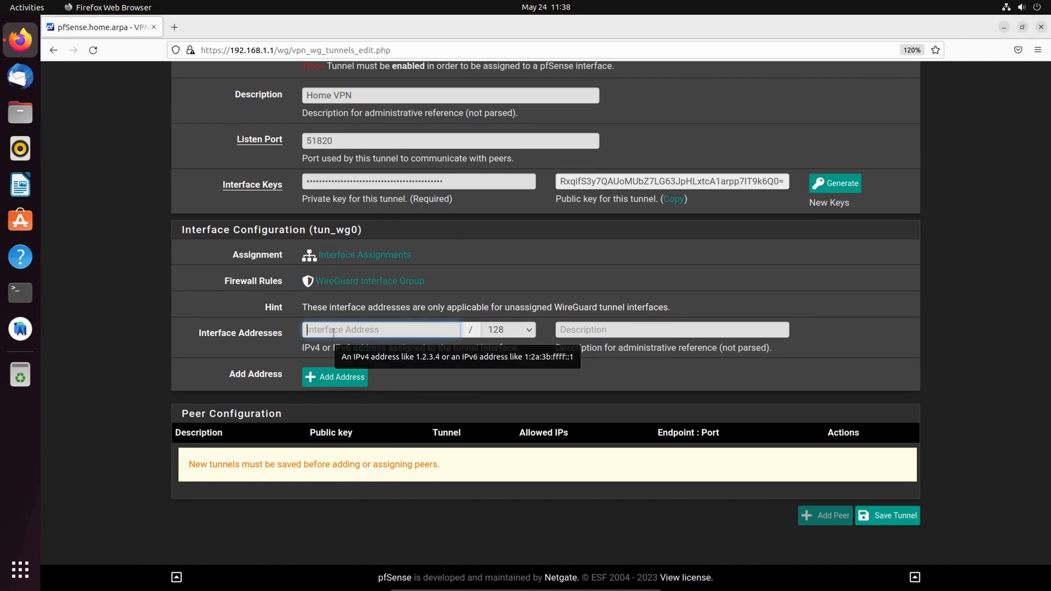
text(10.0.0.1)
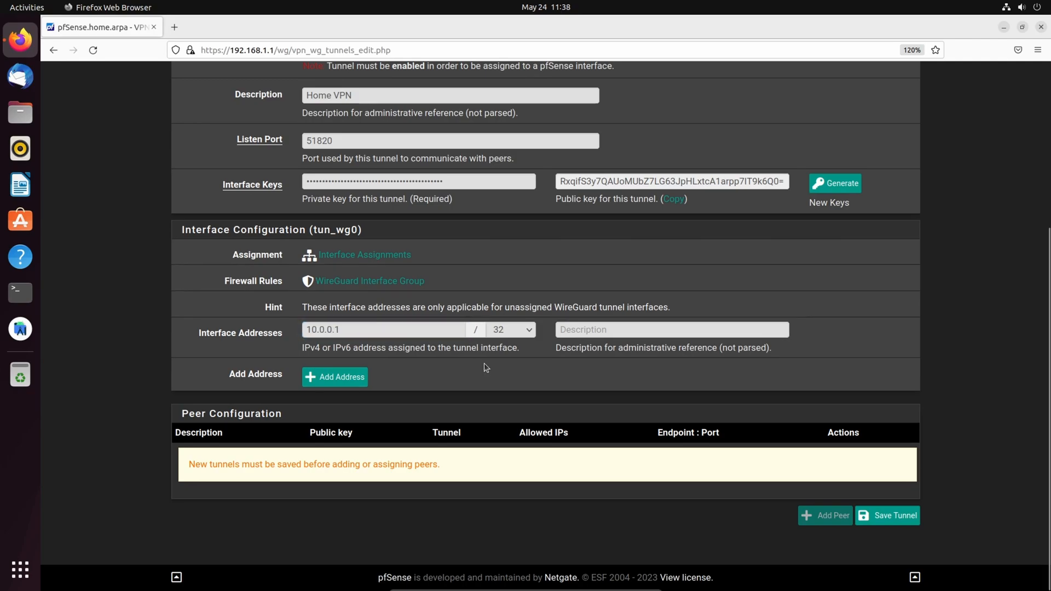
click(511, 329)
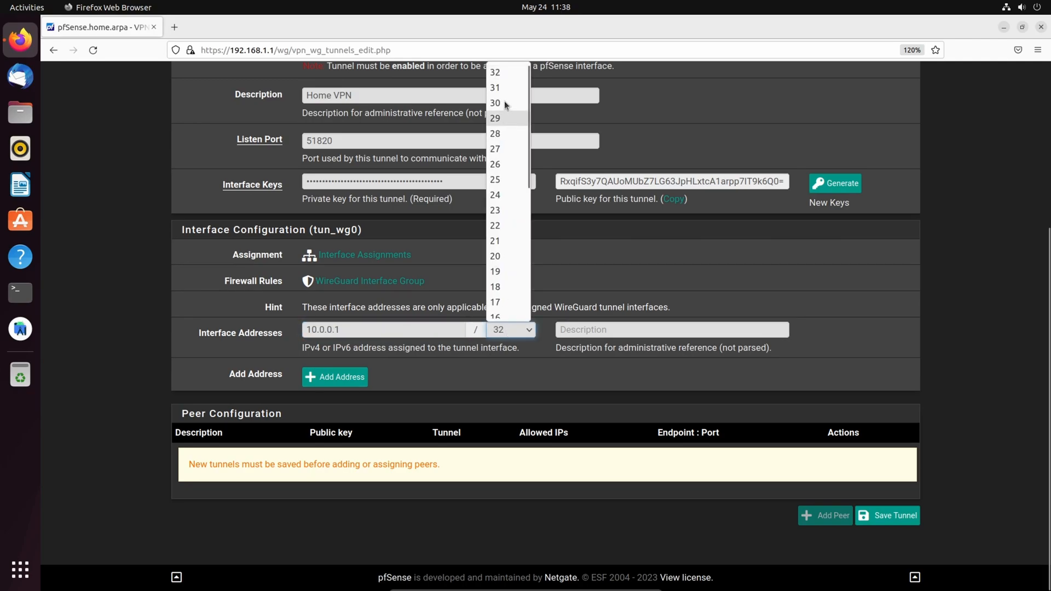
click(495, 195)
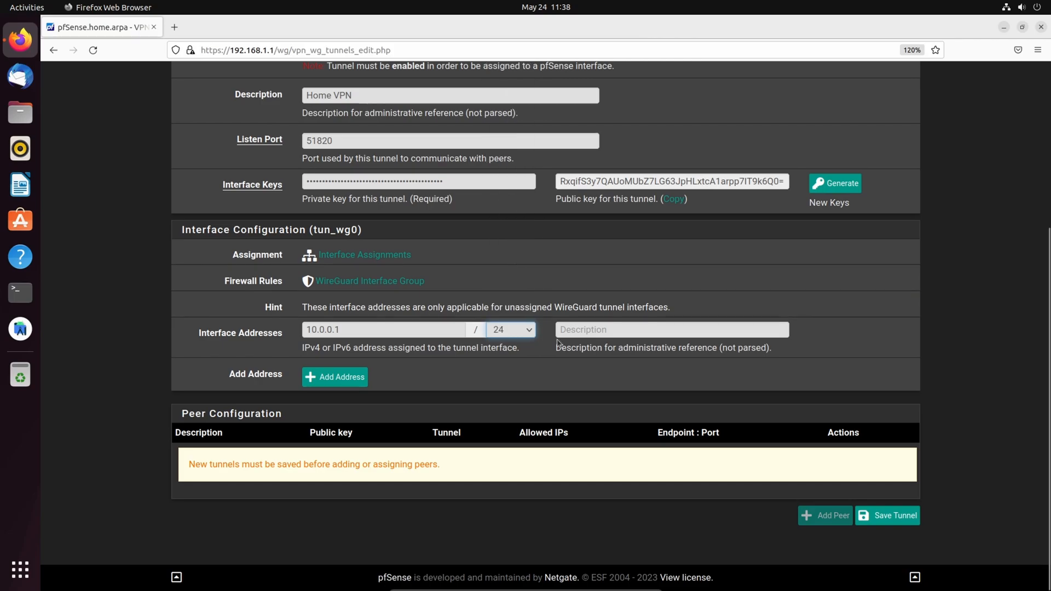
Step: Describe the address as '10.0.0.0-10.0.0.256- Wireguard Subnet'
text(10.0.0.0)
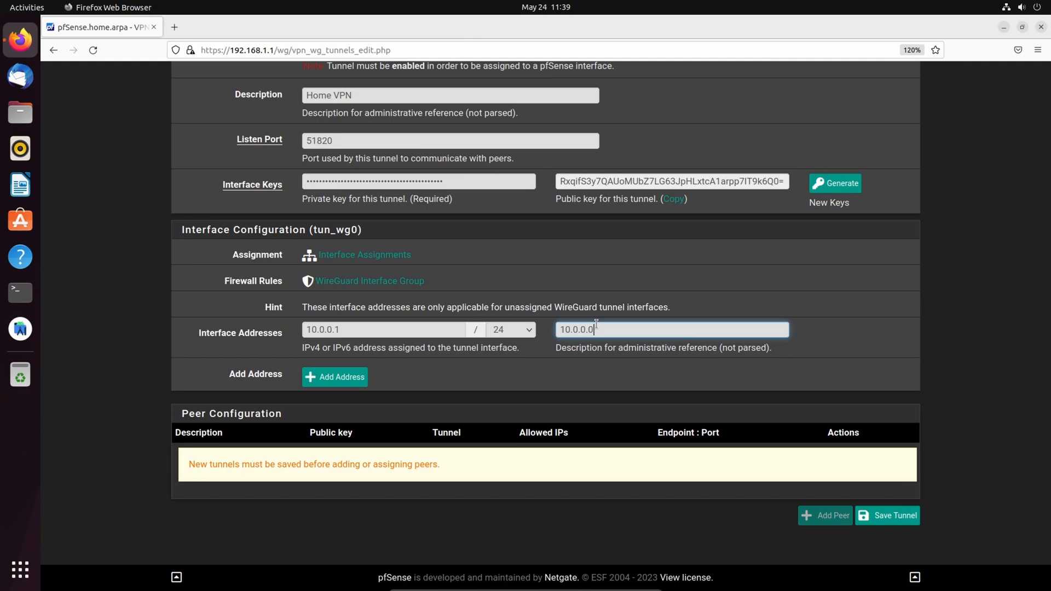
text(10.0.0.)
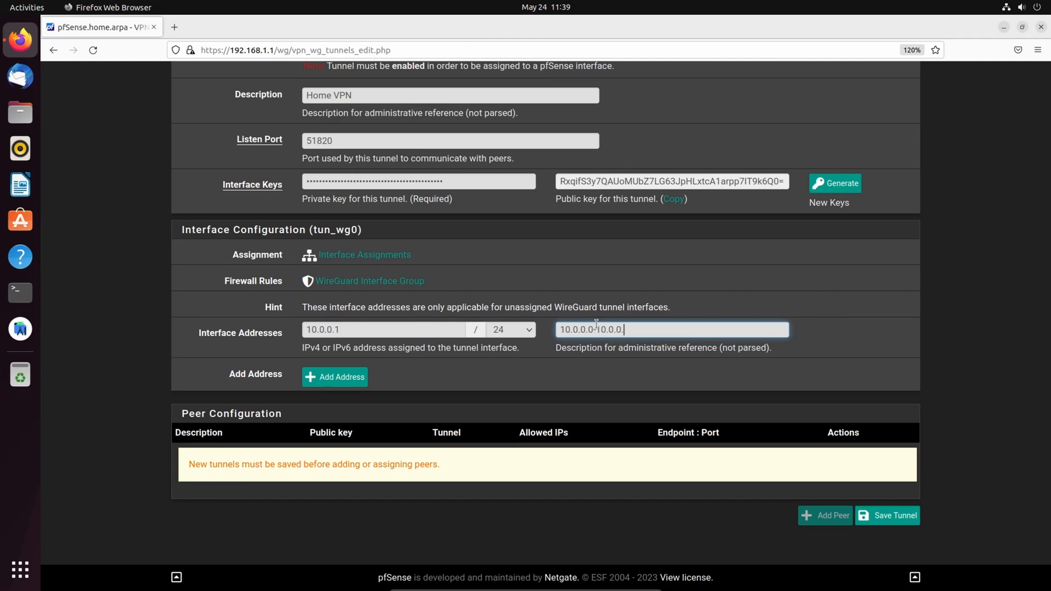
text(256-)
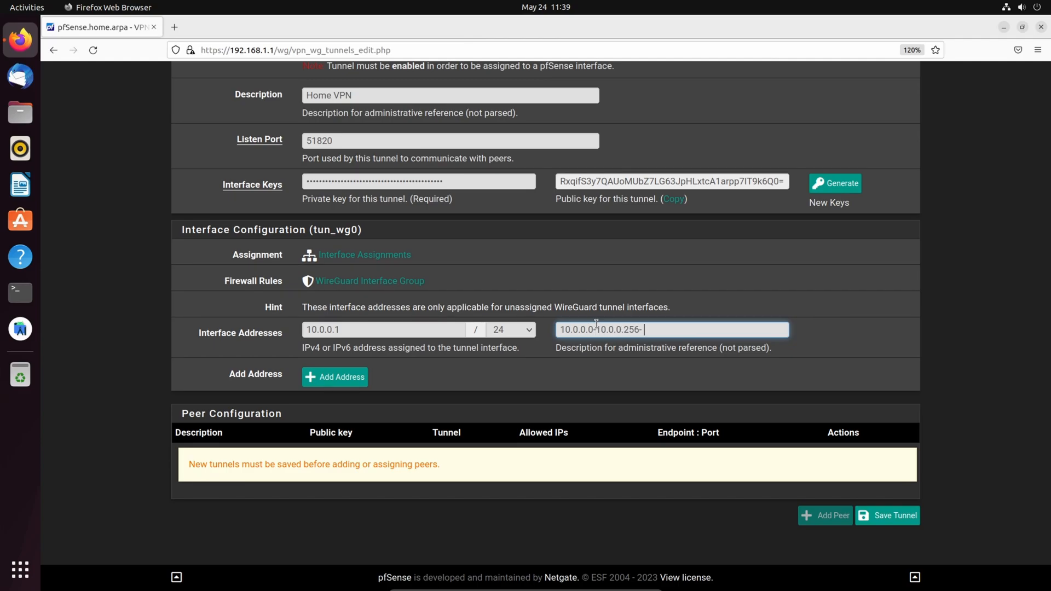
text(Wireguard S)
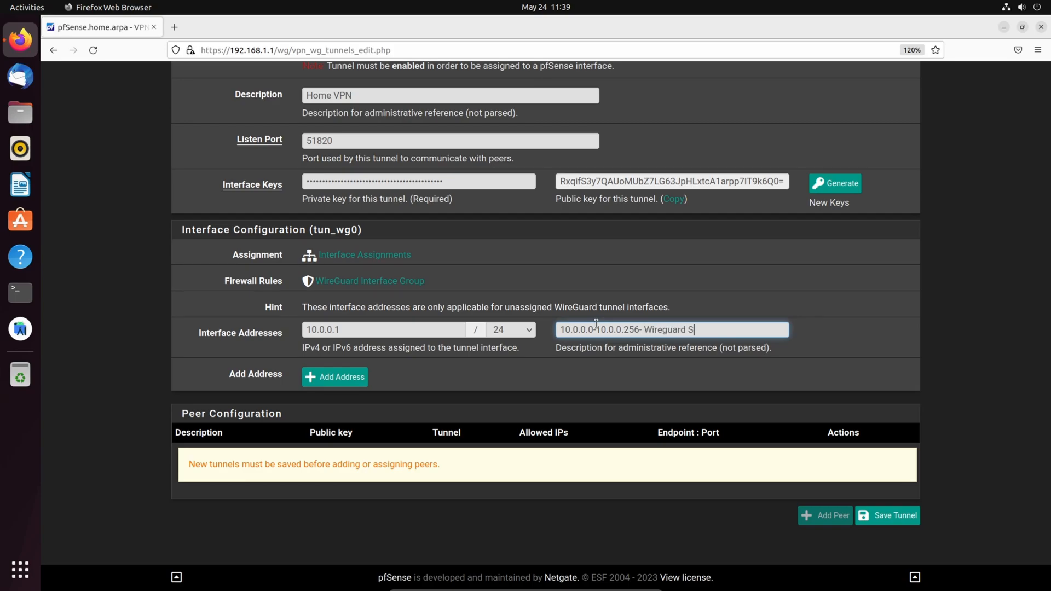
text(ubnet)
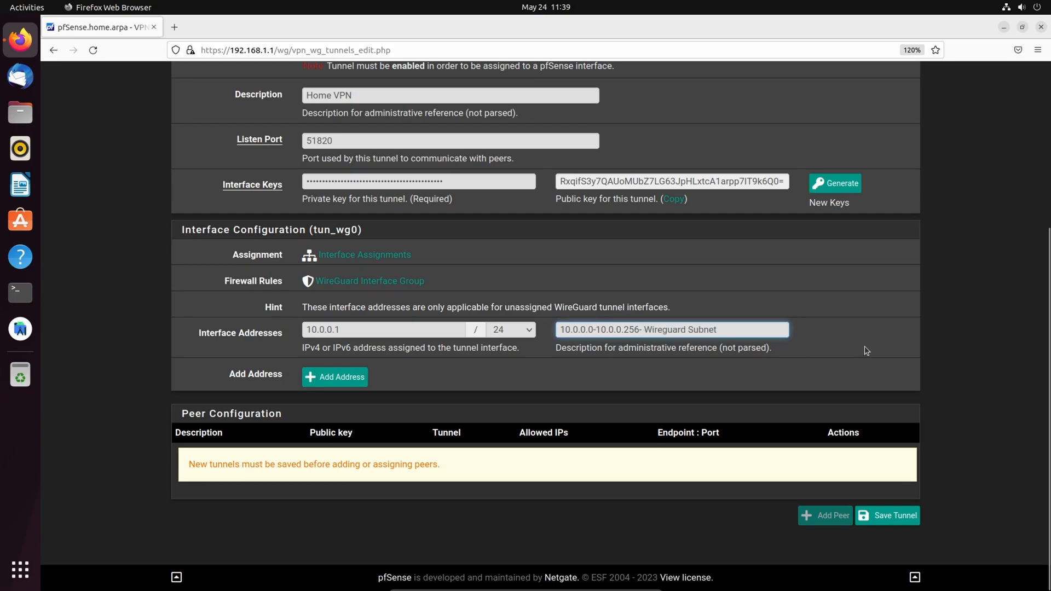
mouse_move(411, 316)
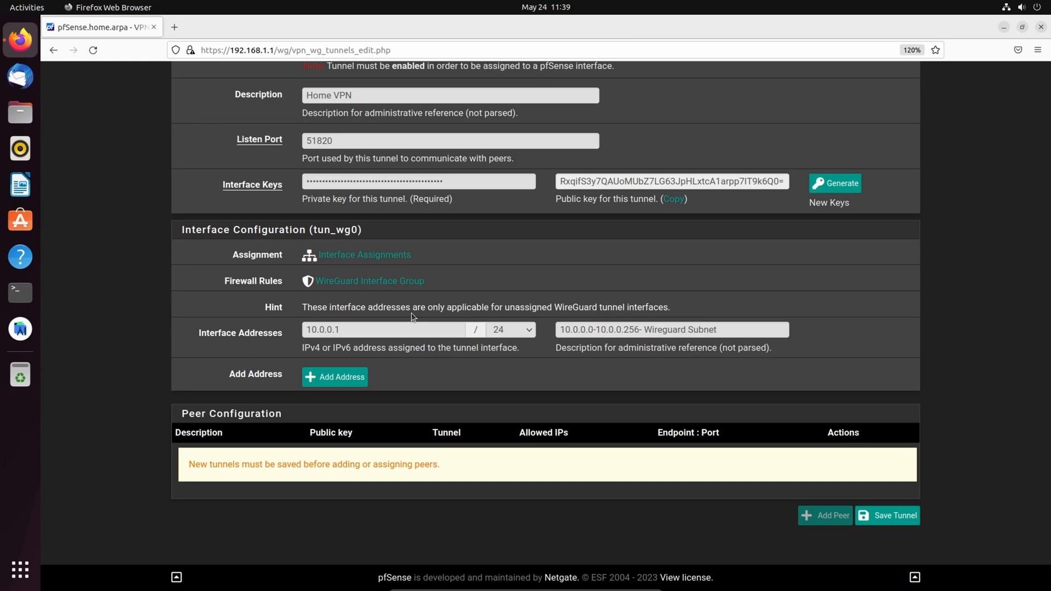
mouse_move(848, 505)
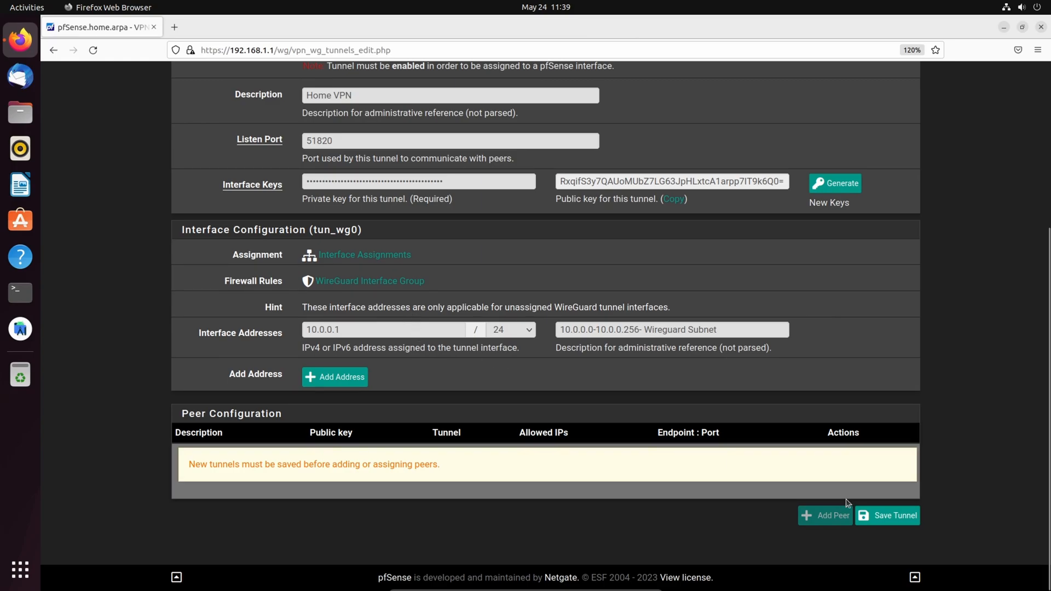
Step: Save tunnel tun_wg0 and decline Firefox's offer to store the login
click(887, 516)
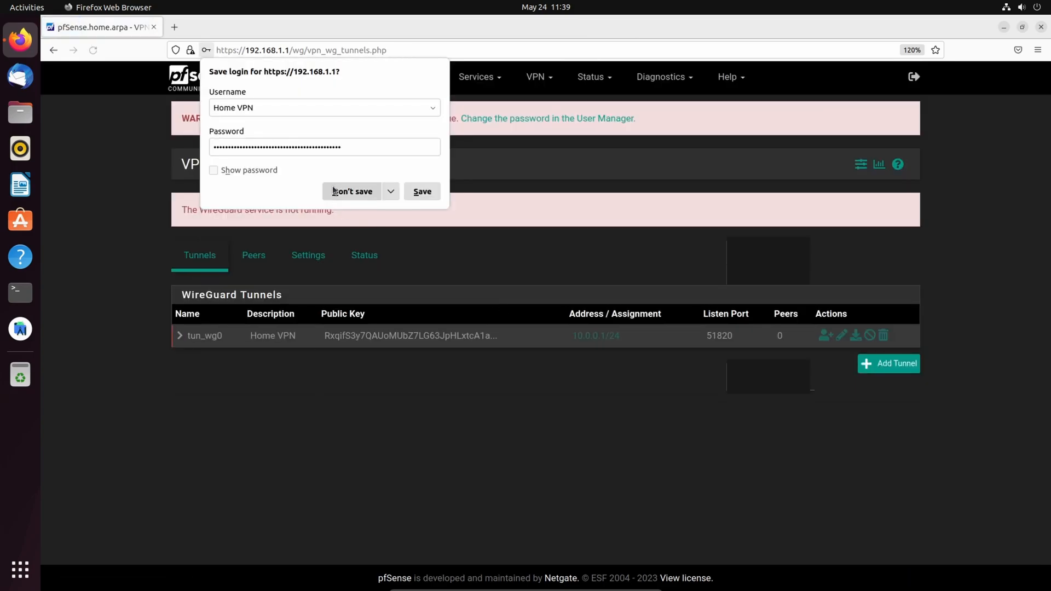
click(352, 191)
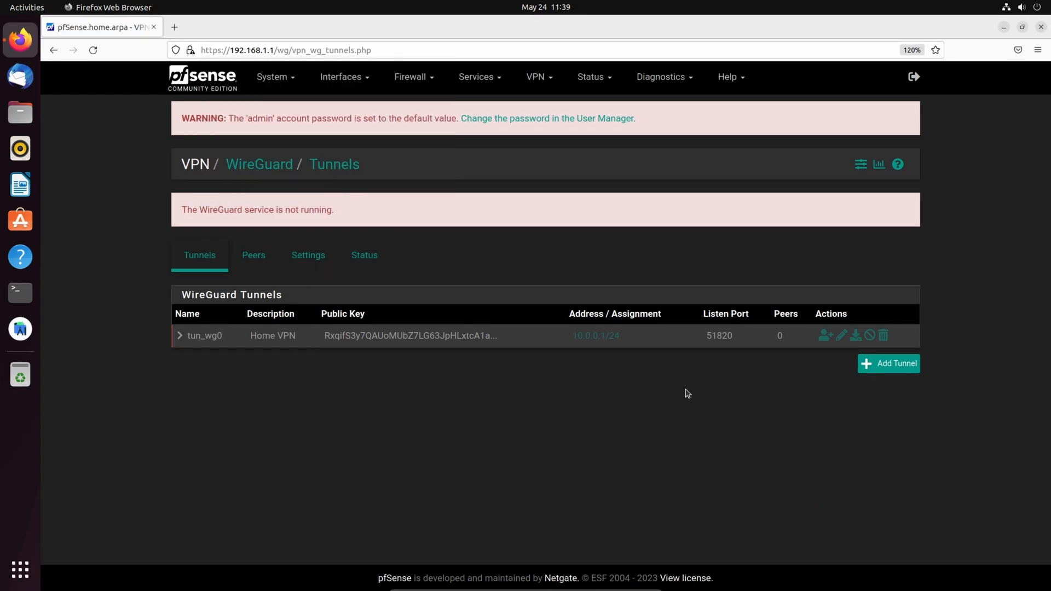
mouse_move(237, 361)
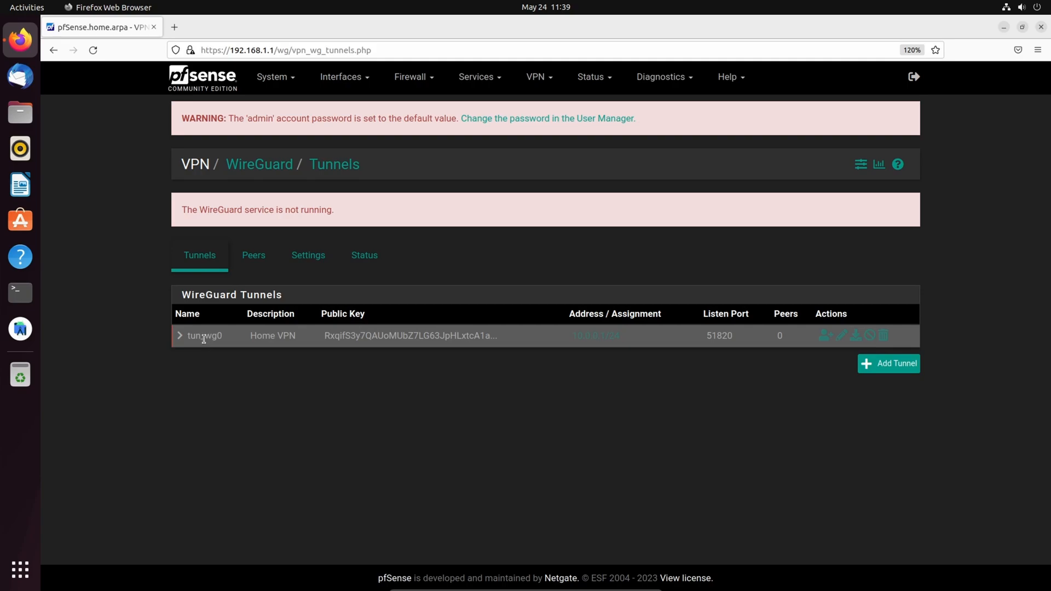
mouse_move(479, 348)
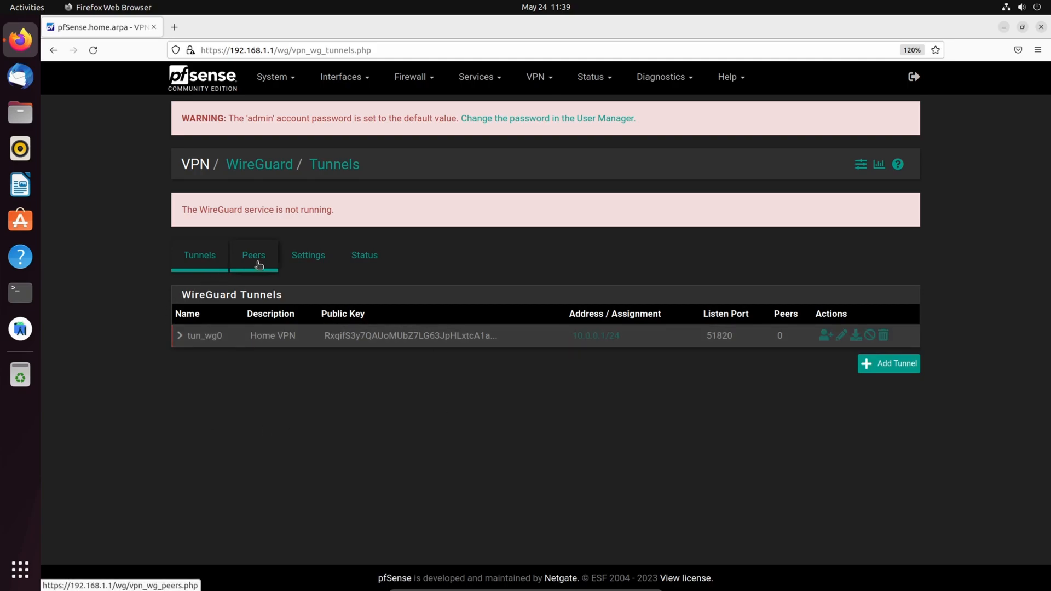
Step: Add a peer on tun_wg0 described 'Phone 1' and focus its Public Key field
click(254, 254)
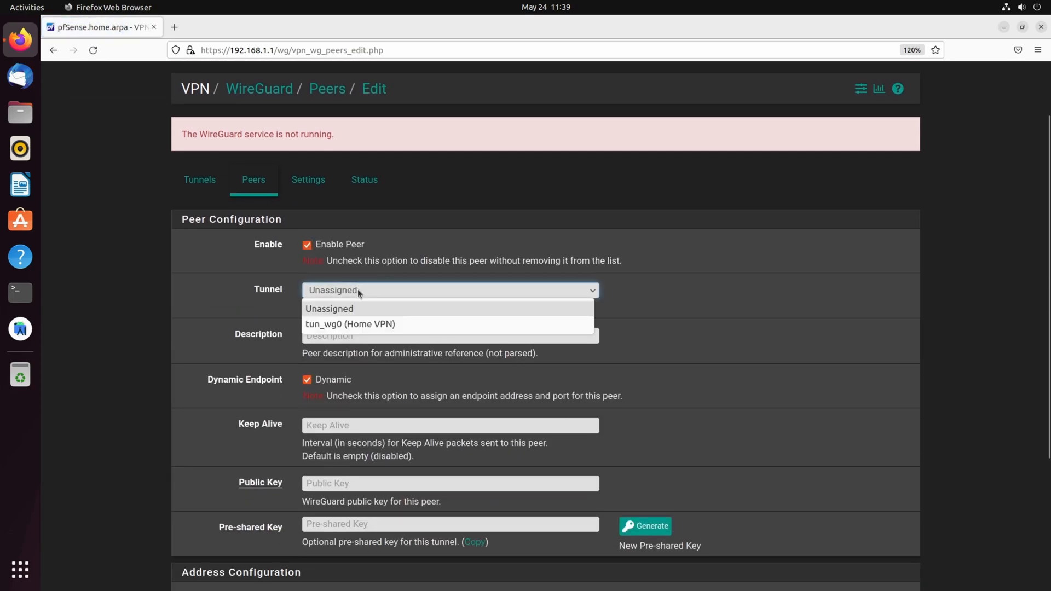
mouse_move(349, 323)
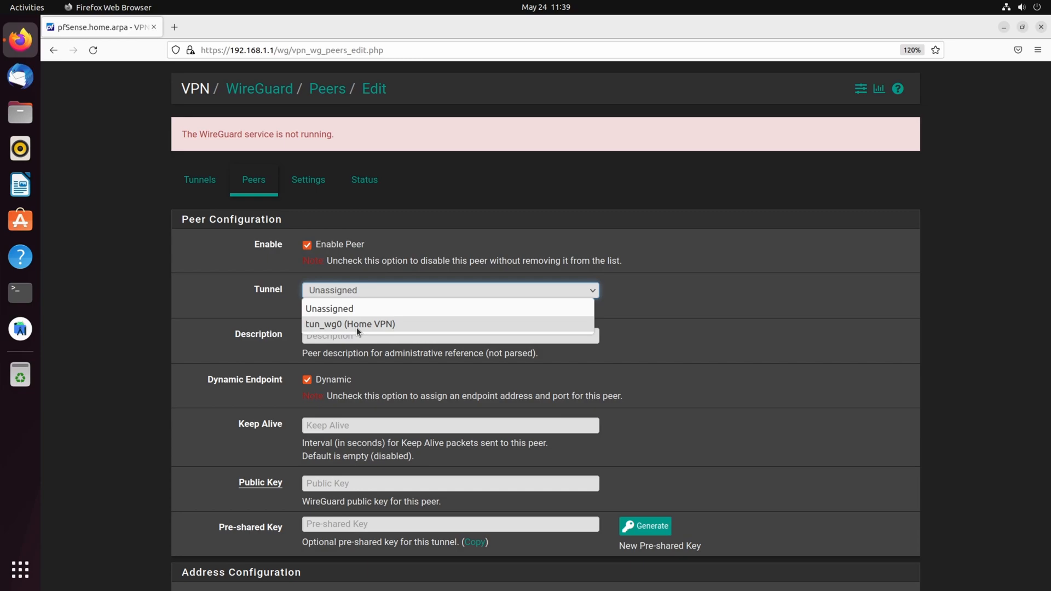
mouse_move(362, 331)
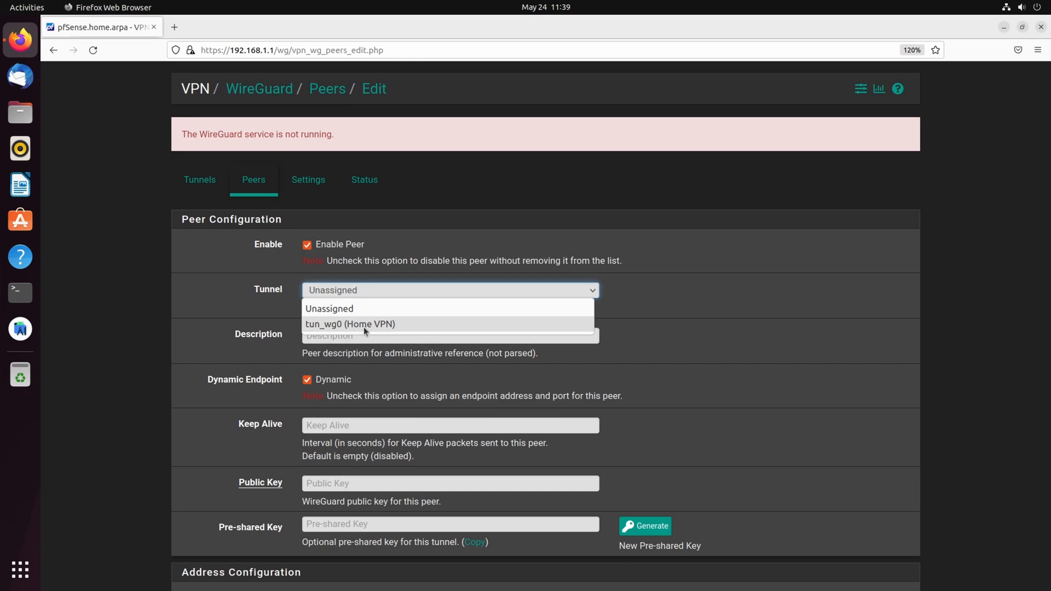
click(350, 324)
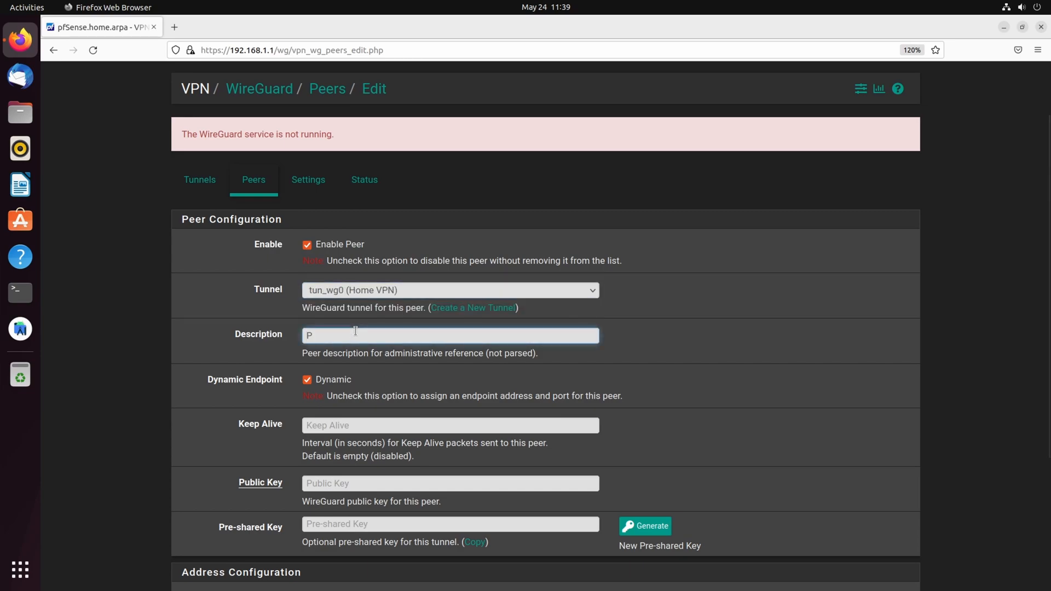
text(hone 1)
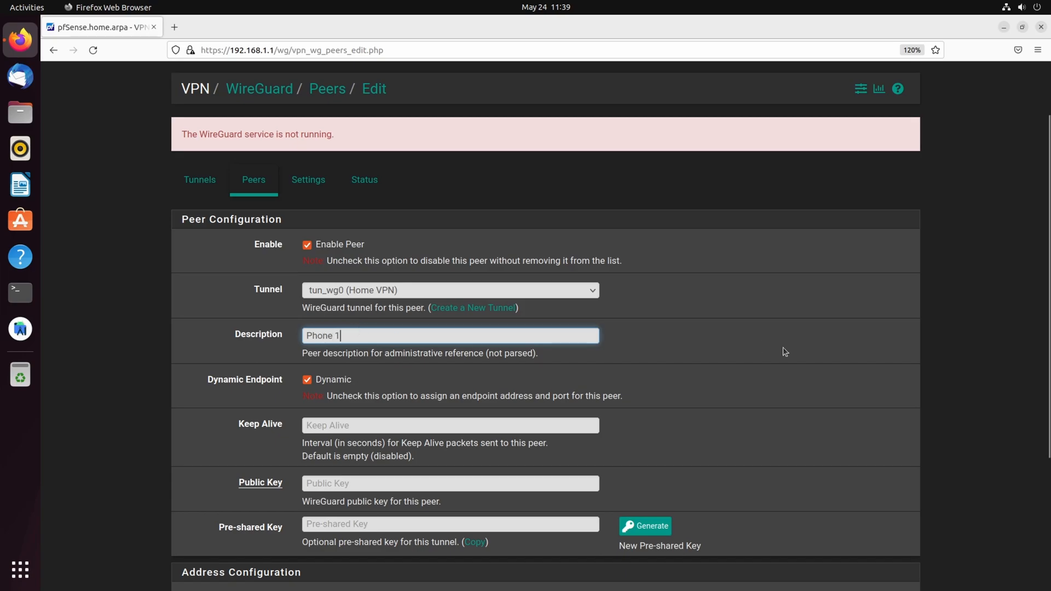
mouse_move(516, 409)
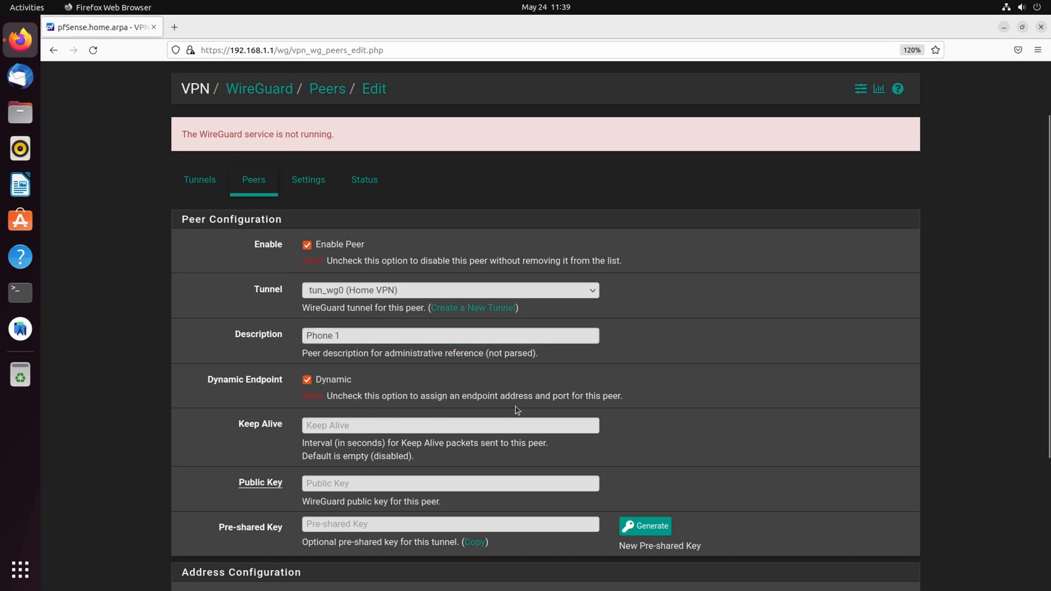
scroll(down, 3)
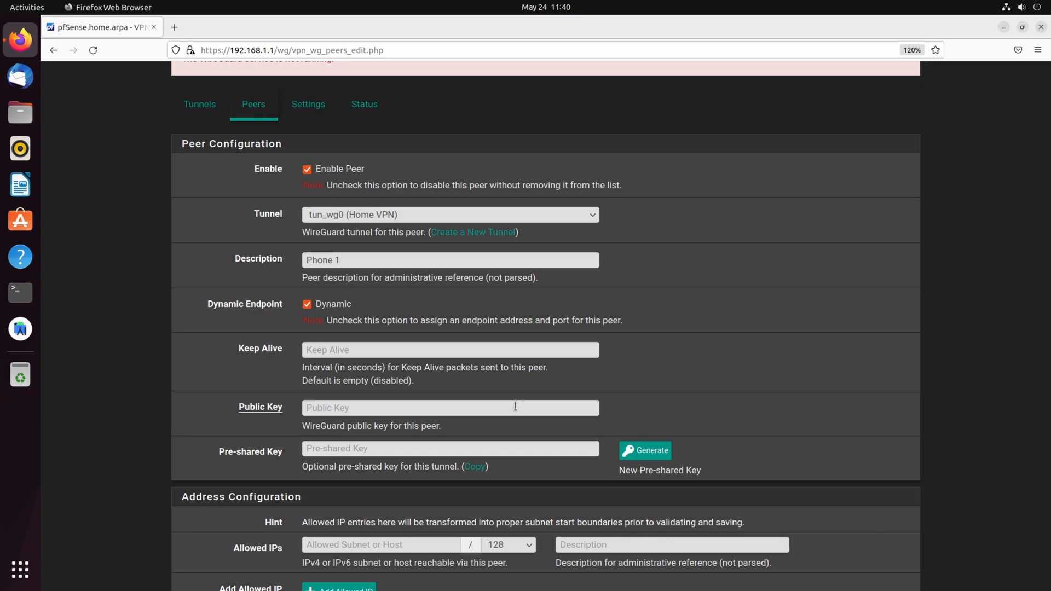
mouse_move(483, 354)
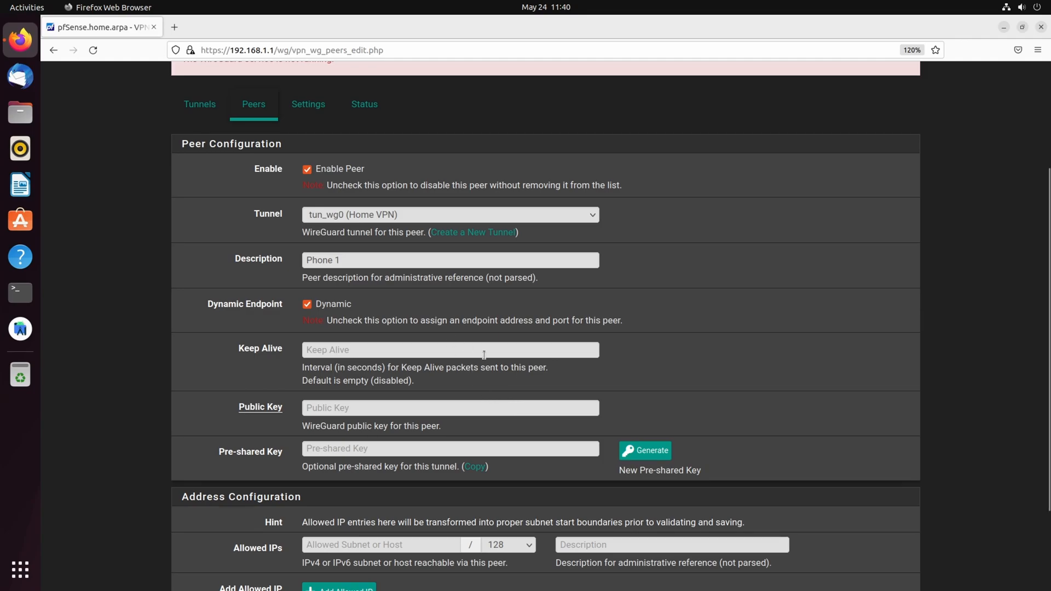
scroll(down, 3)
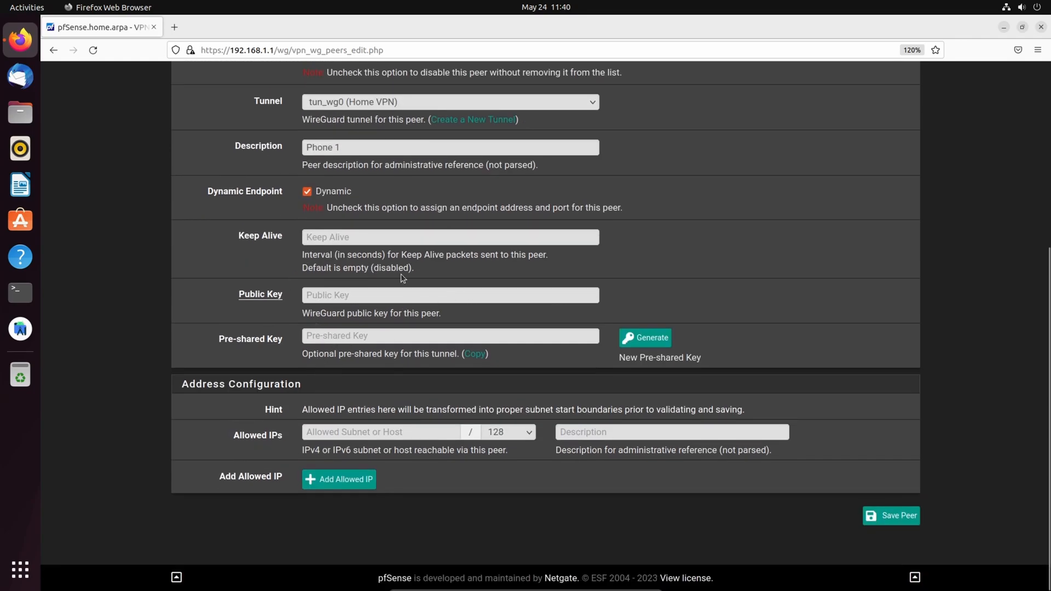
click(450, 295)
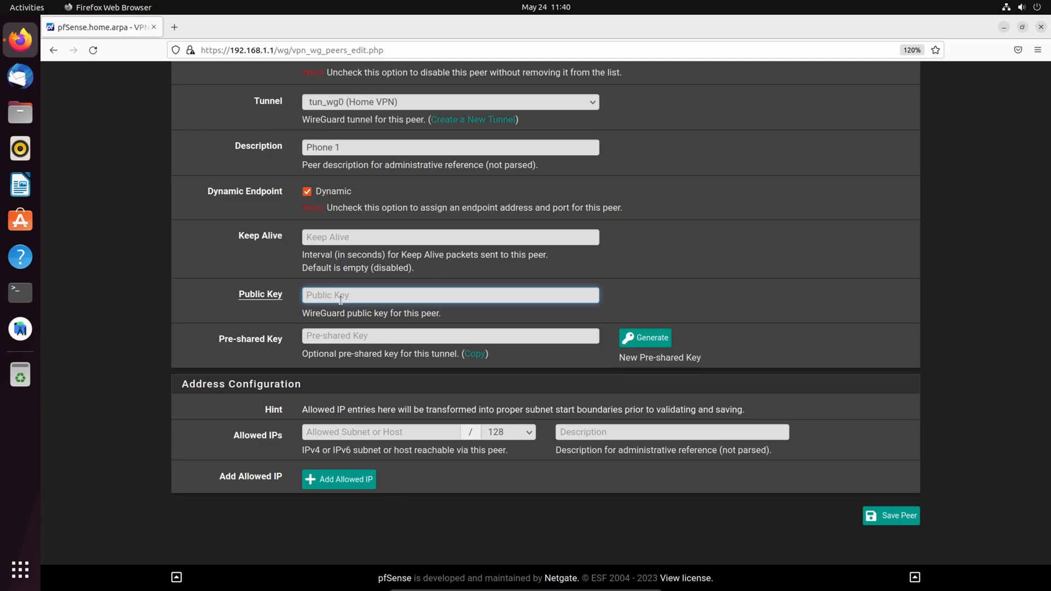
mouse_move(318, 330)
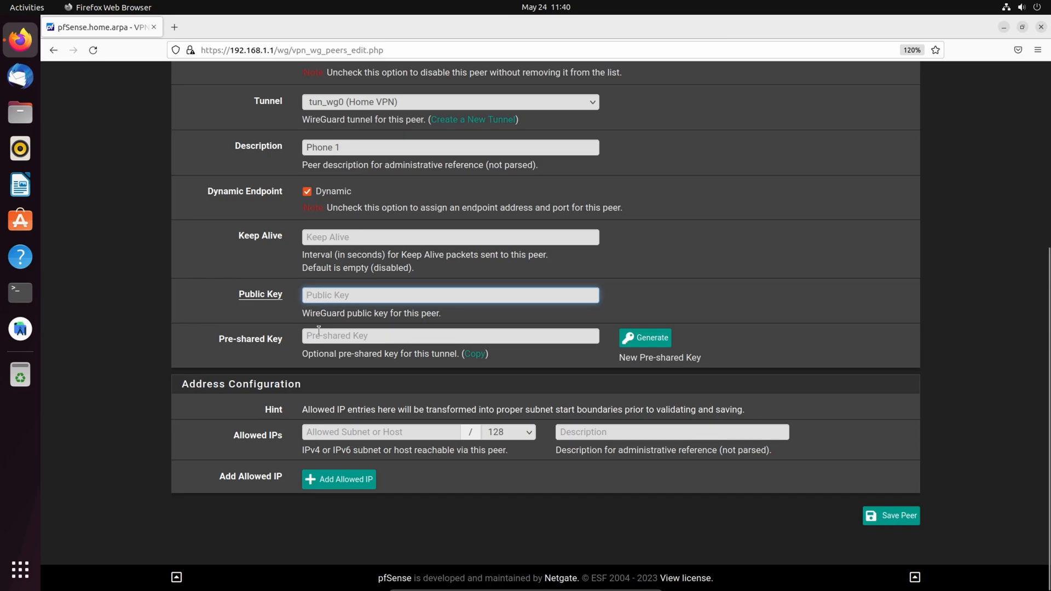
Step: Generate a pre-shared key and set the peer's allowed IP to 10.0.0.2/32
click(644, 338)
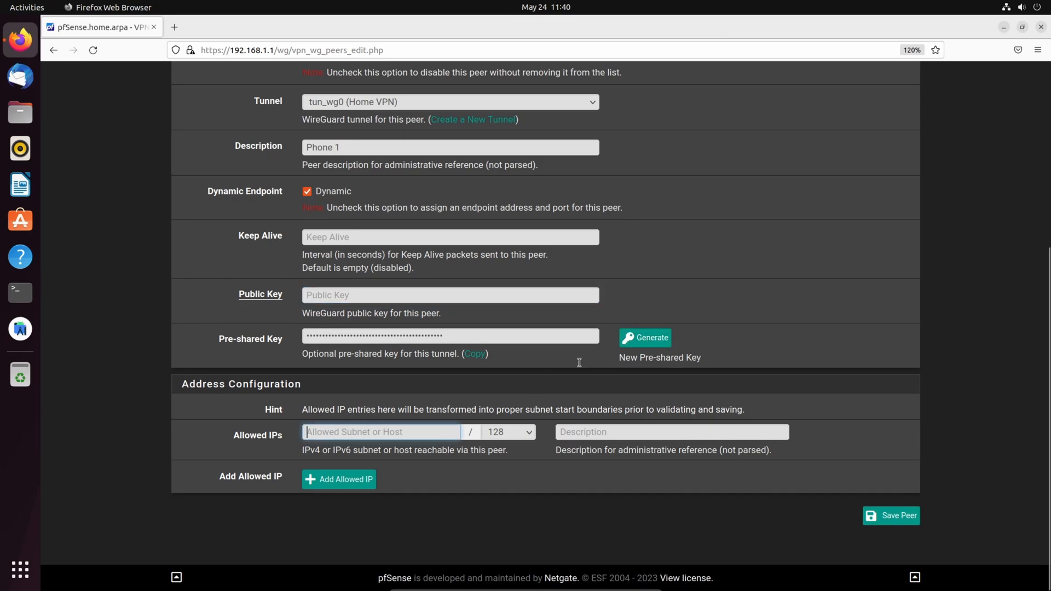
text(10.0.0.2)
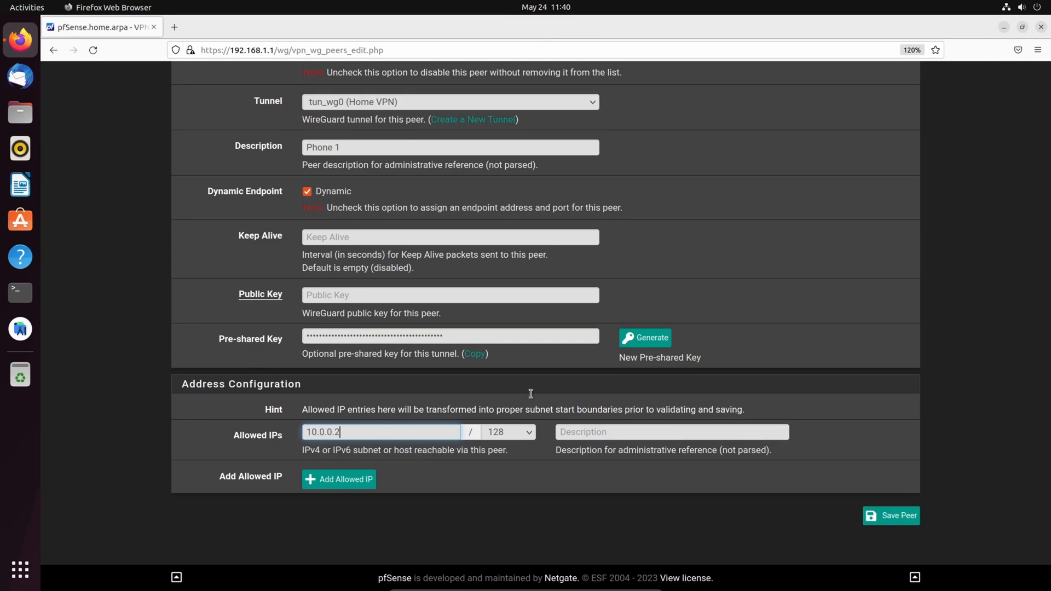
click(510, 432)
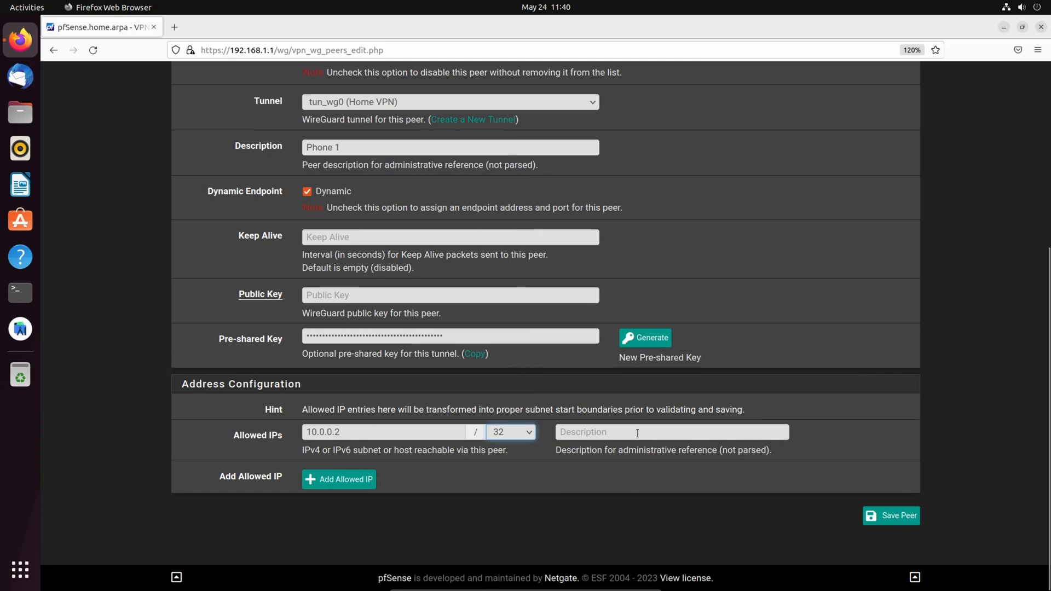
click(356, 432)
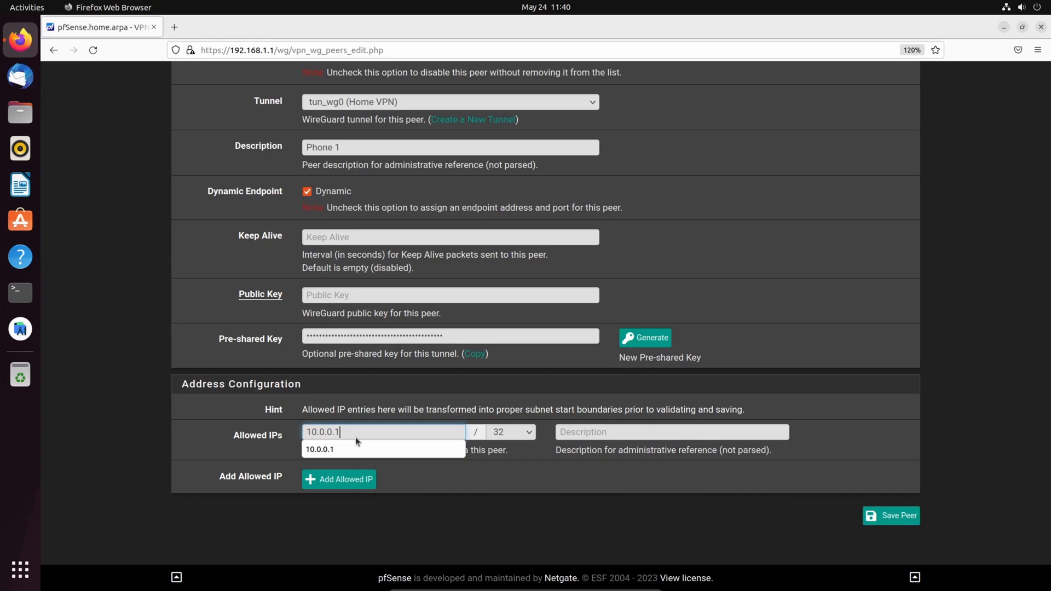
key(BackSpace)
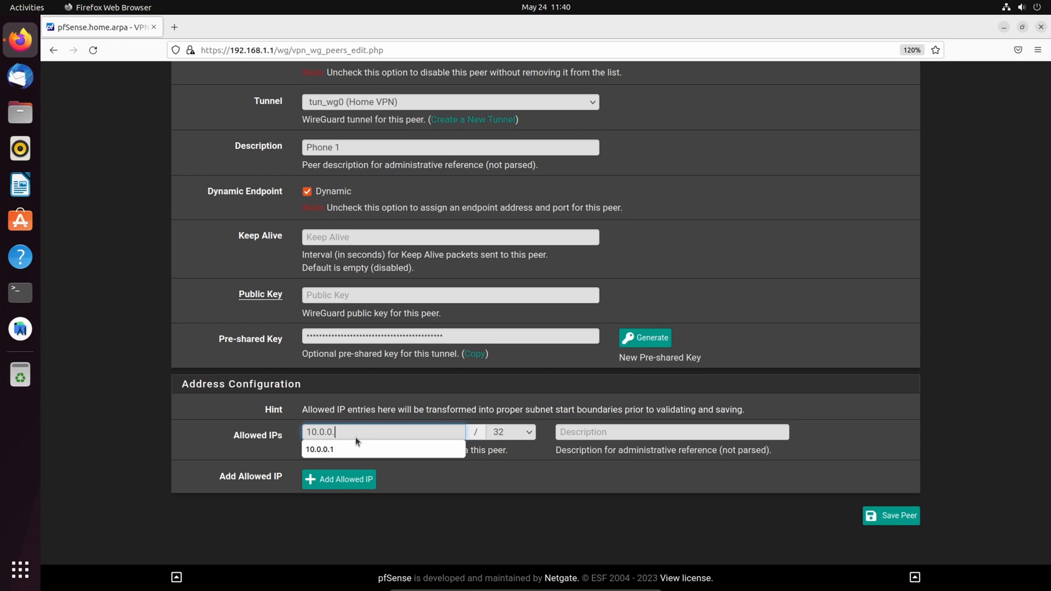
text(2)
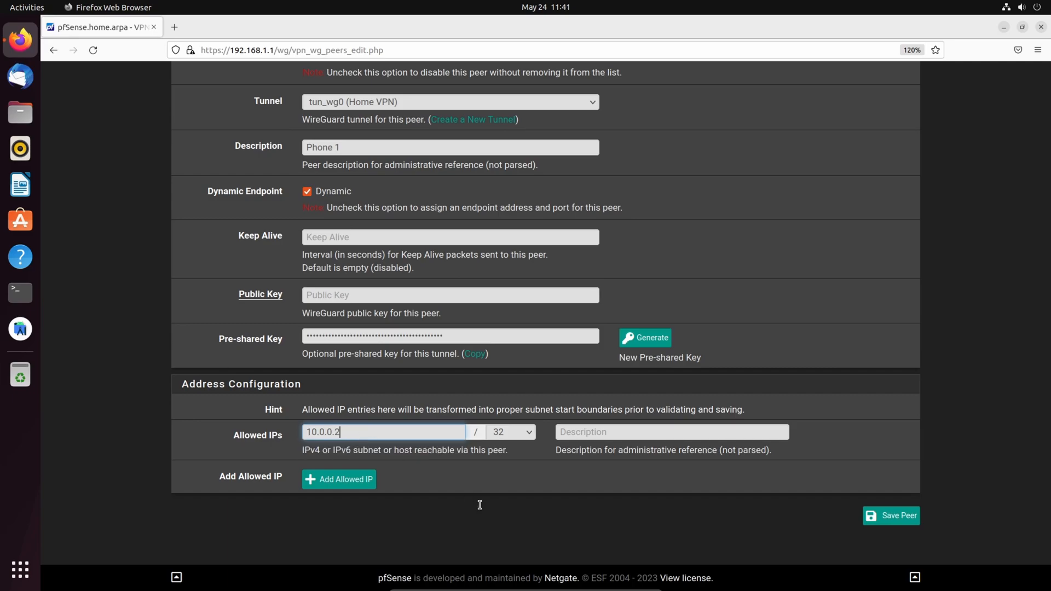
scroll(up, 3)
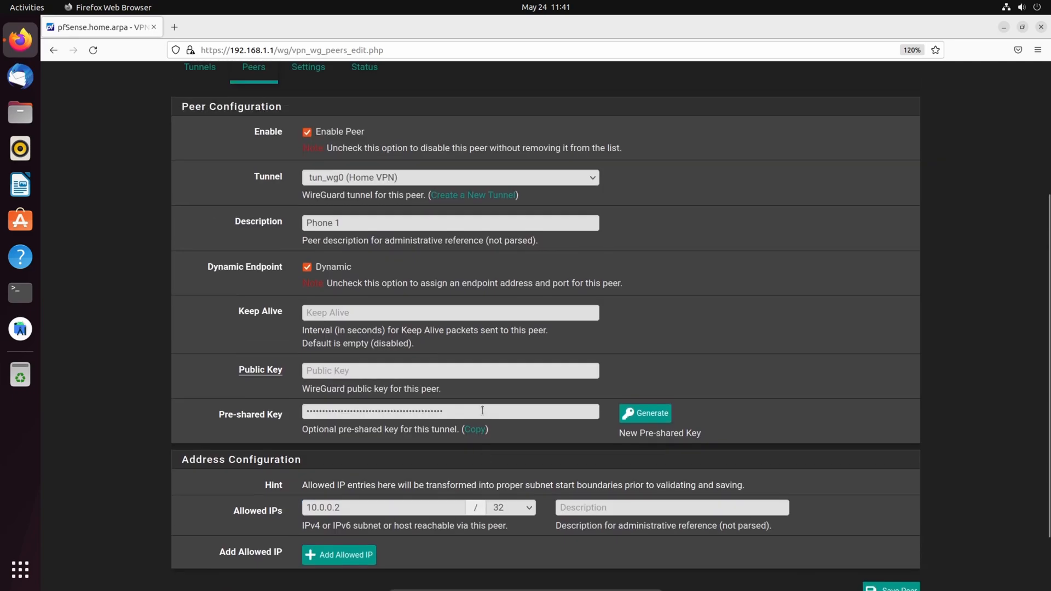
click(450, 371)
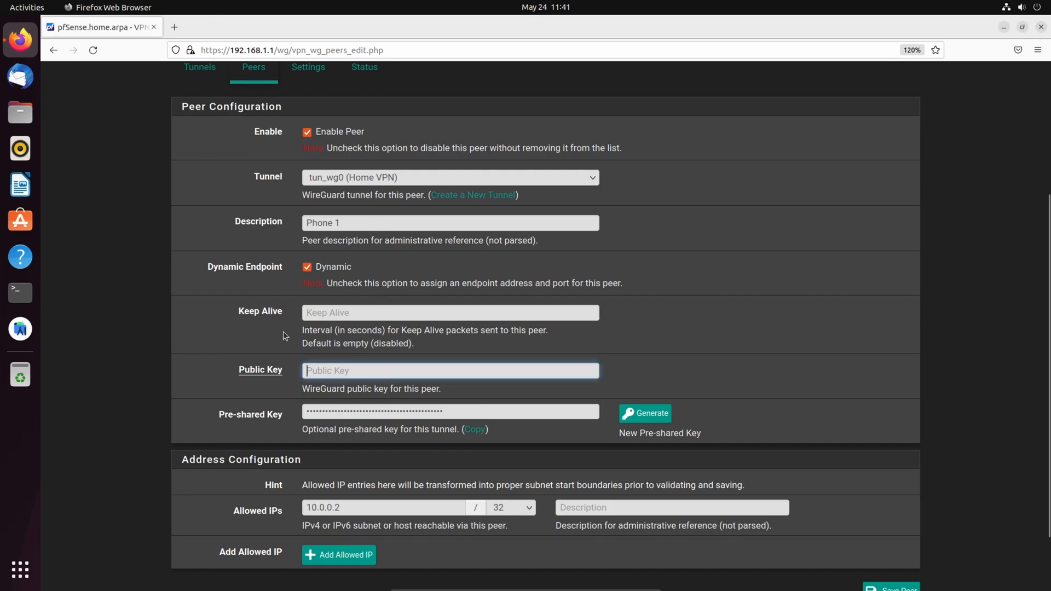
mouse_move(283, 336)
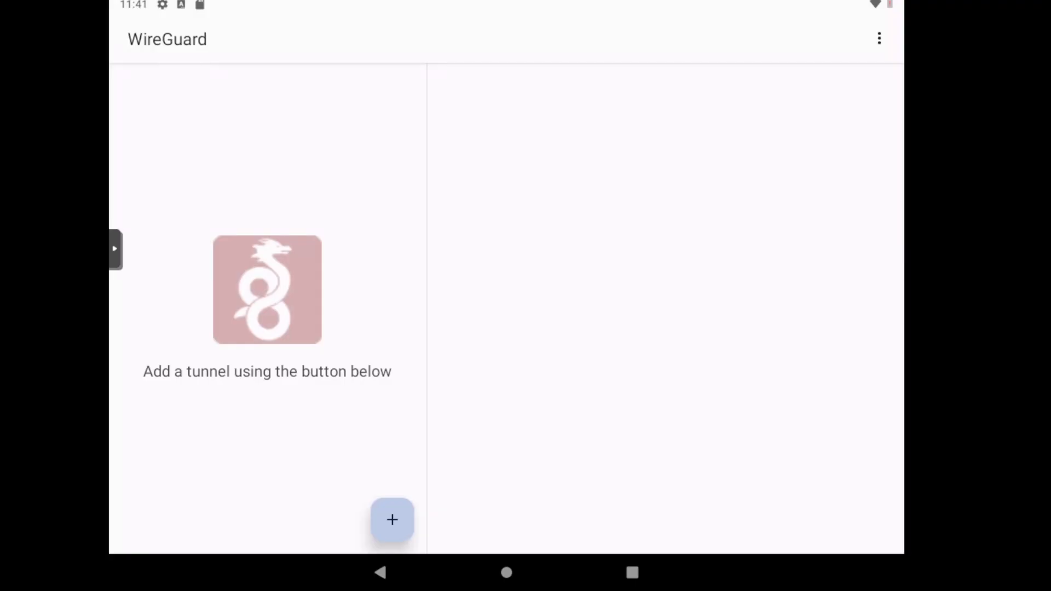
mouse_move(224, 576)
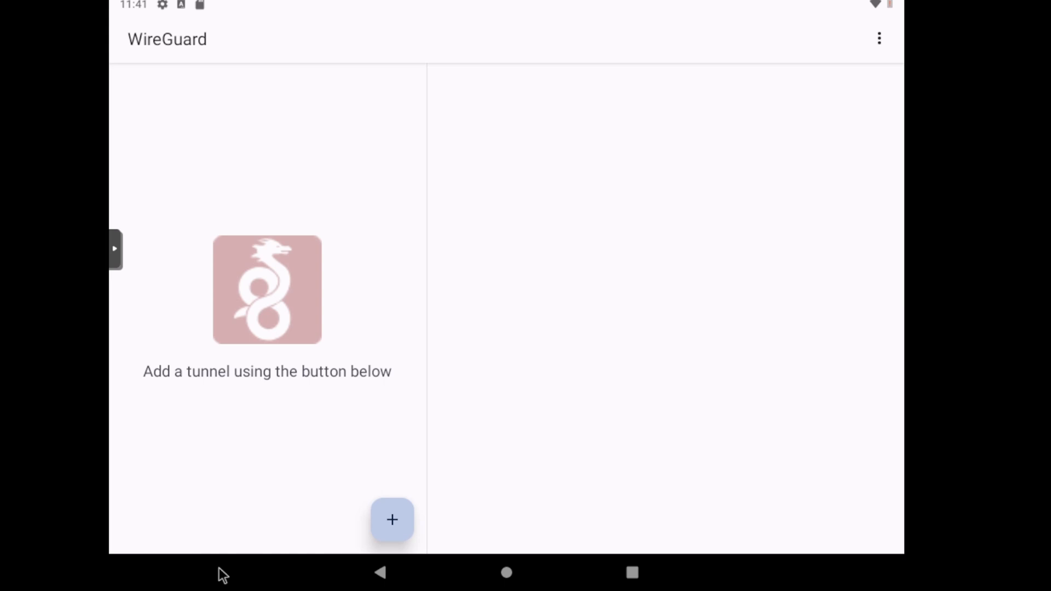
mouse_move(461, 5)
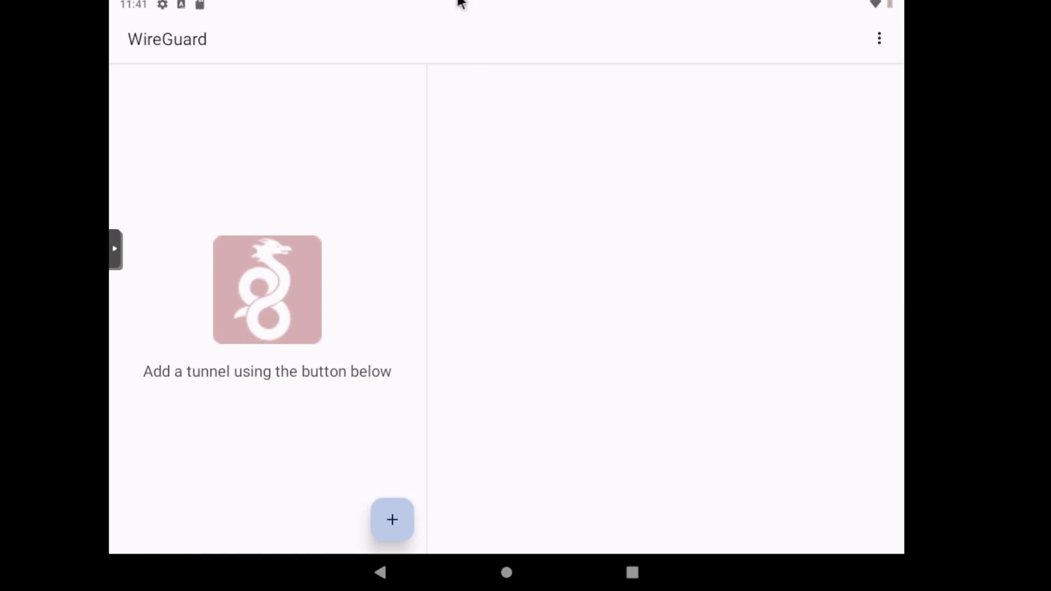
mouse_move(392, 520)
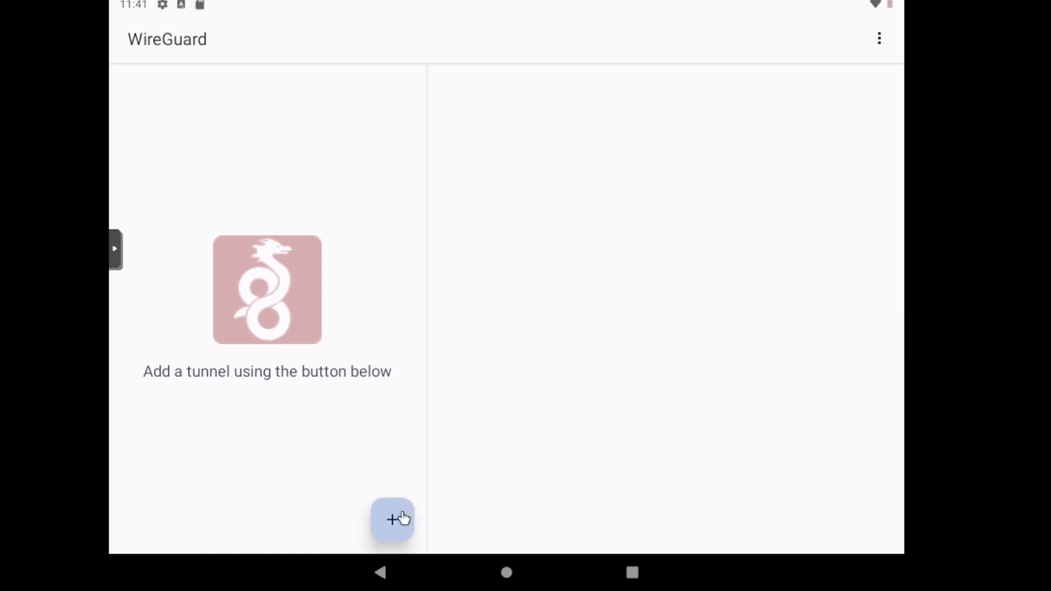
Step: Create an Android WireGuard tunnel from scratch named 'pfSense' with a generated private key
click(392, 519)
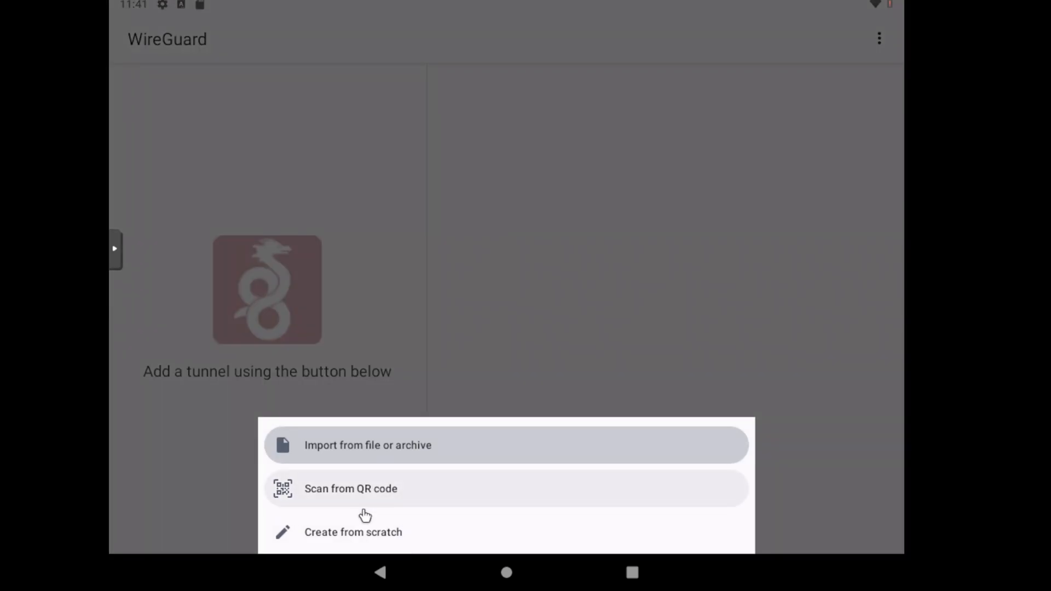
click(352, 532)
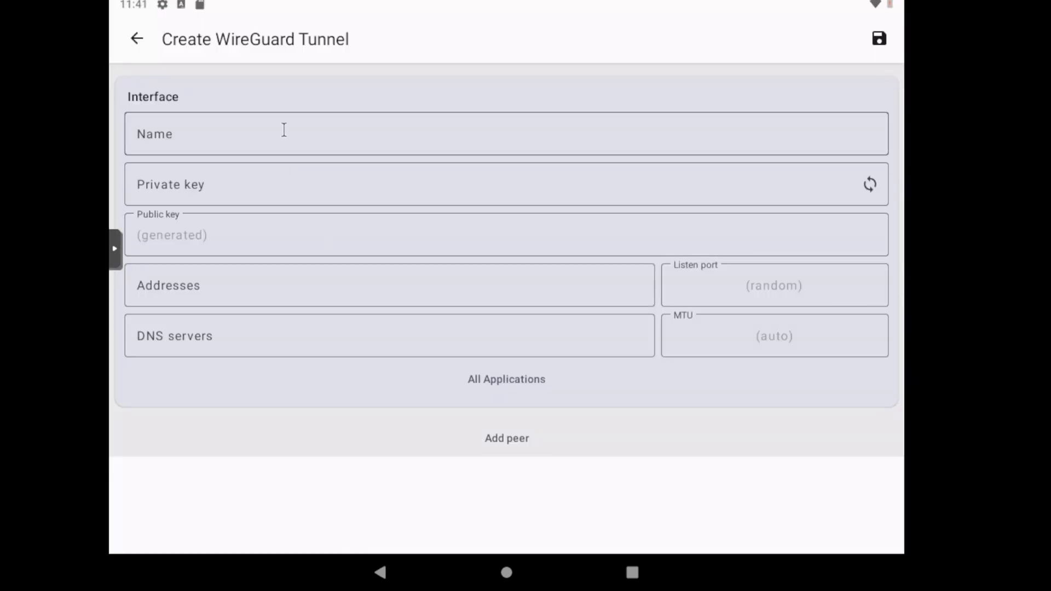
text(pfSense)
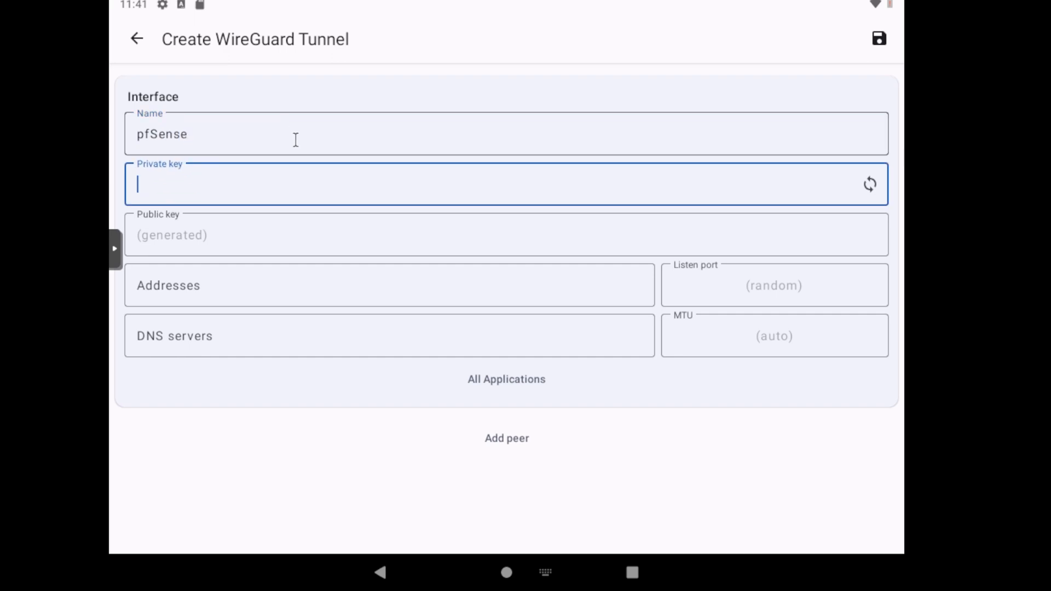
mouse_move(870, 184)
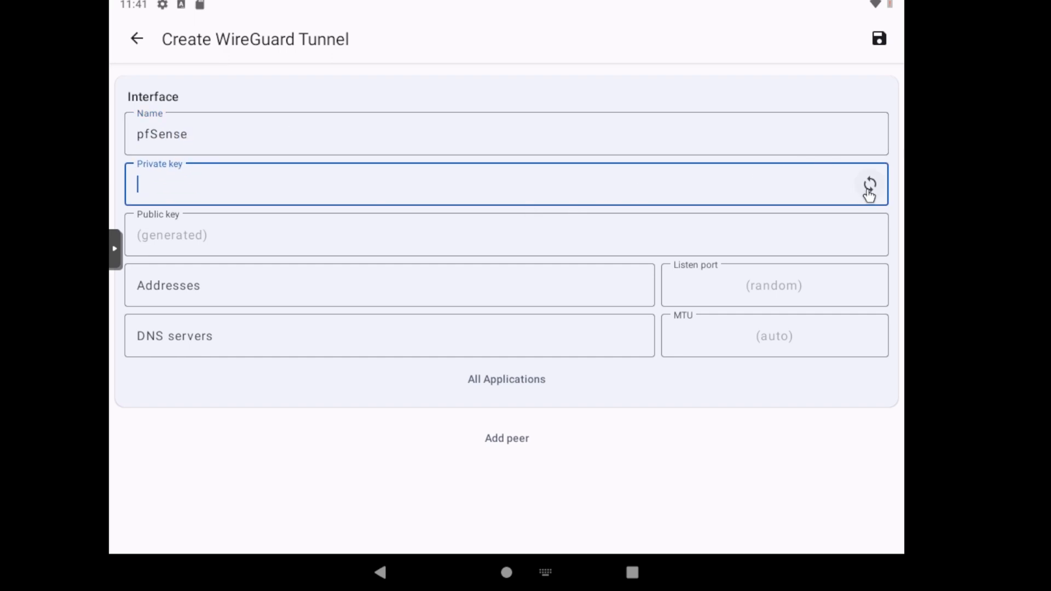
click(870, 185)
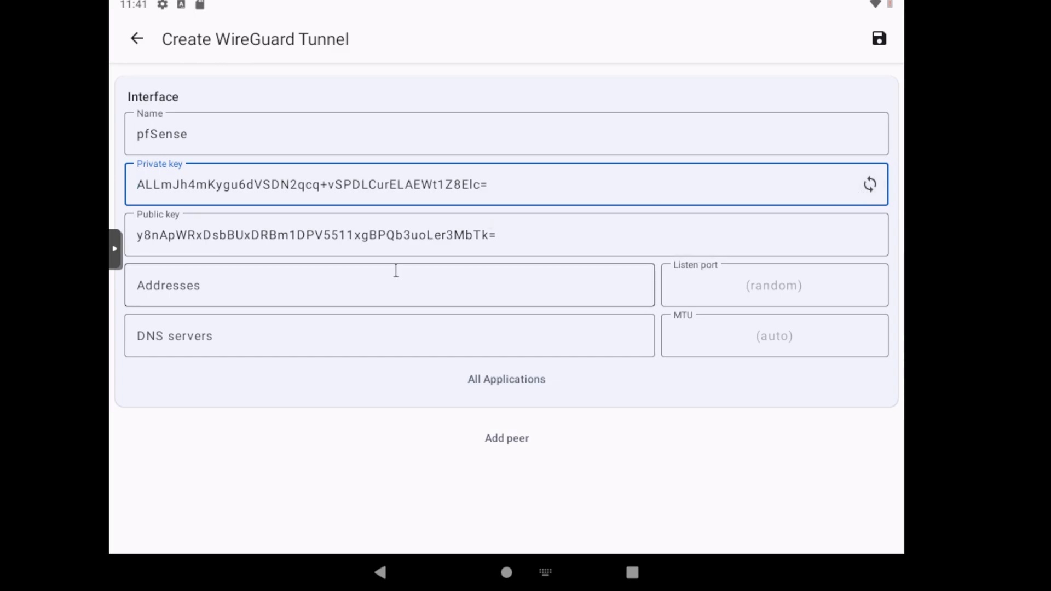
Step: Set the pfSense tunnel's interface address to 10.0.0.2/32
click(388, 285)
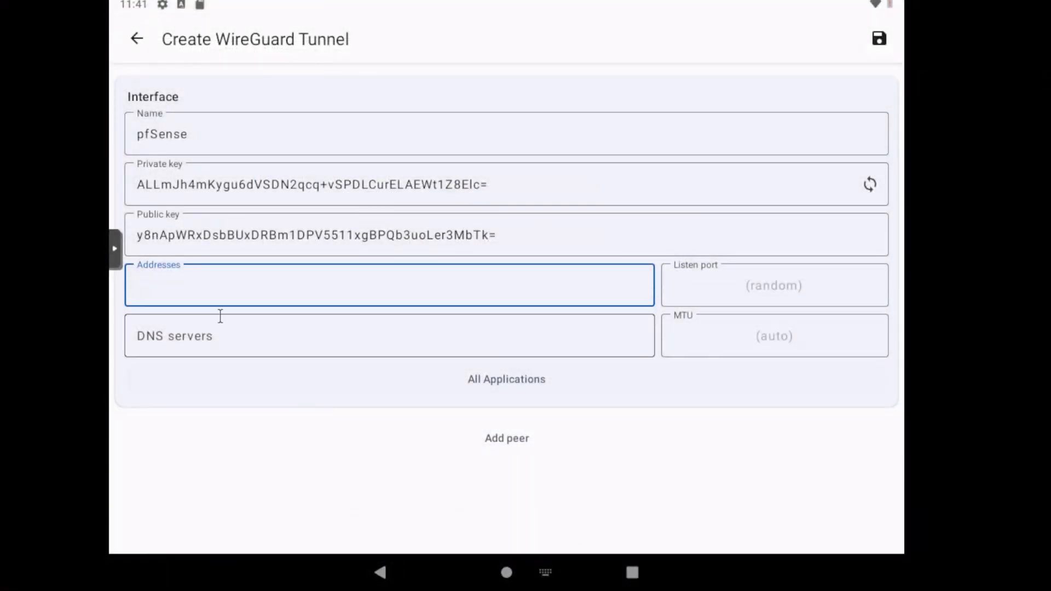
text(1)
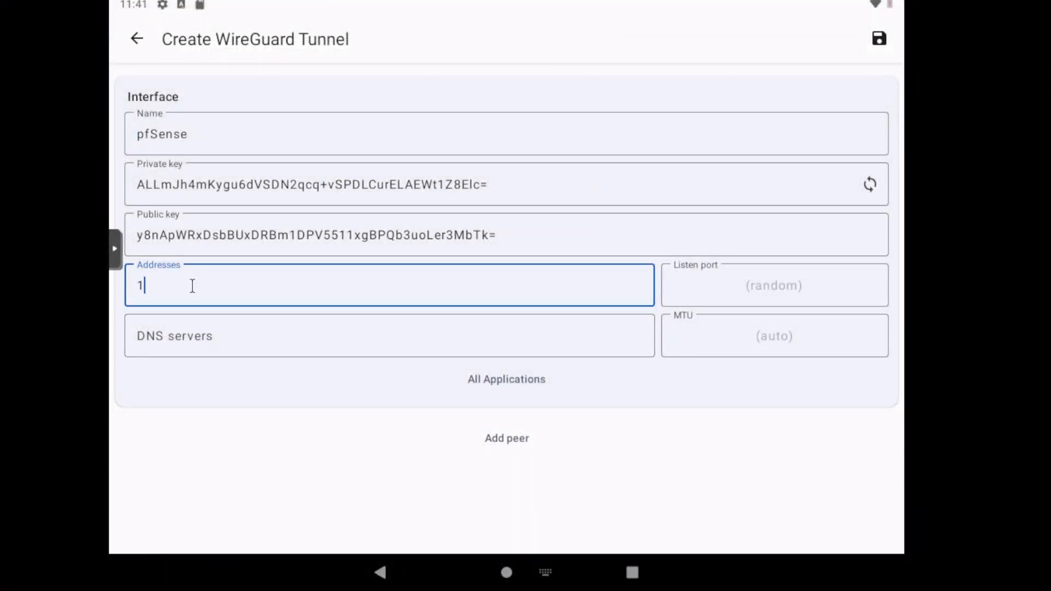
text(0.0.0.2)
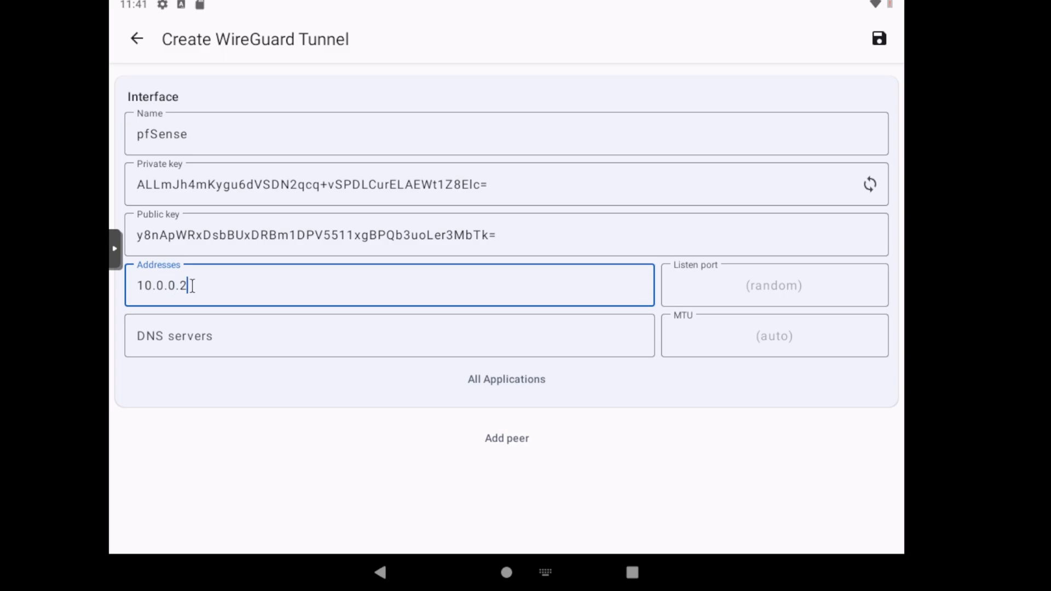
text(/32)
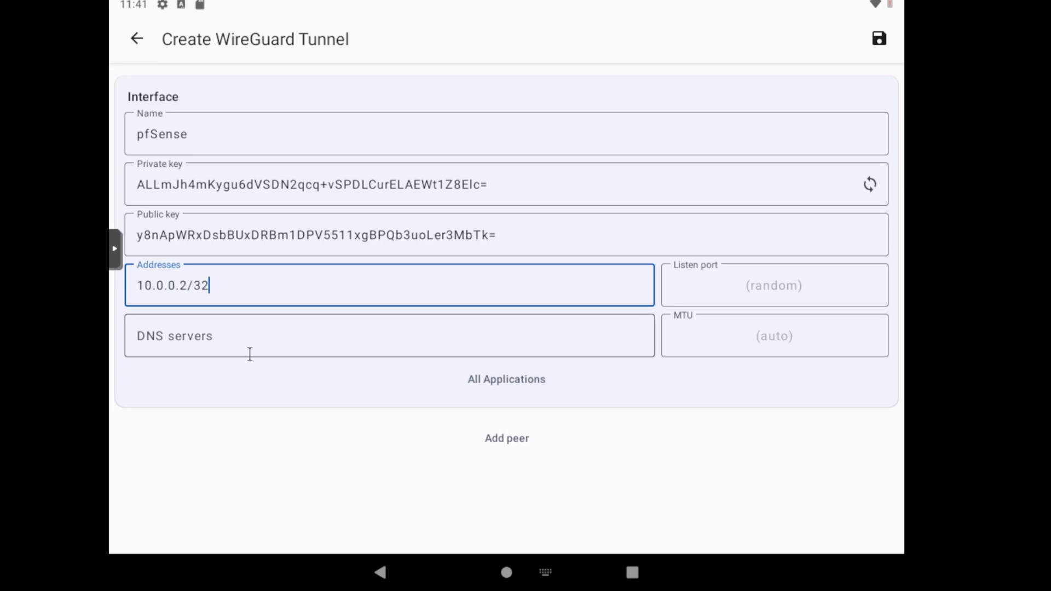
Step: Leave All Applications unchanged and add an empty peer section
click(505, 379)
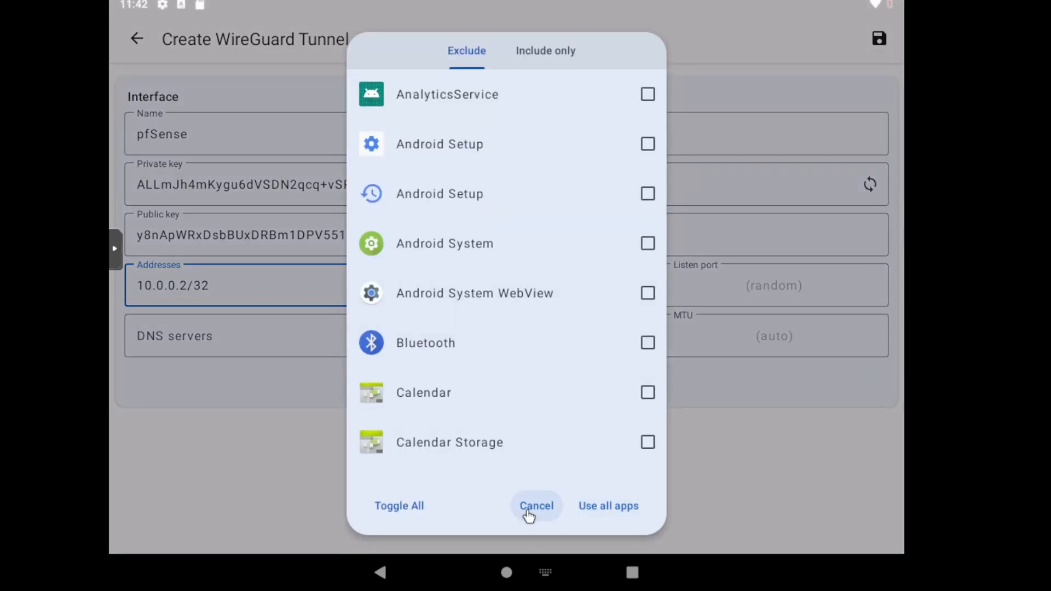
click(535, 505)
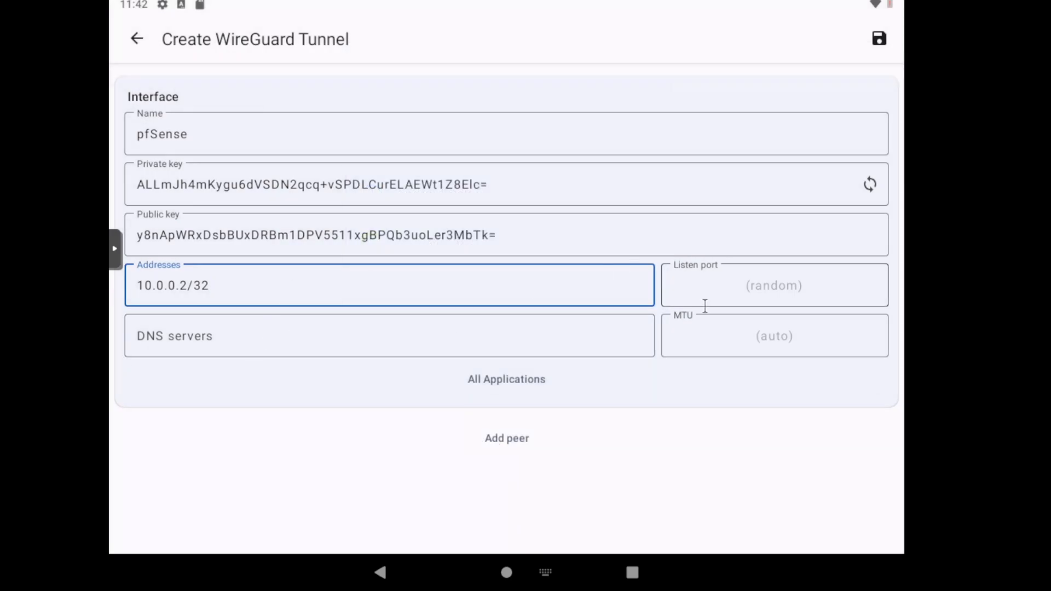
click(506, 438)
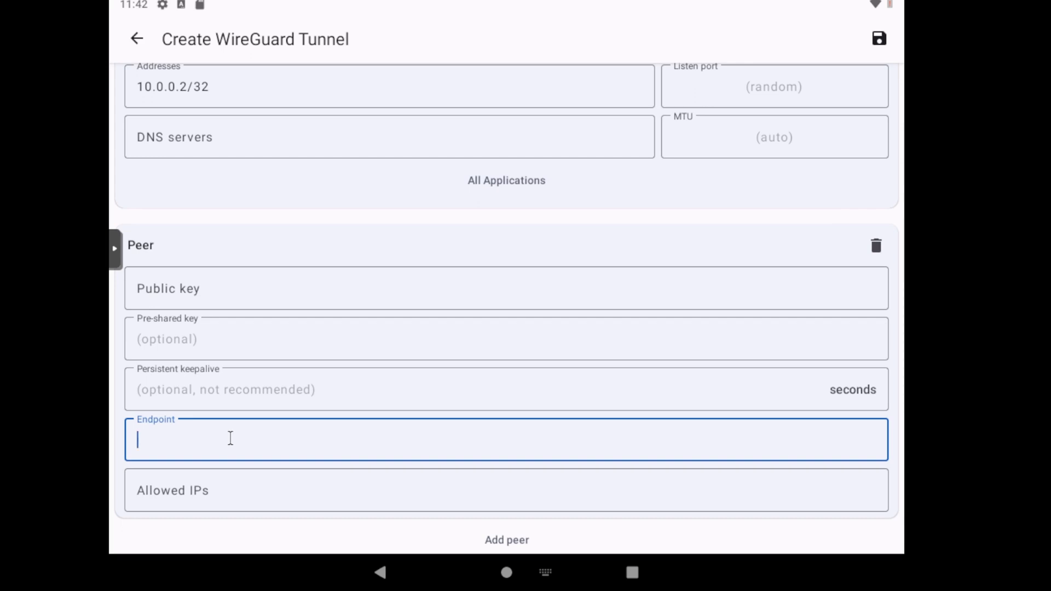
mouse_move(248, 480)
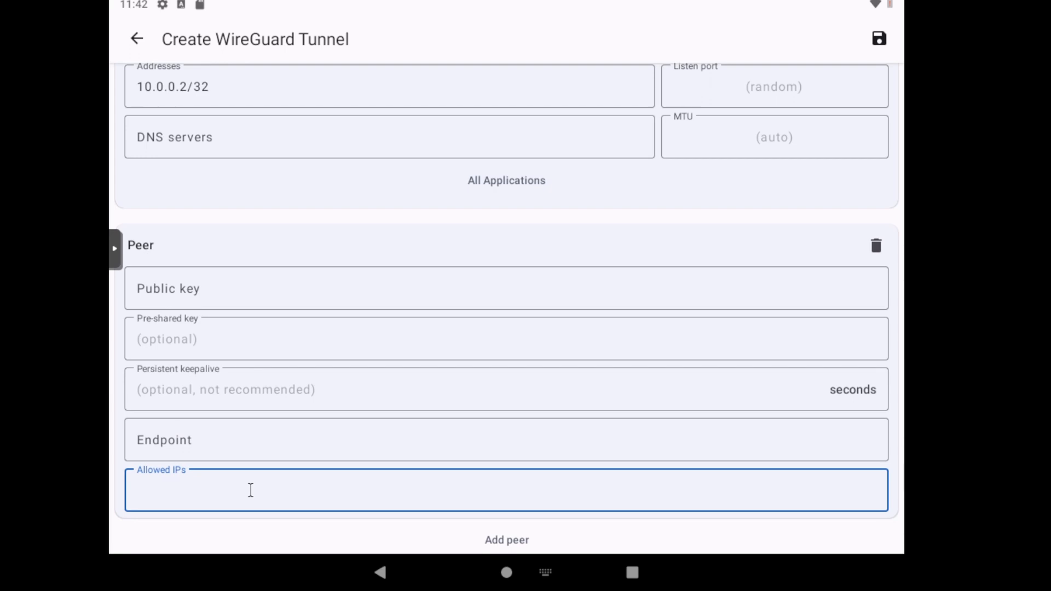
Step: Enter peer allowed IPs 0.0.0.0/0,::/0 to route all traffic through the tunnel
text(0.0.0.0)
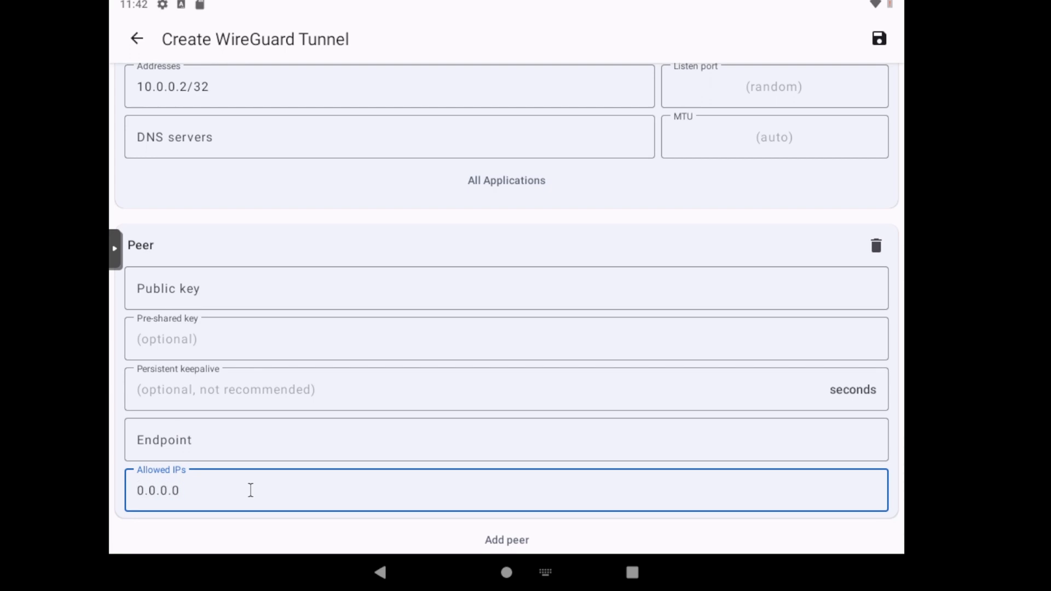
text(/0)
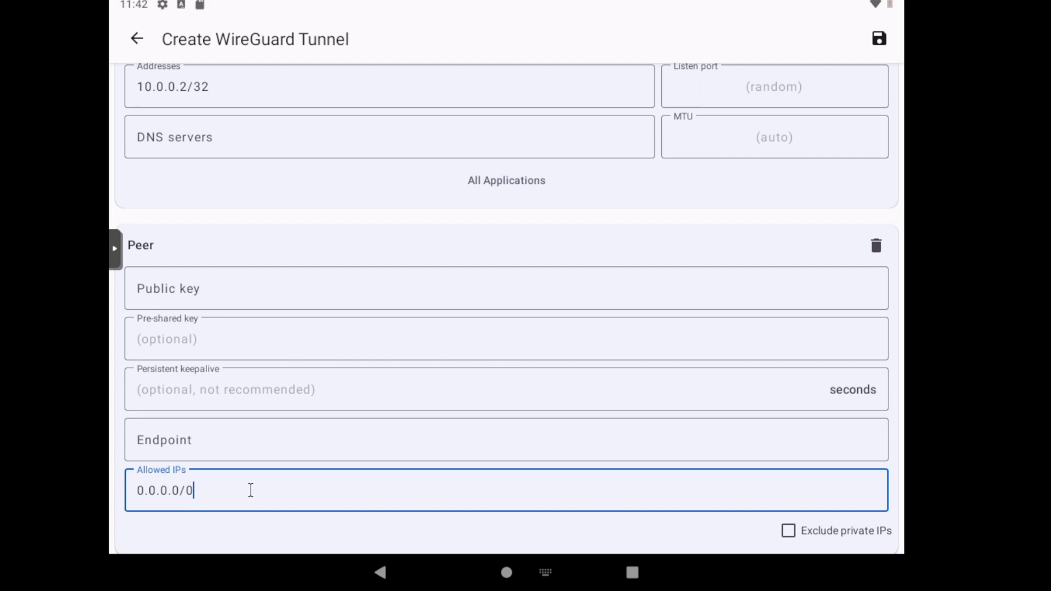
text(,)
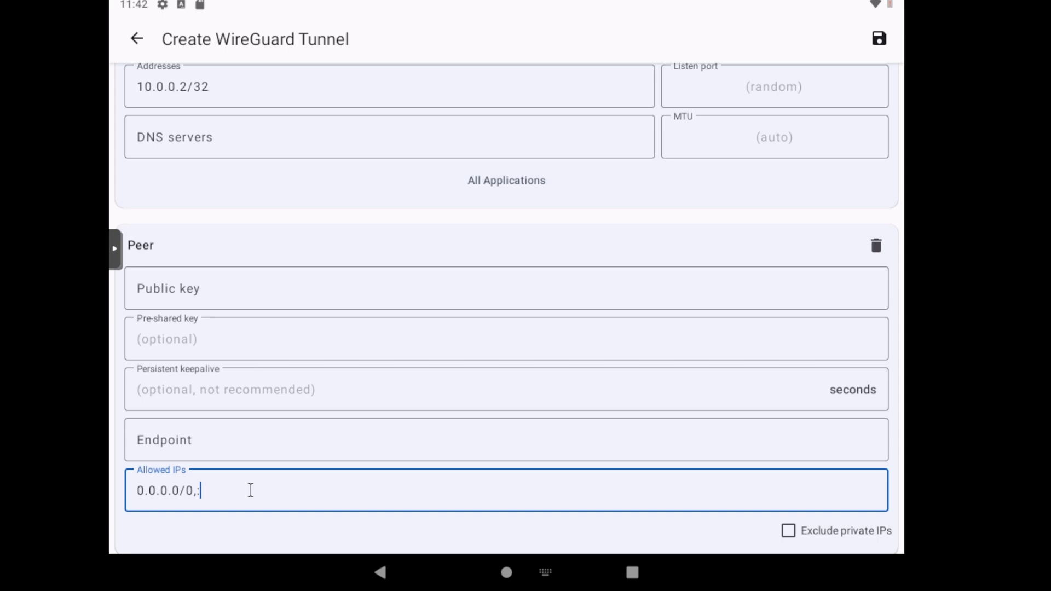
text(:/0)
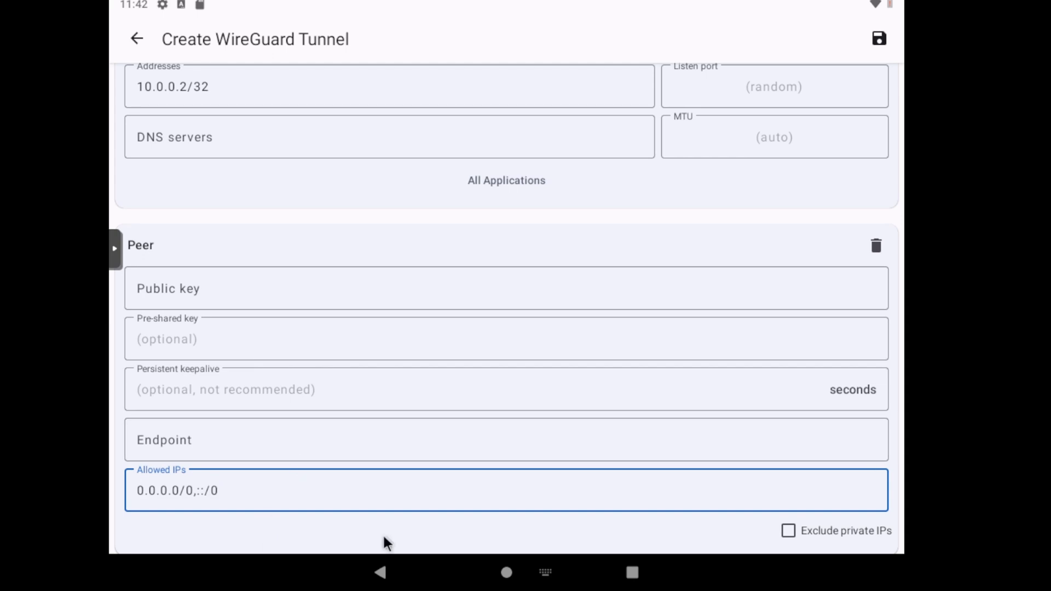
scroll(up, 3)
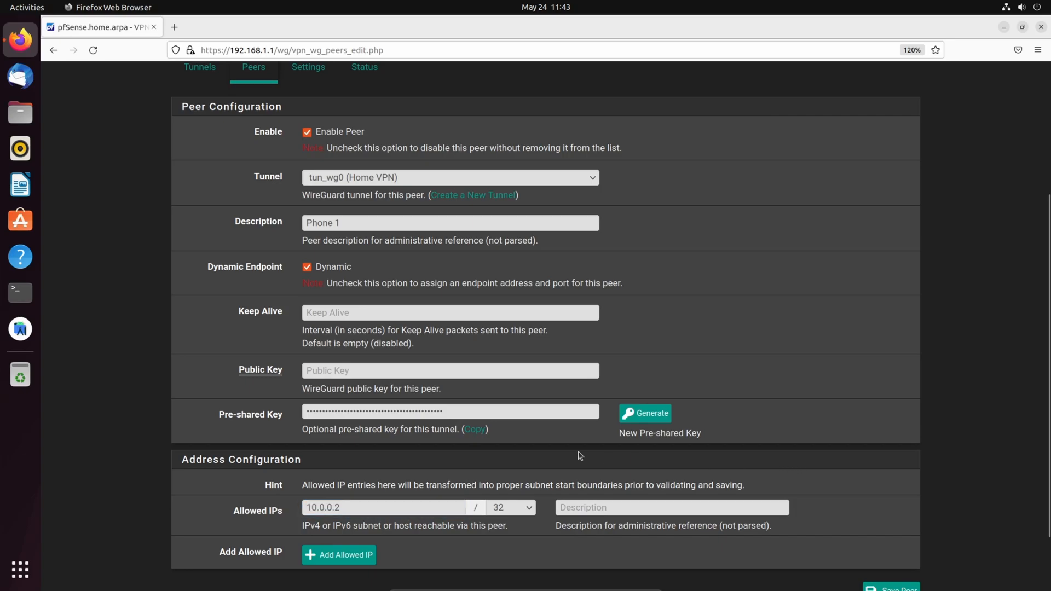
Step: Enter public key 'y8nApWRxDsbBUxDRBm1DPV5511xgBPQb3uoLer3MbTk=' for Phone 1 and save the peer
click(475, 429)
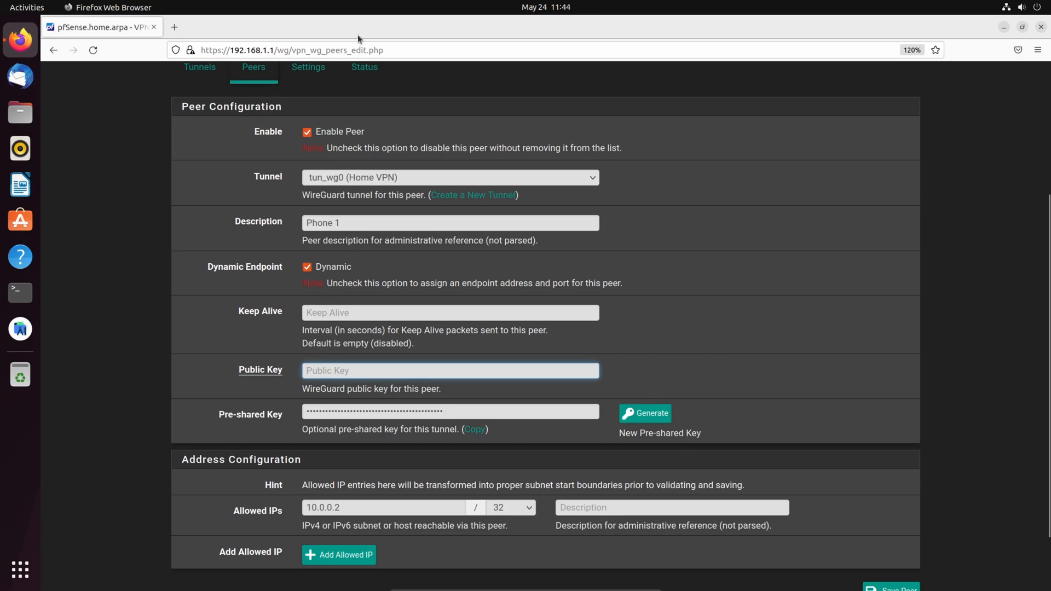
text(y8nApWRxDsbBUxDRBm1DPV5511xgBPQb3uoLer3MbTk=)
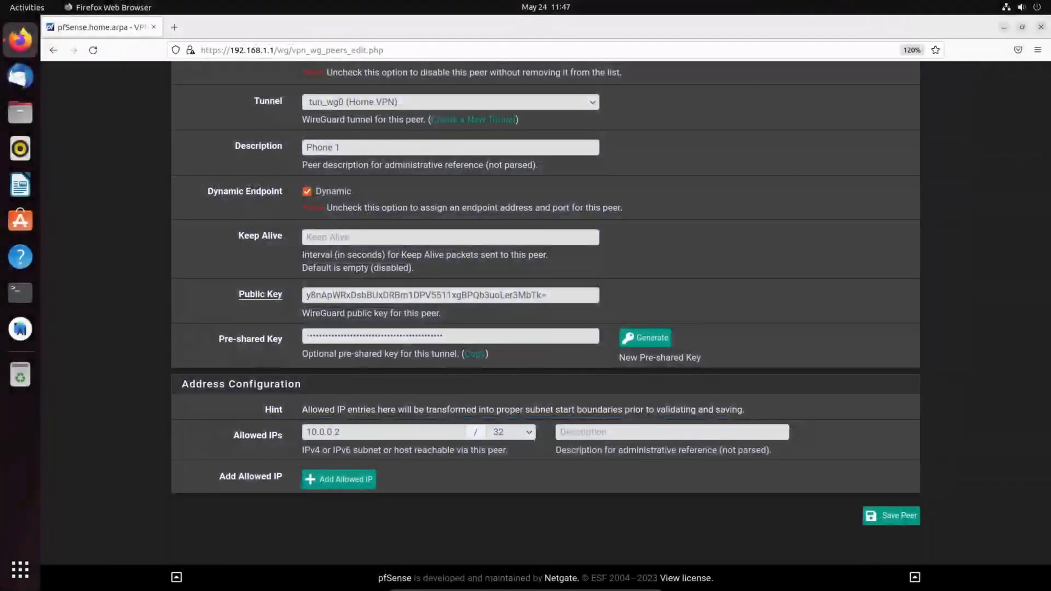
triple_click(450, 295)
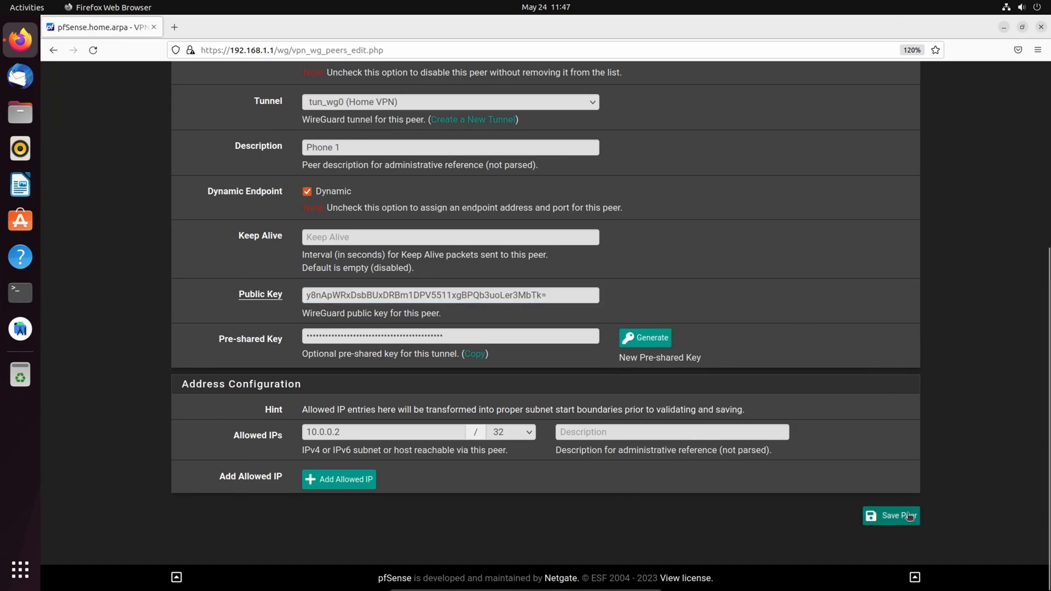
click(891, 516)
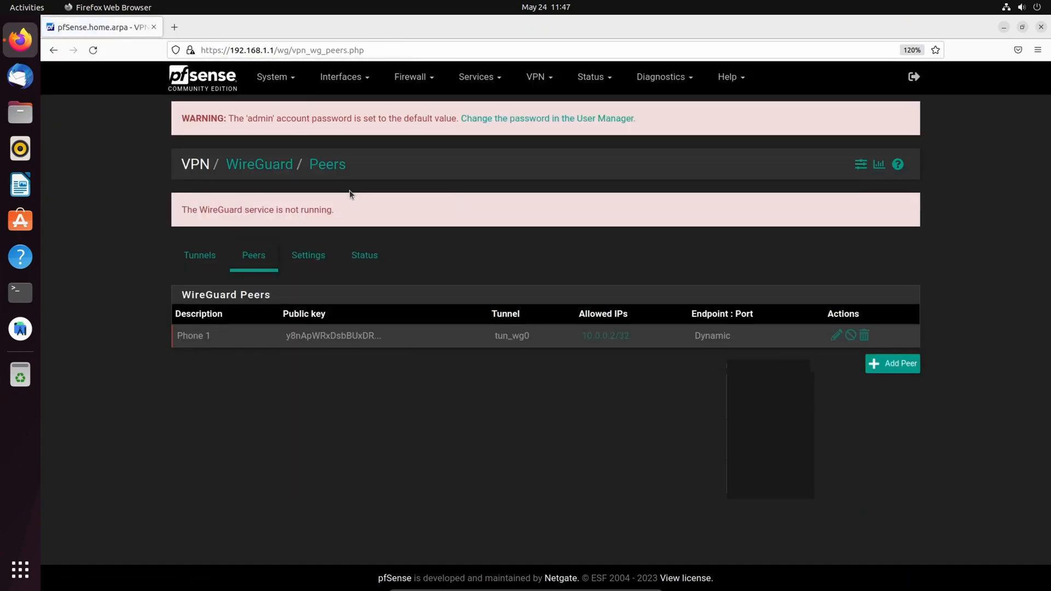
mouse_move(199, 254)
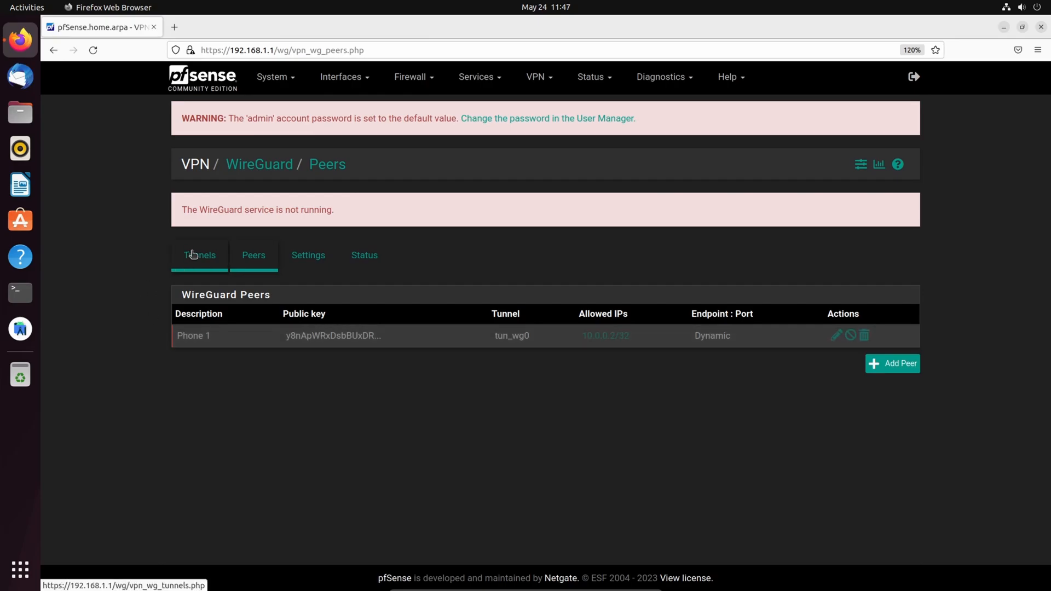
Step: Copy the tun_wg0 tunnel's public key from its edit page under VPN > WireGuard > Tunnels
click(199, 254)
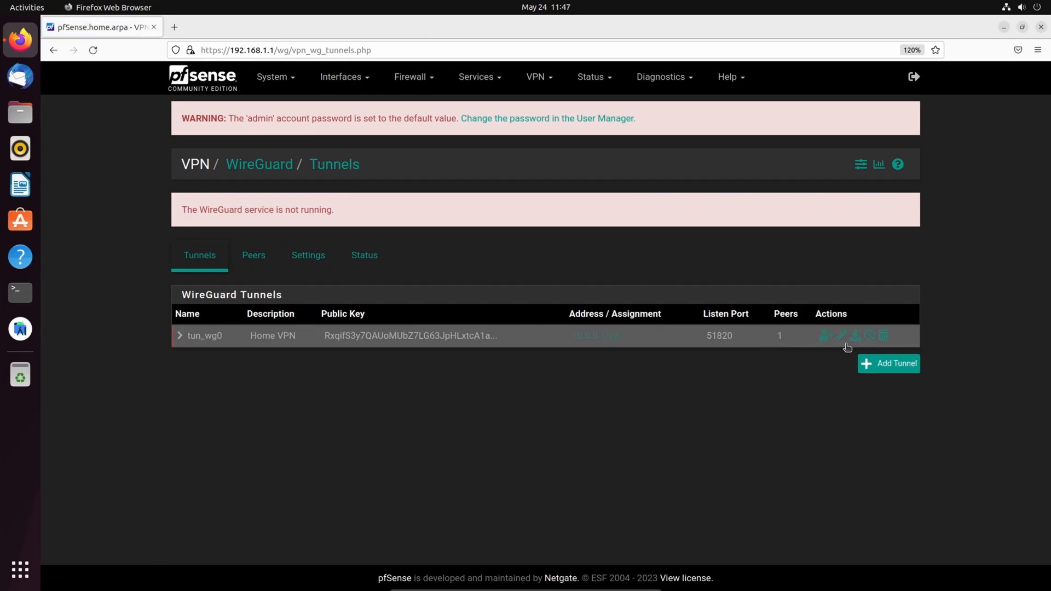
click(836, 335)
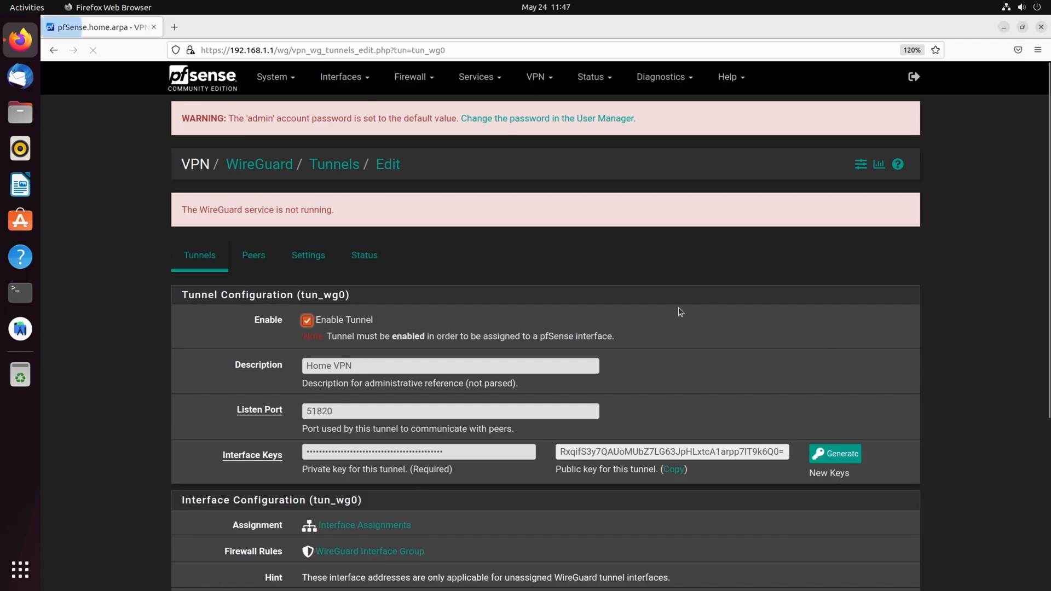
scroll(down, 3)
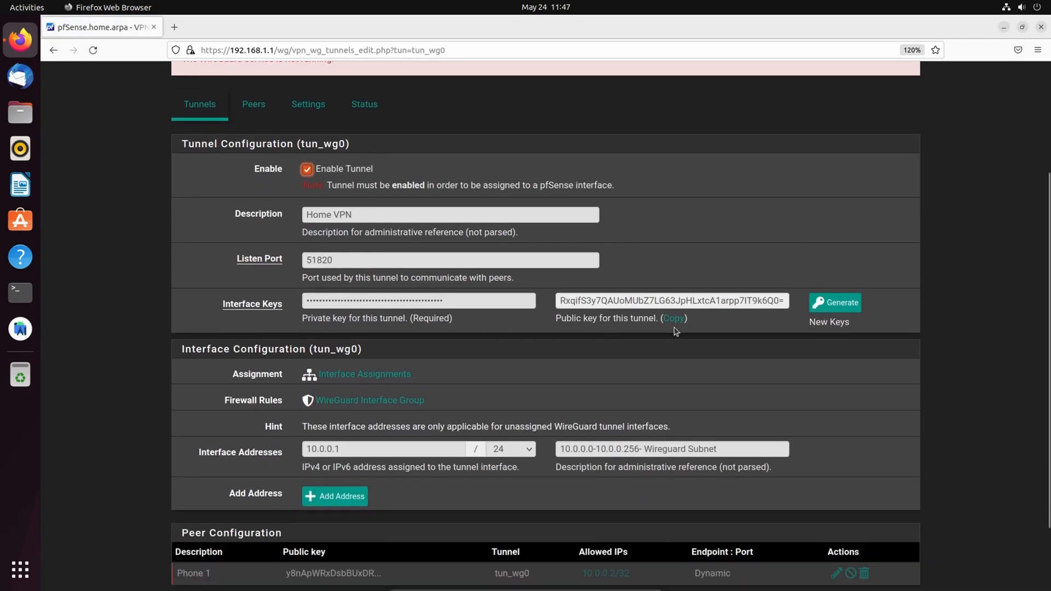
click(674, 318)
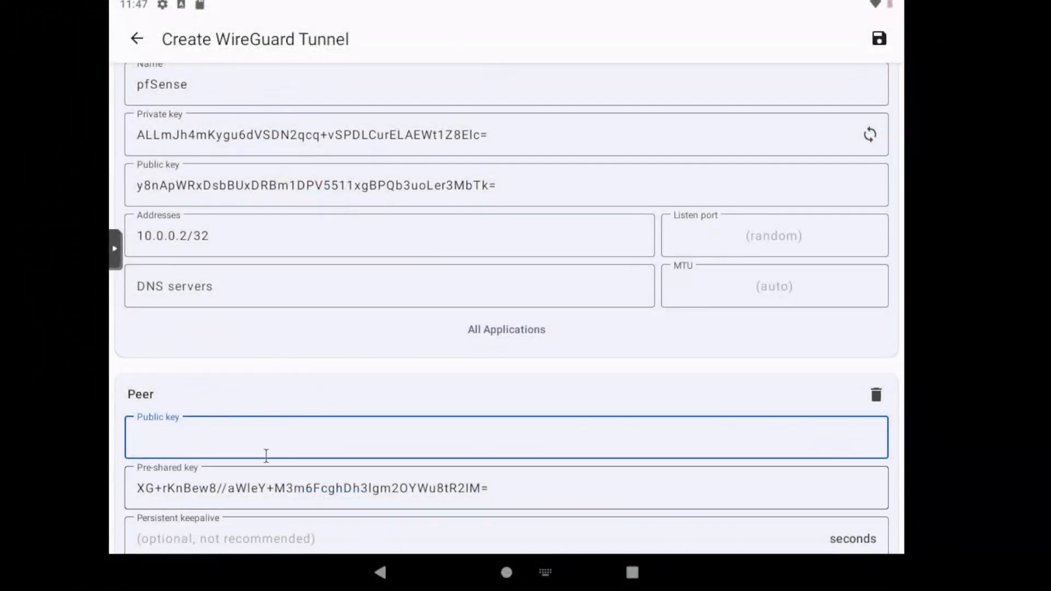
mouse_move(426, 434)
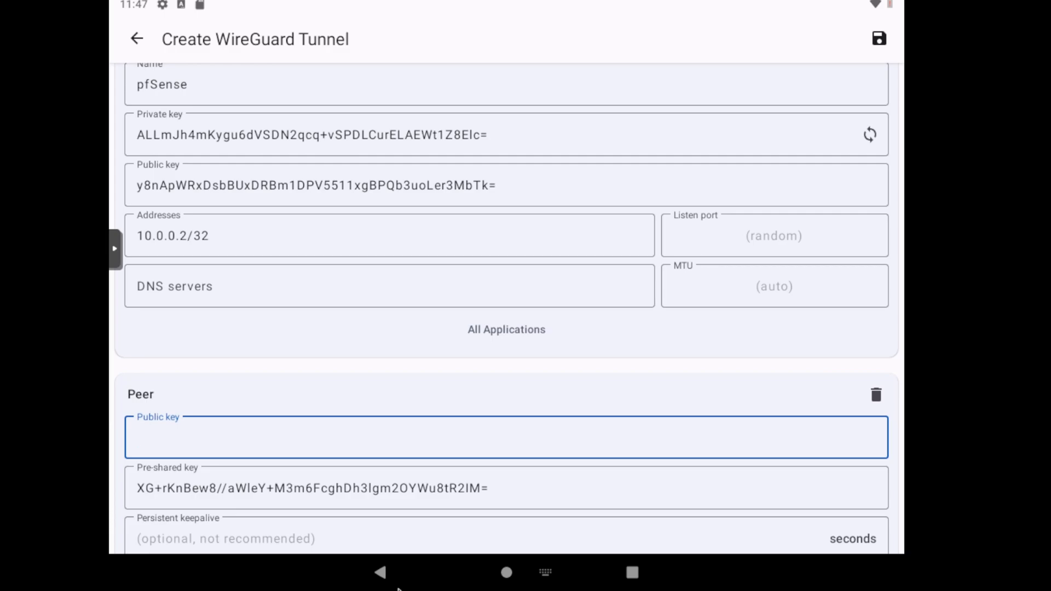
Step: Paste RxqifS3y7QAUoMUbZ7LG63JpHLxtcA1arpp7IT9k6Q0= into the Android peer's Public key field
text(RxqifS3y7QAUoMUbZ7LG63JpHLxtcA1arpp7IT9k6Q0=)
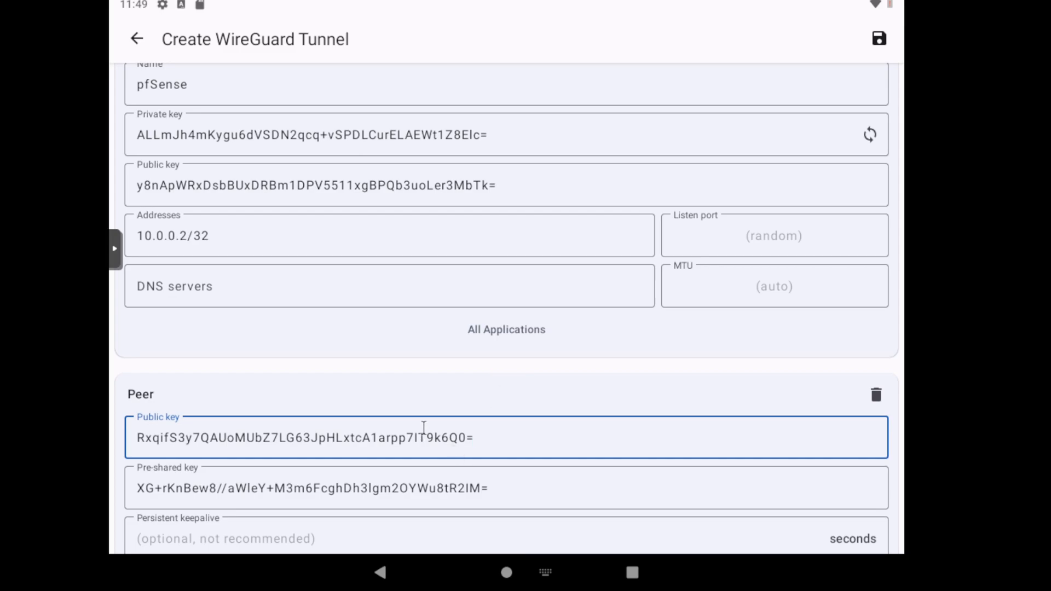
scroll(down, 3)
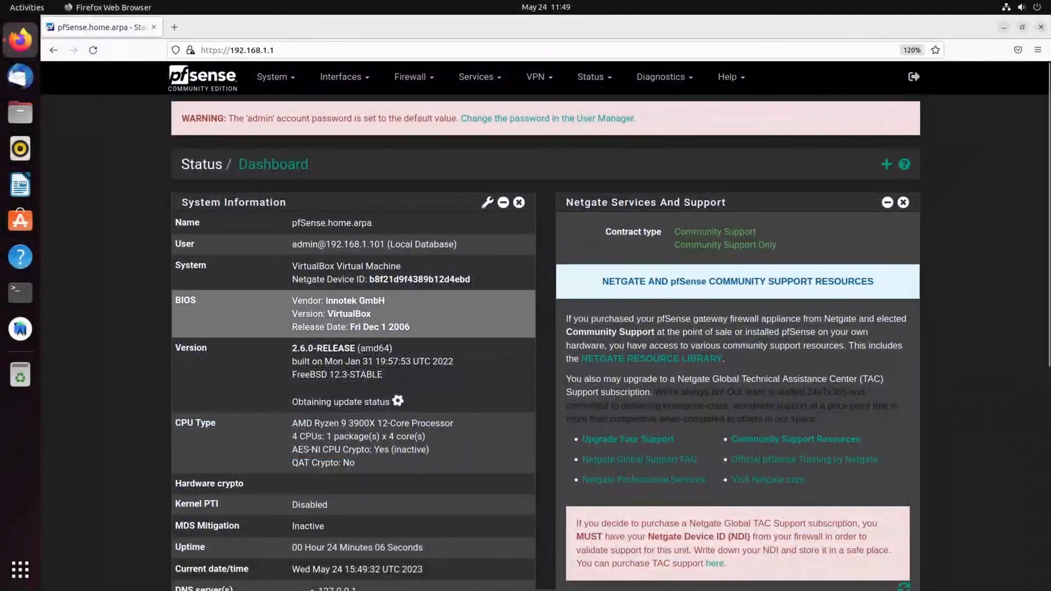
Step: Scroll the pfSense dashboard to the Interfaces widget showing WAN address 192.168.0.202
scroll(down, 3)
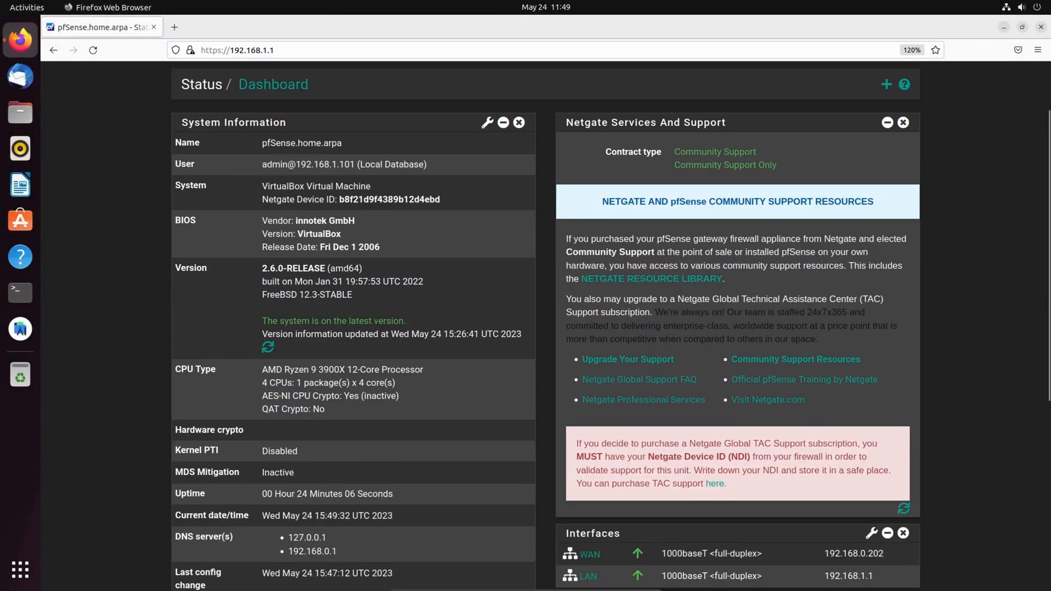
scroll(down, 3)
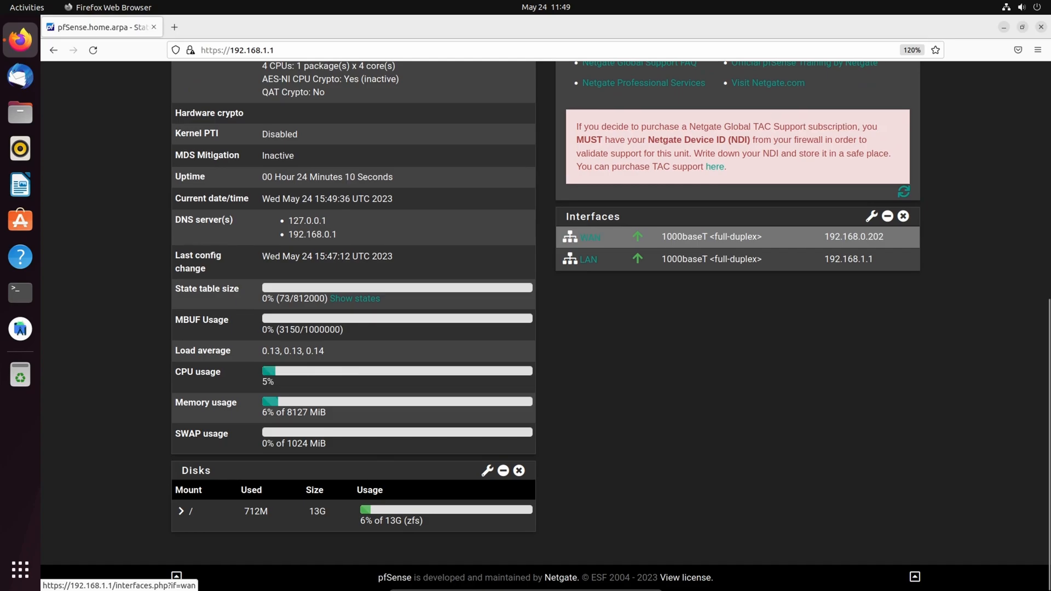
mouse_move(627, 243)
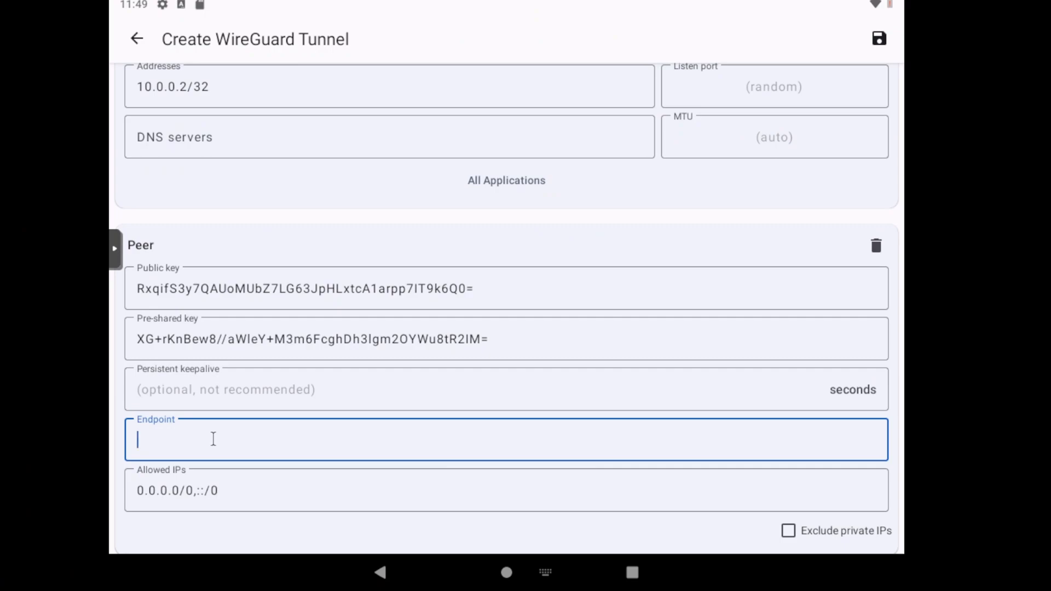
Step: Set the peer endpoint to 192.168.0.202:51820 and save the pfSense tunnel
text(192.168.)
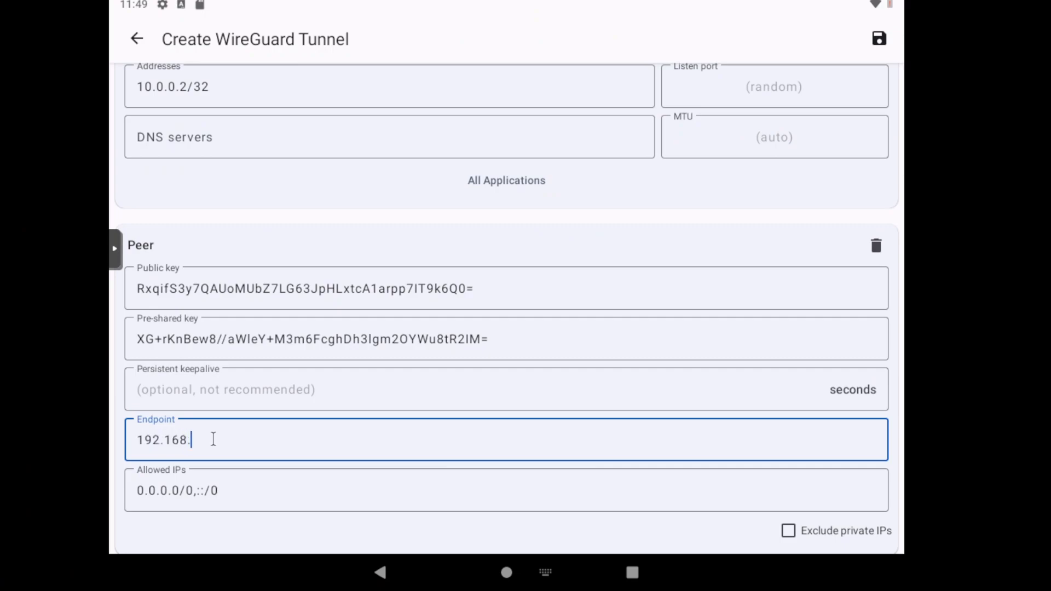
text(0.202)
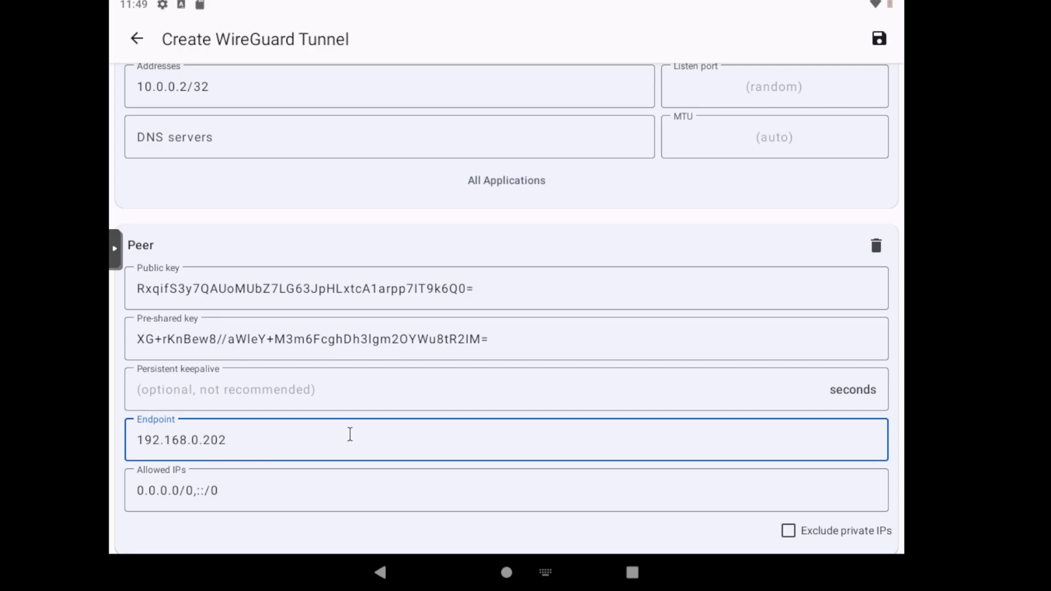
text(:5)
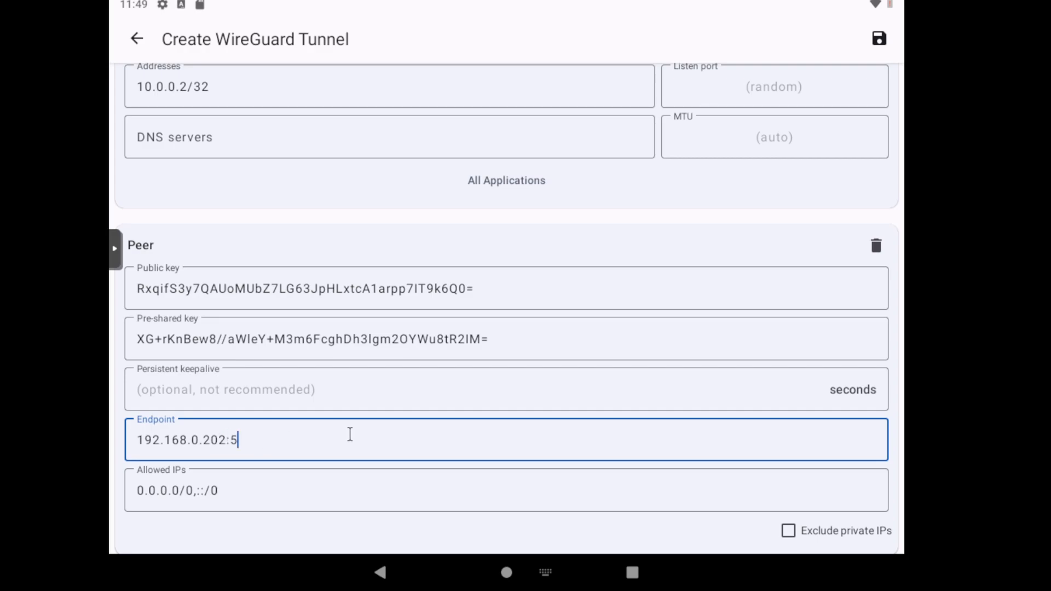
text(1820)
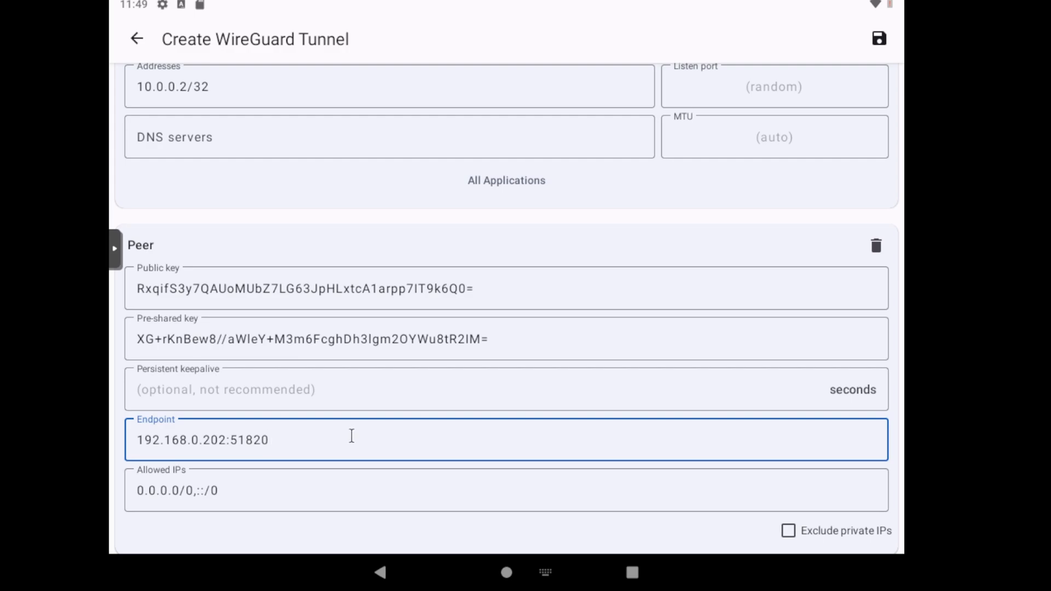
double_click(247, 439)
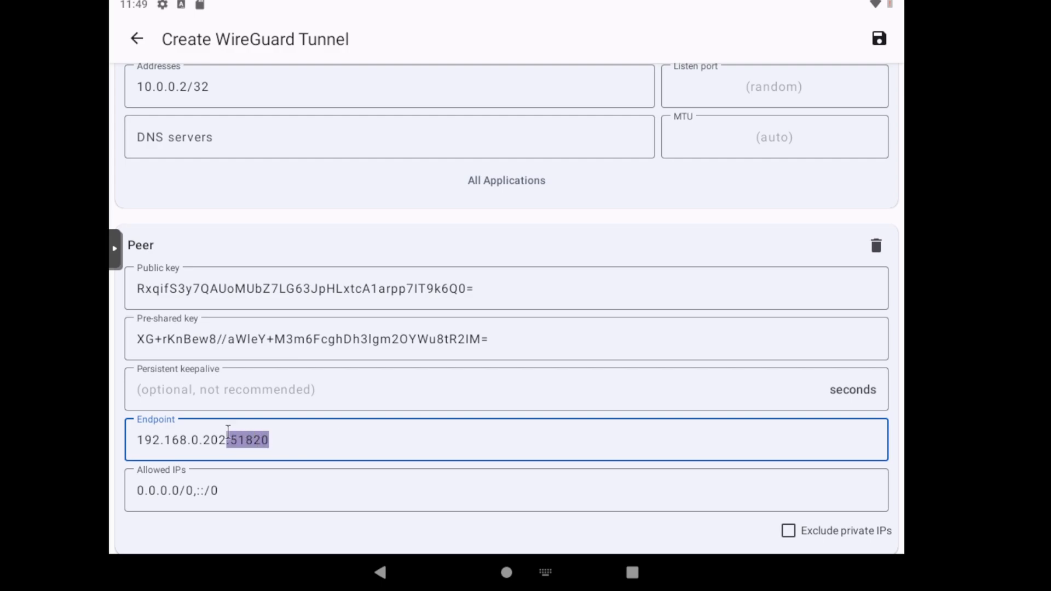
click(253, 440)
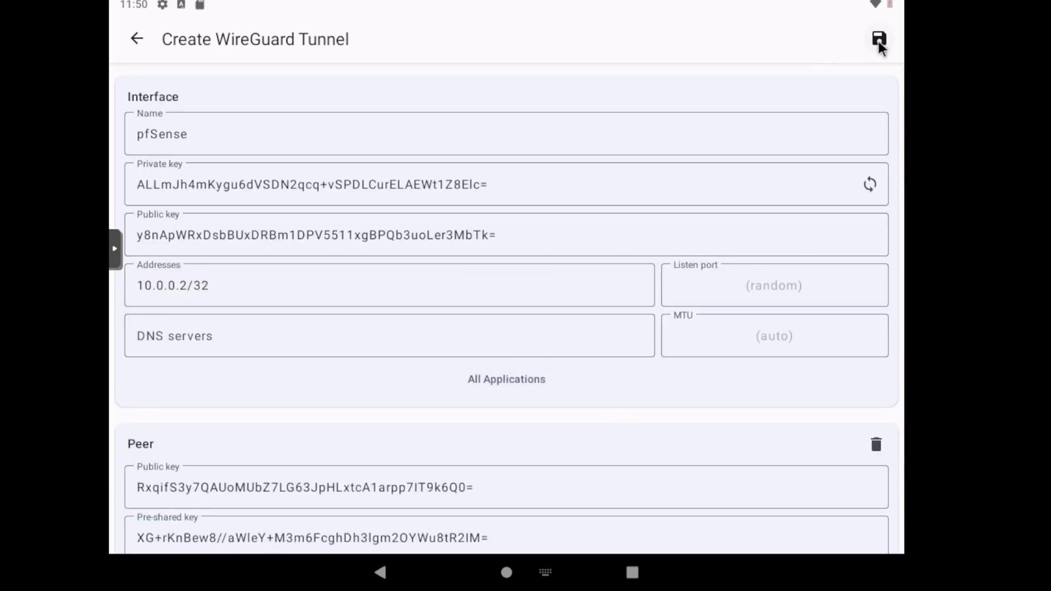
click(878, 39)
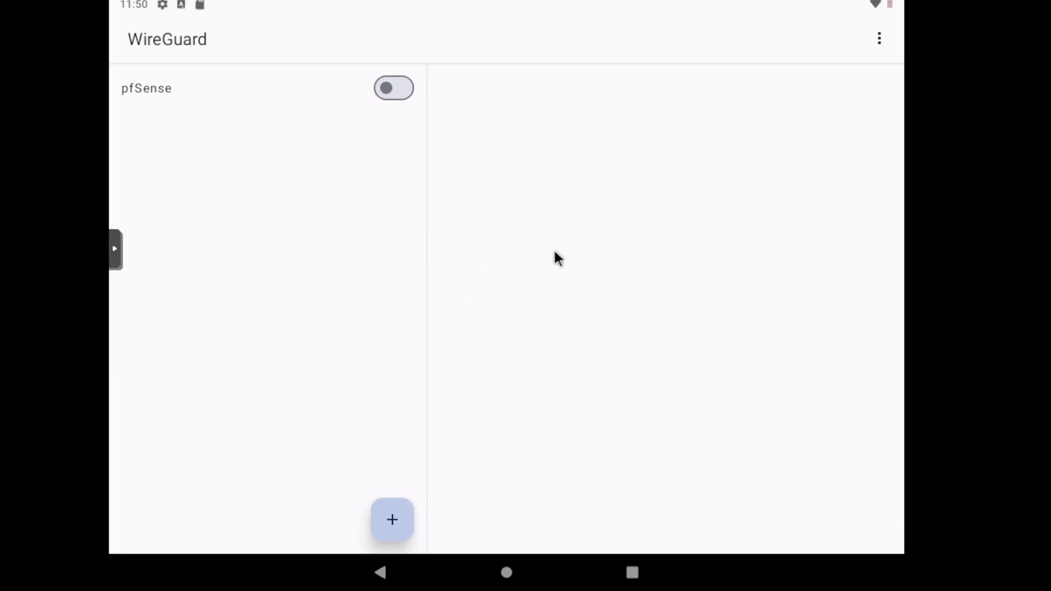
mouse_move(816, 590)
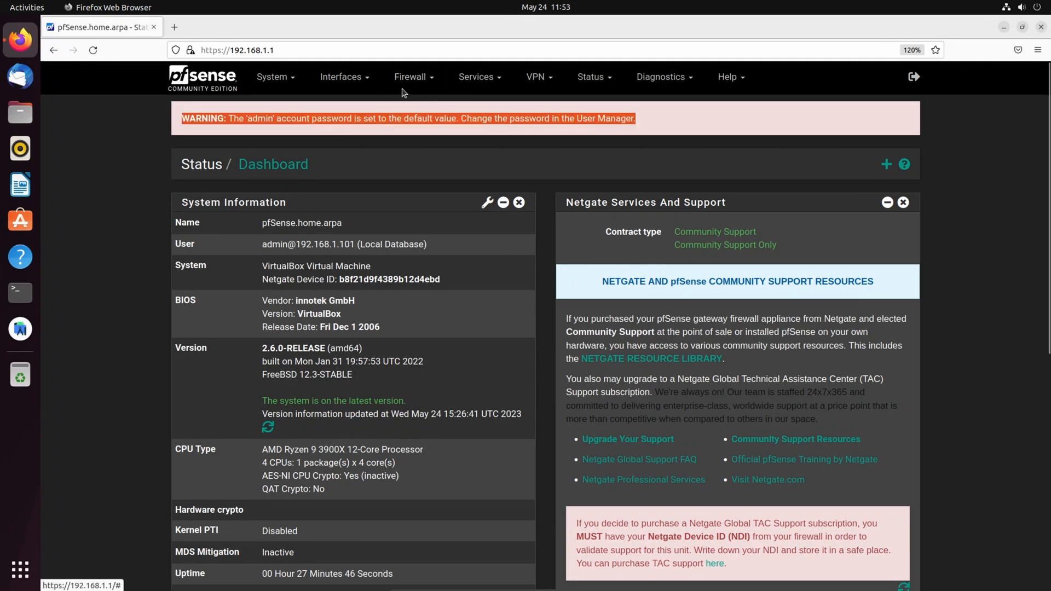
Step: Switch Firewall > NAT > Outbound to Hybrid Outbound NAT rule generation and save
click(410, 76)
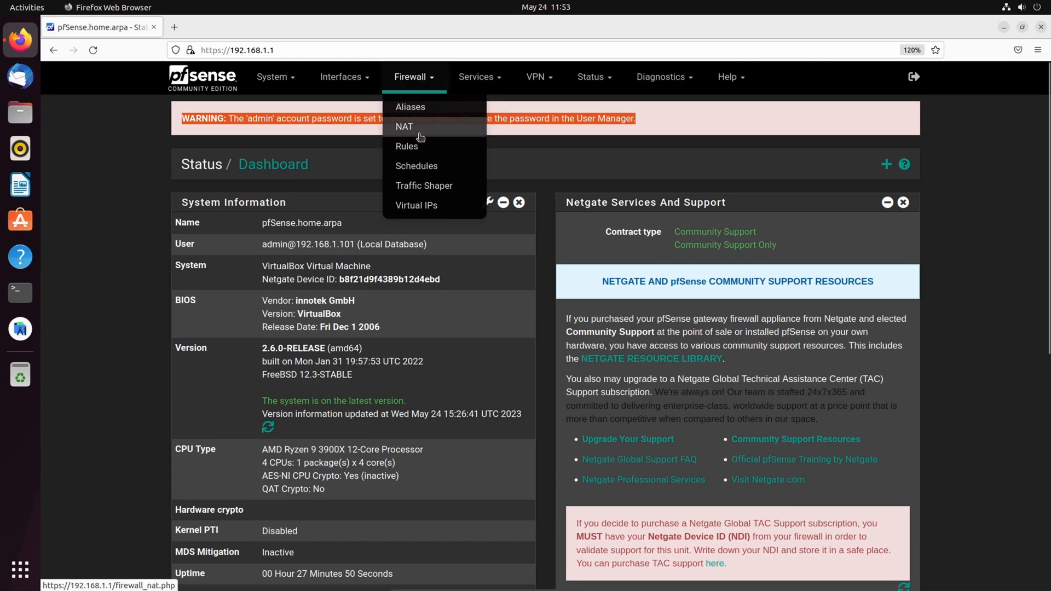
click(404, 127)
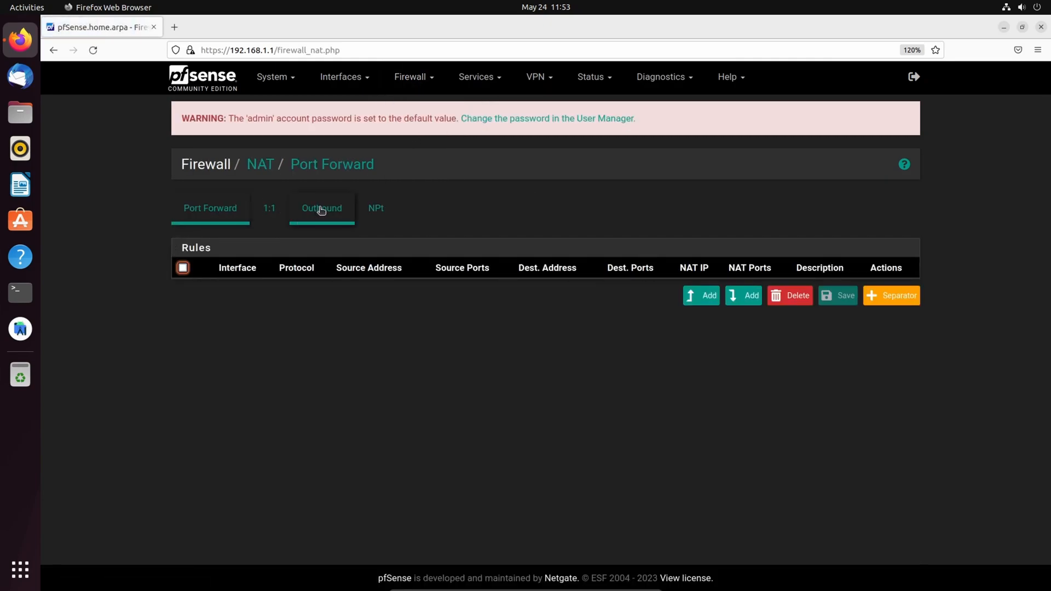
click(321, 208)
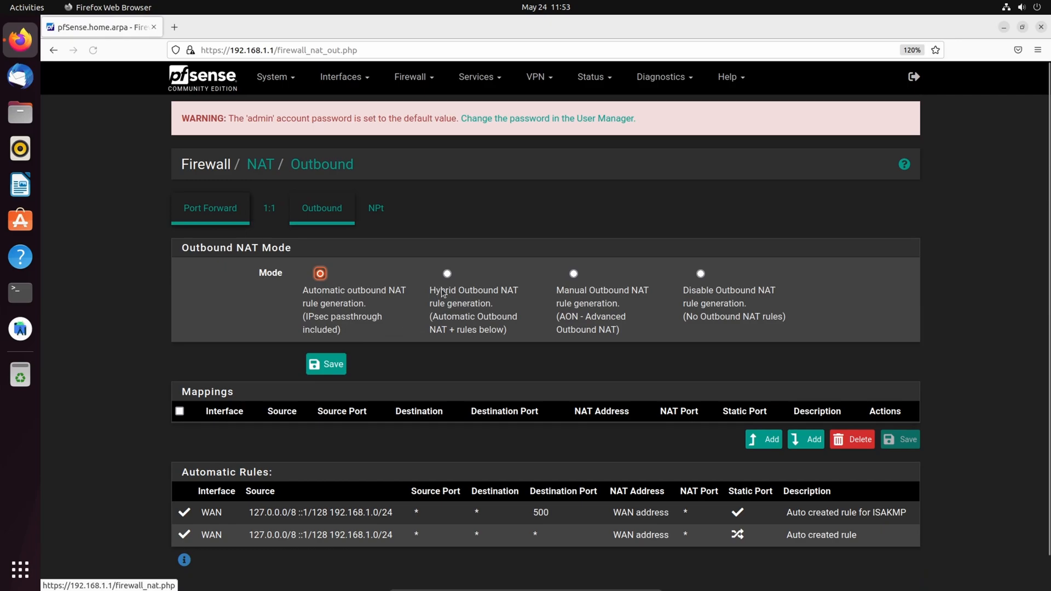
click(447, 274)
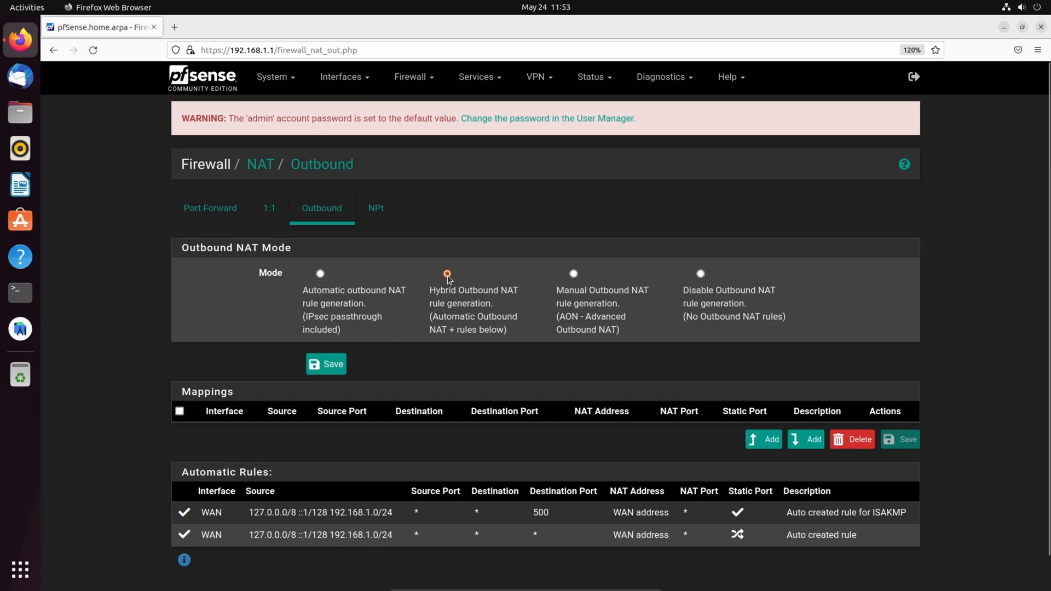
click(326, 364)
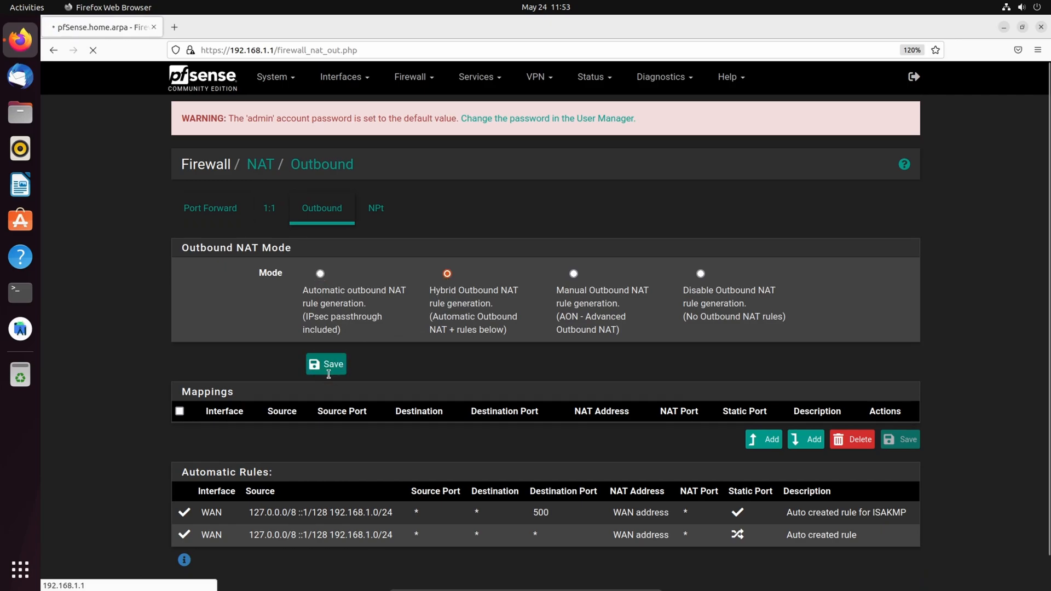
click(325, 364)
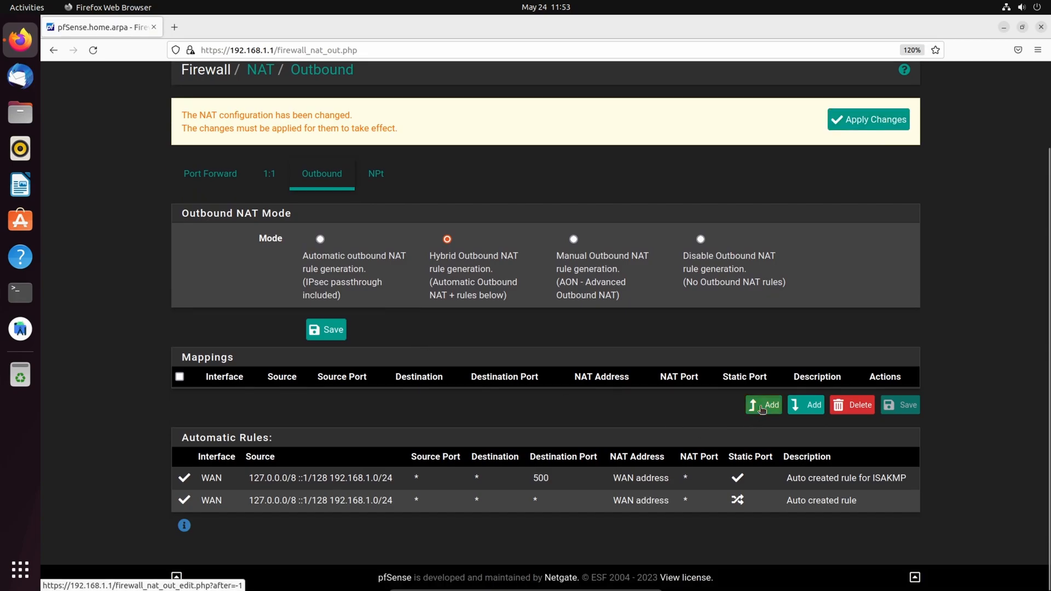
Step: Add a new outbound NAT mapping restricted to IPv4 with protocol any
click(763, 405)
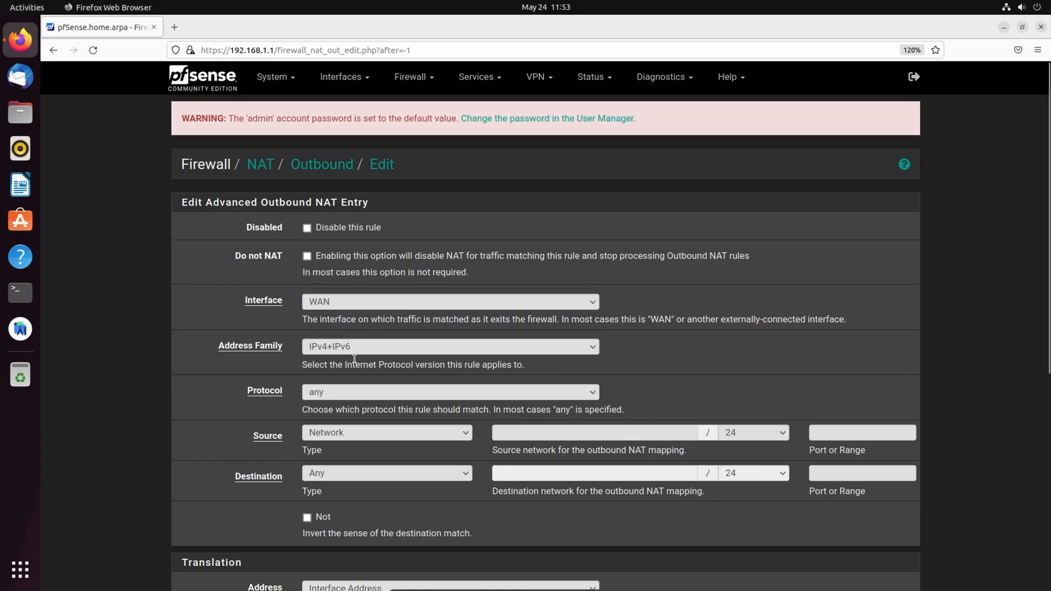
click(449, 346)
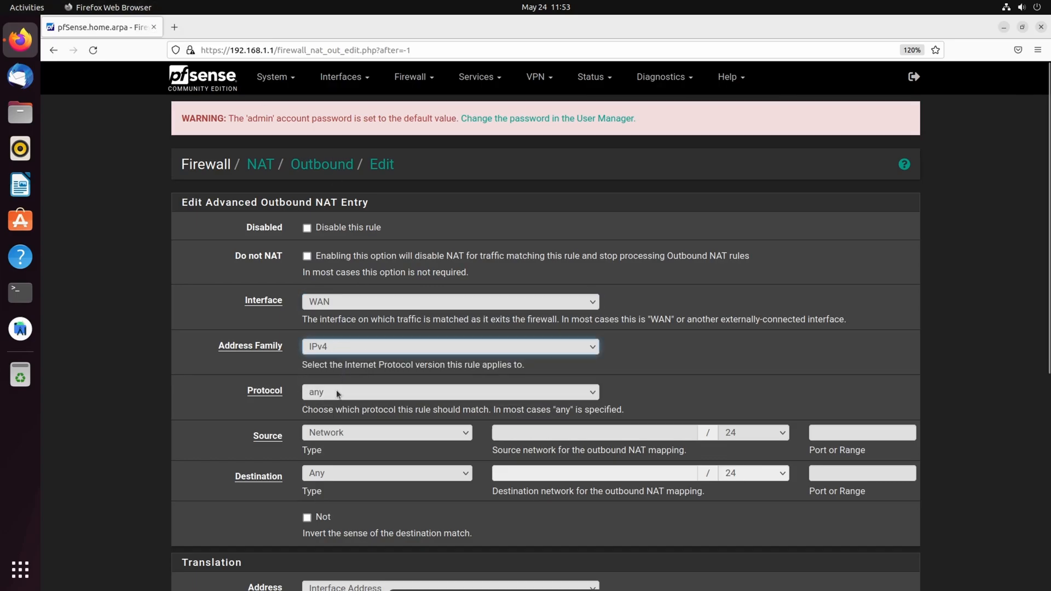
click(449, 391)
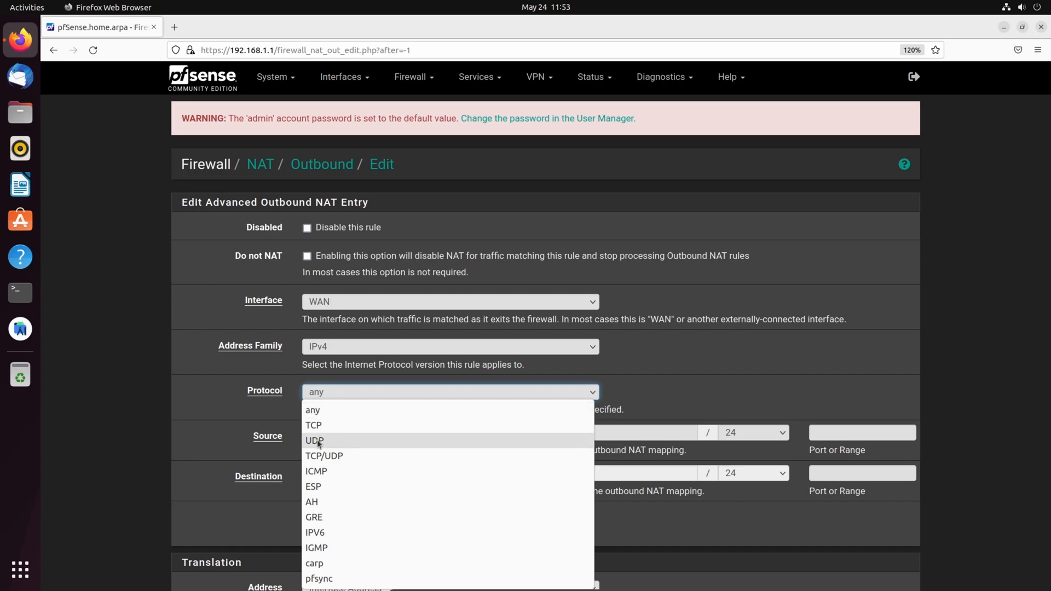
click(312, 410)
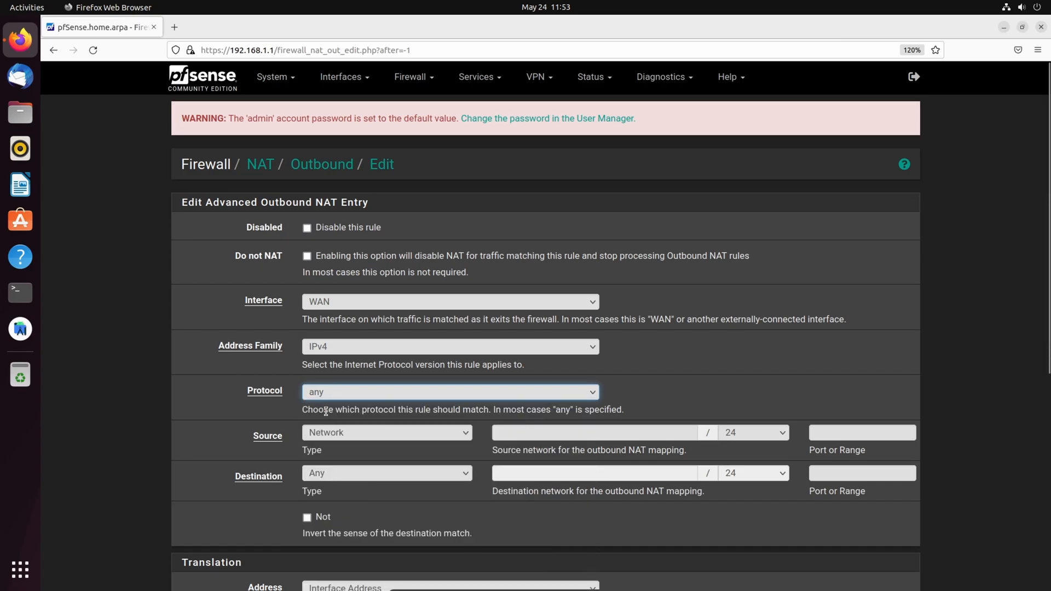
Step: Set the mapping's source network to 10.0.0.0/24 and save it
scroll(down, 3)
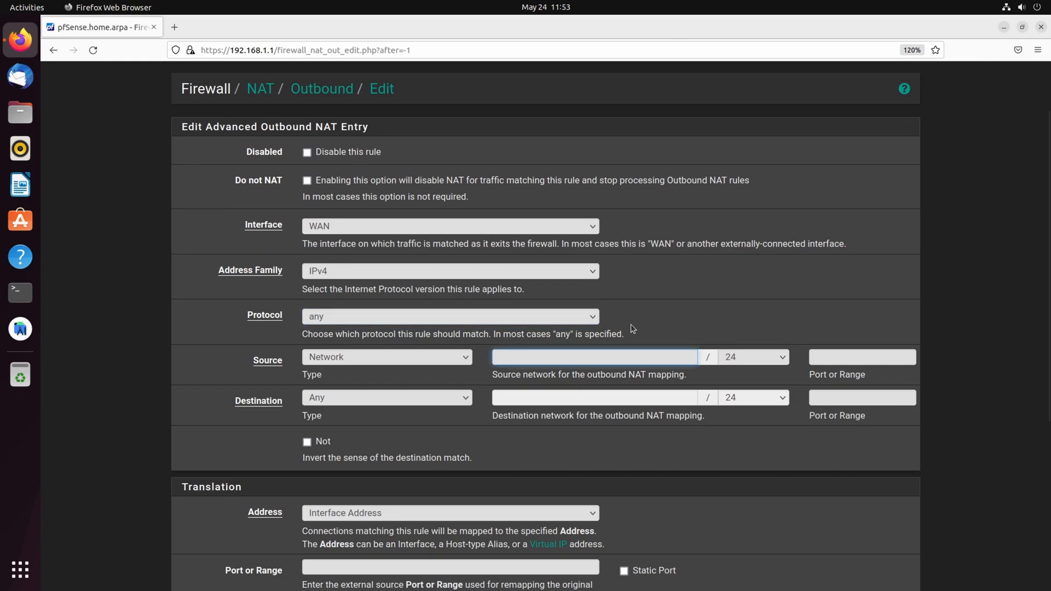
text(10.0.0.0)
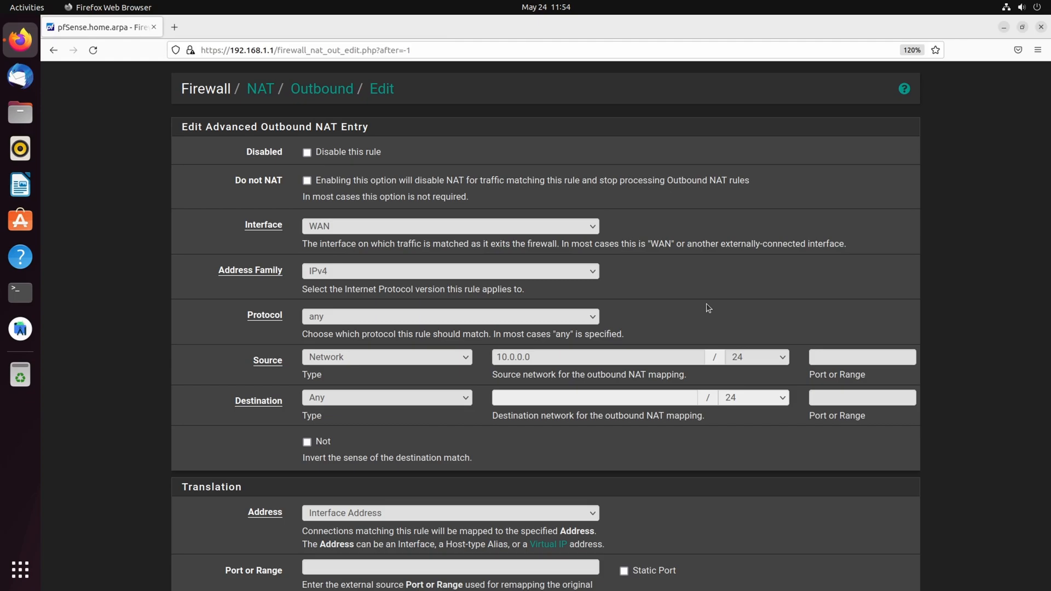
mouse_move(497, 226)
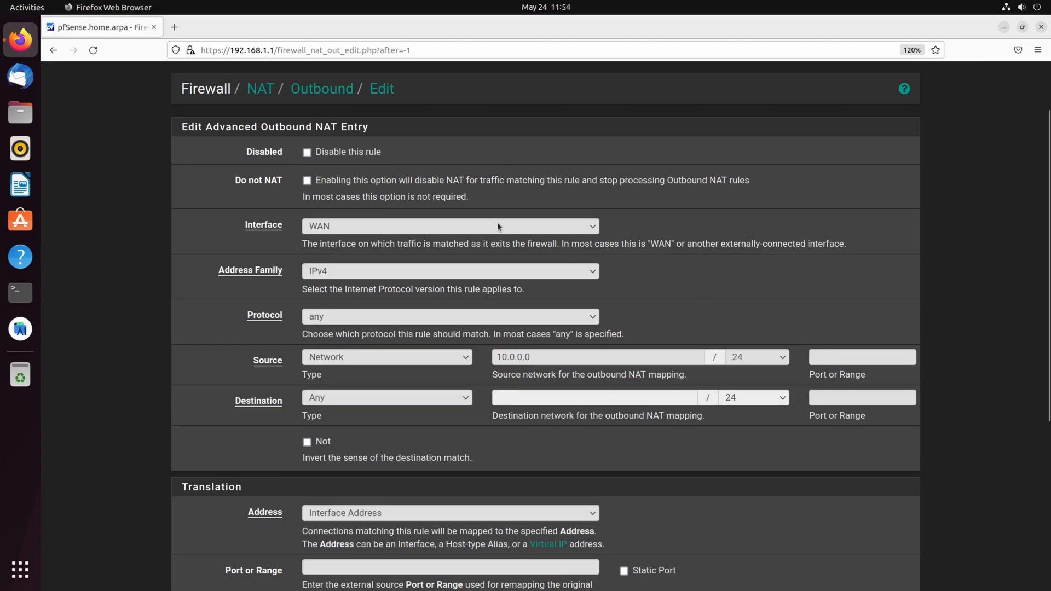
mouse_move(487, 368)
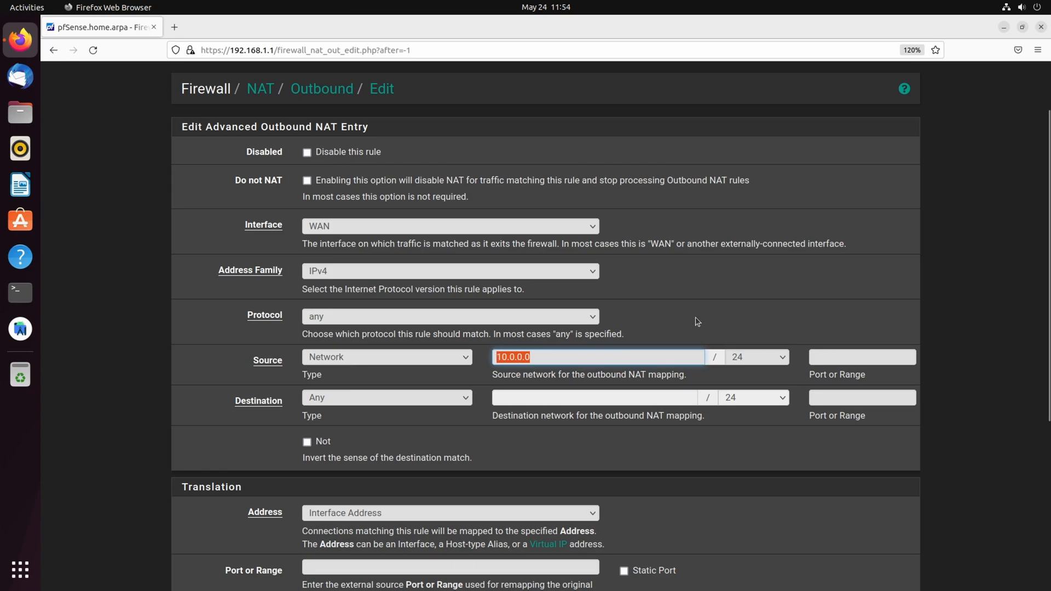
mouse_move(692, 322)
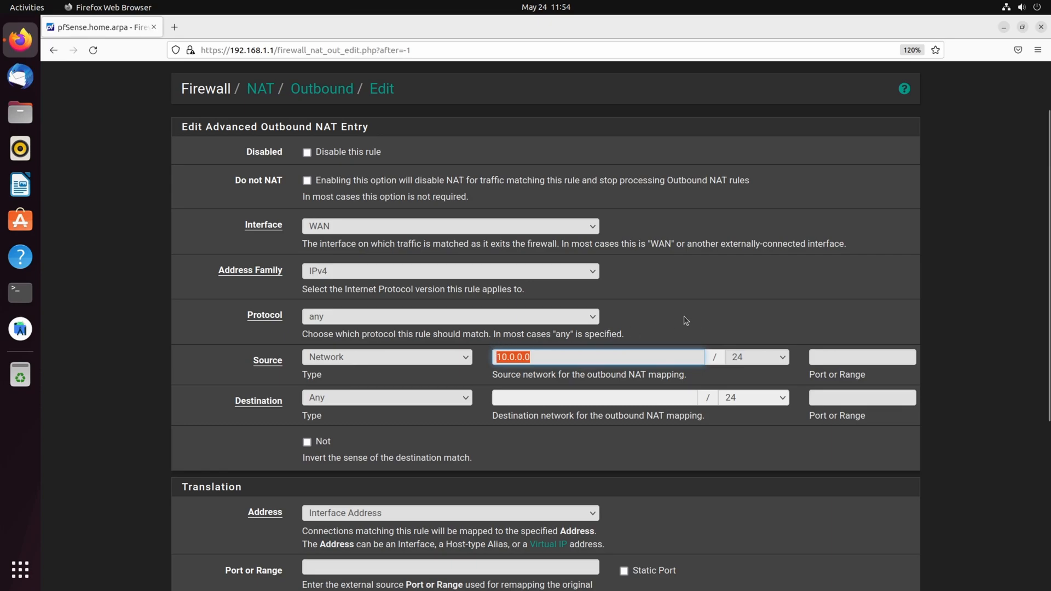
scroll(down, 3)
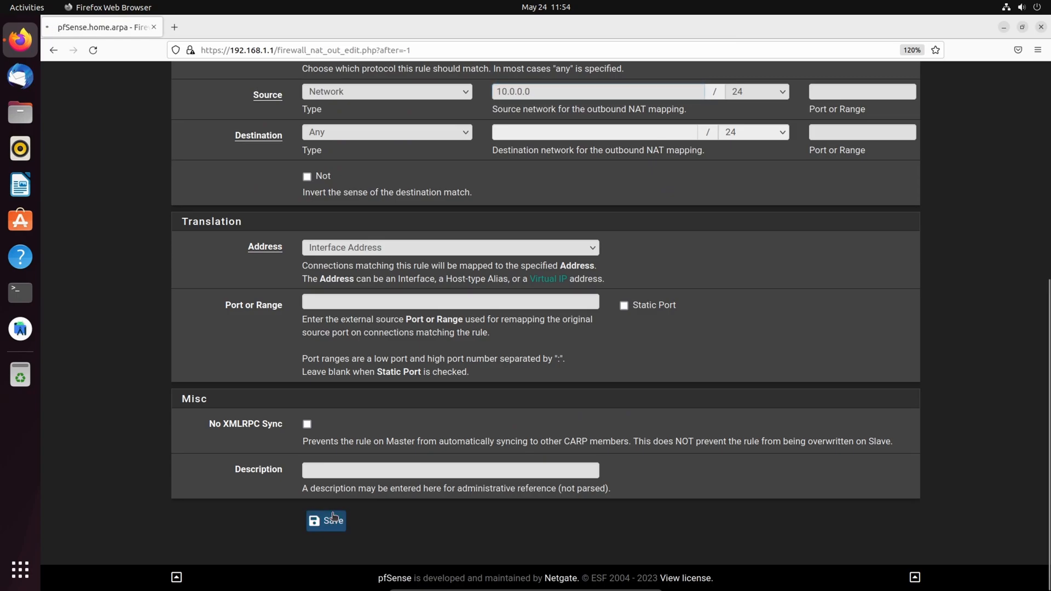
click(326, 521)
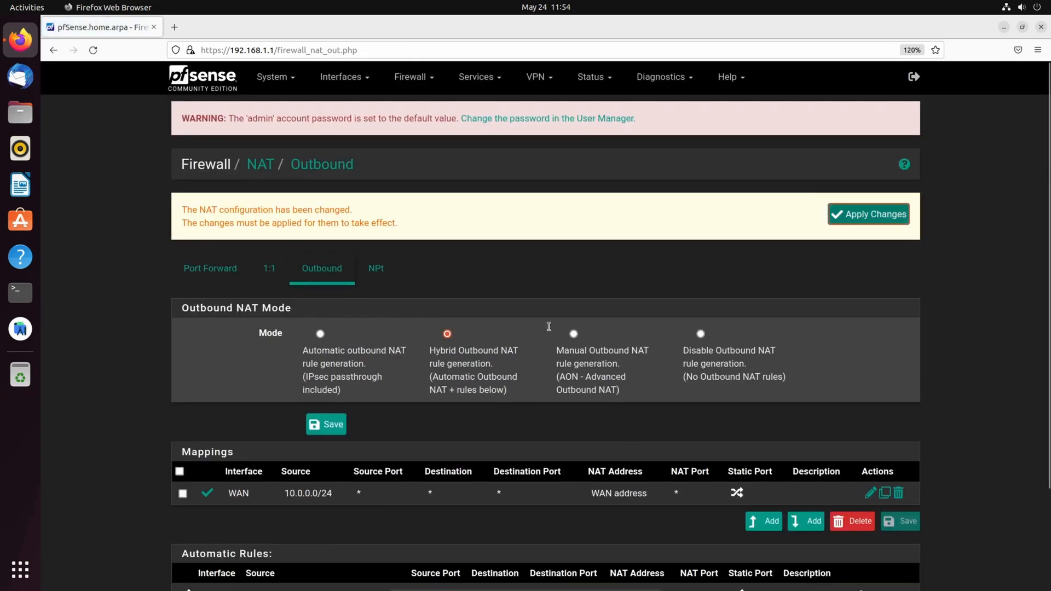
mouse_move(513, 374)
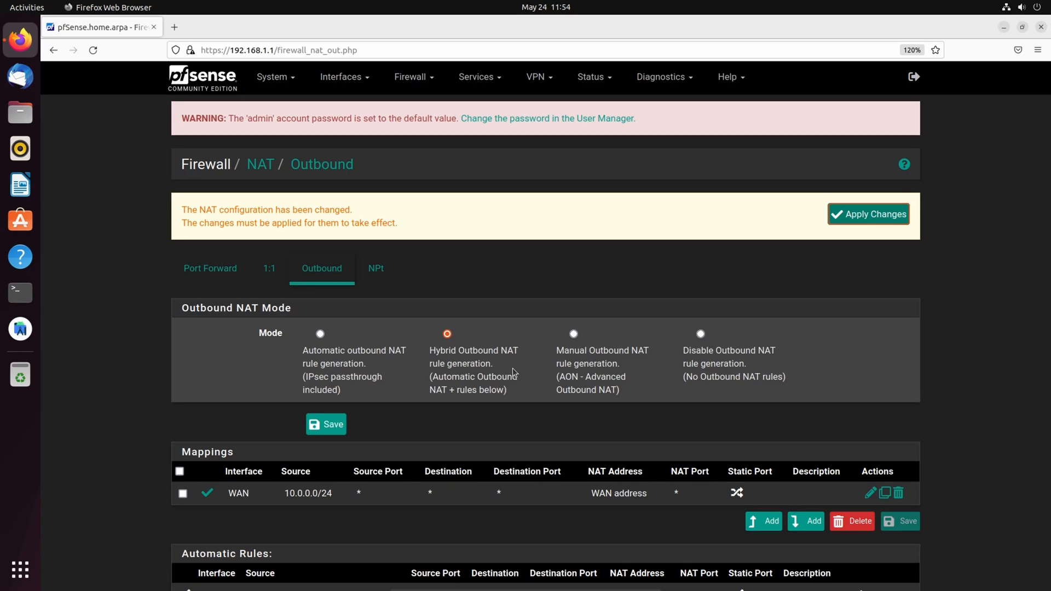
mouse_move(884, 222)
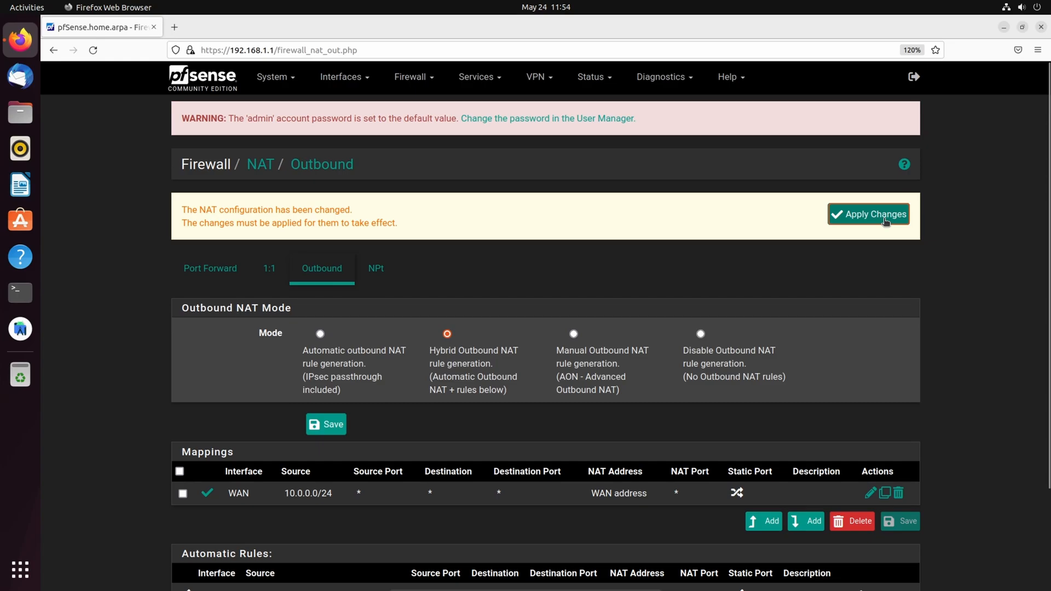
Step: Apply the pending outbound NAT changes so the firewall rules reload
click(872, 214)
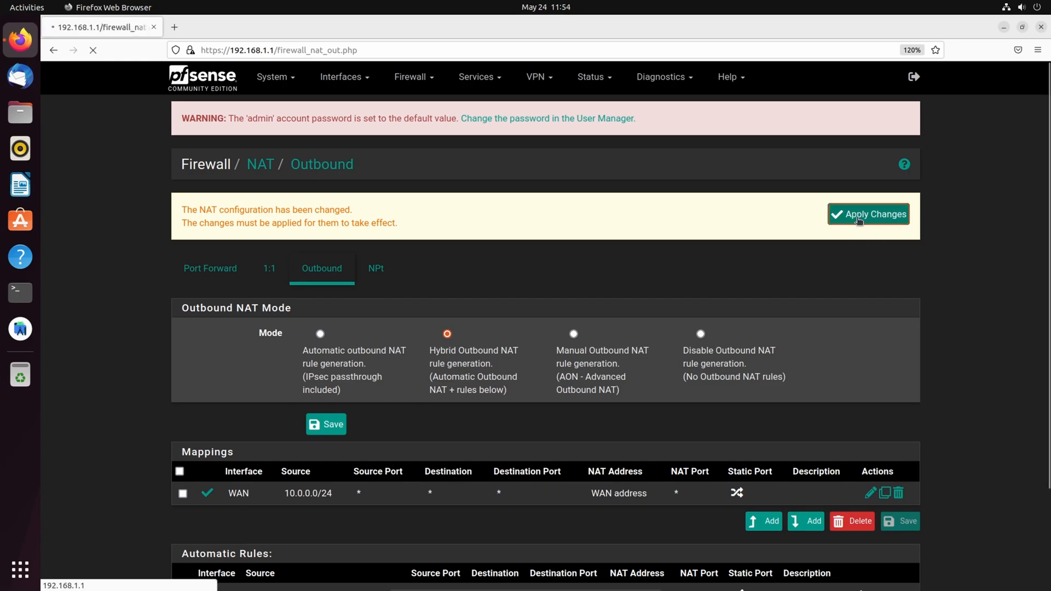
click(868, 214)
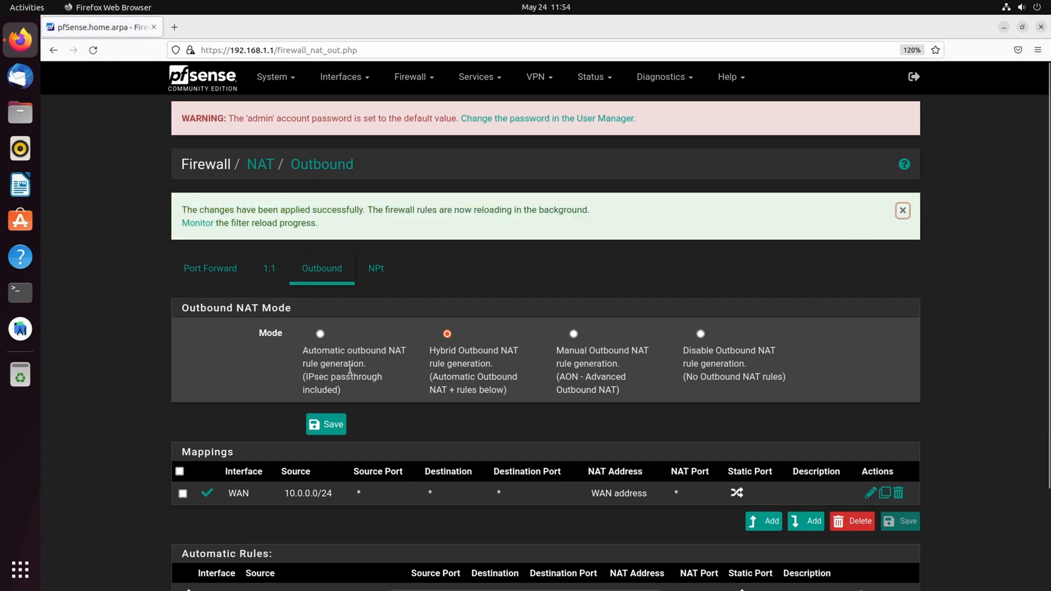
mouse_move(258, 259)
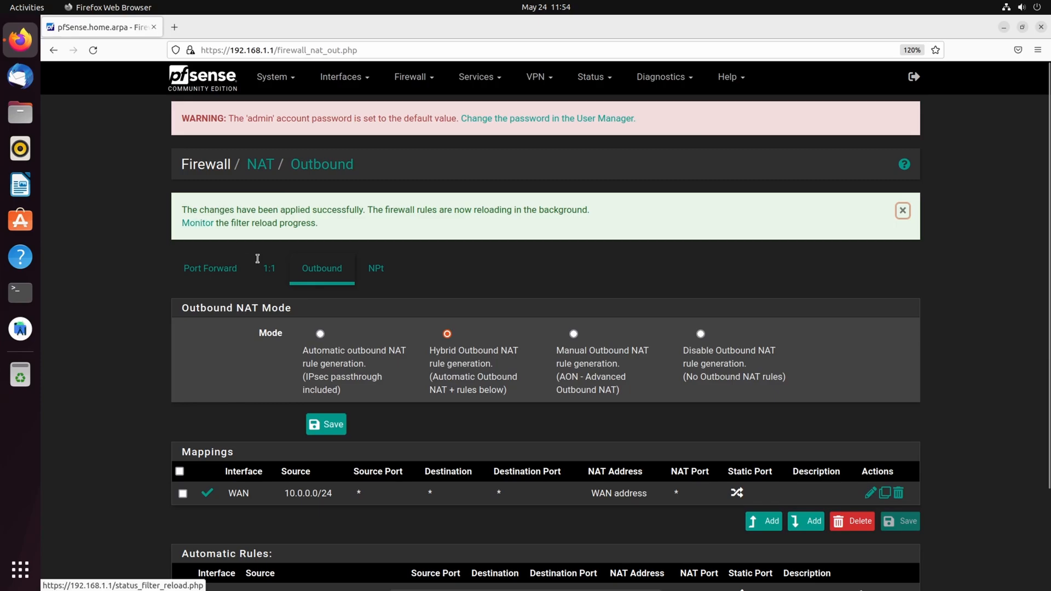
mouse_move(616, 183)
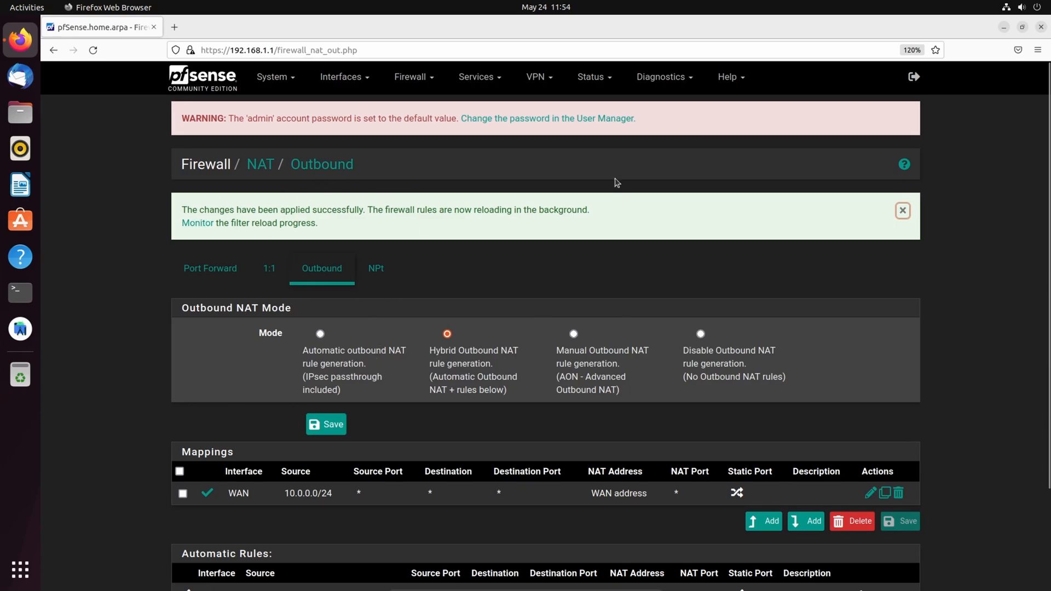
Step: Navigate to Firewall > Rules to view the empty WAN rules list
click(412, 77)
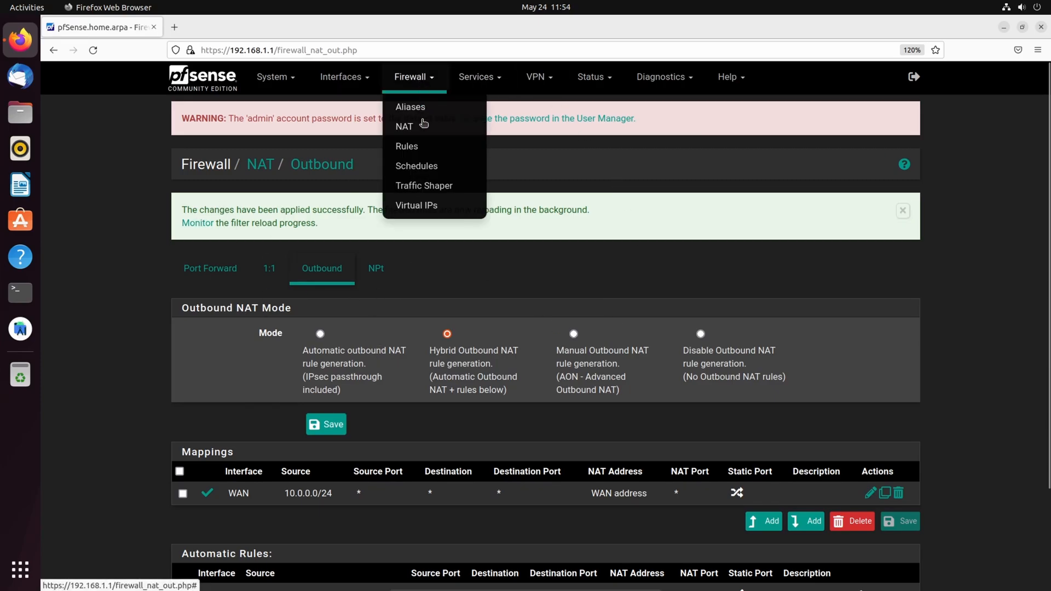
click(406, 146)
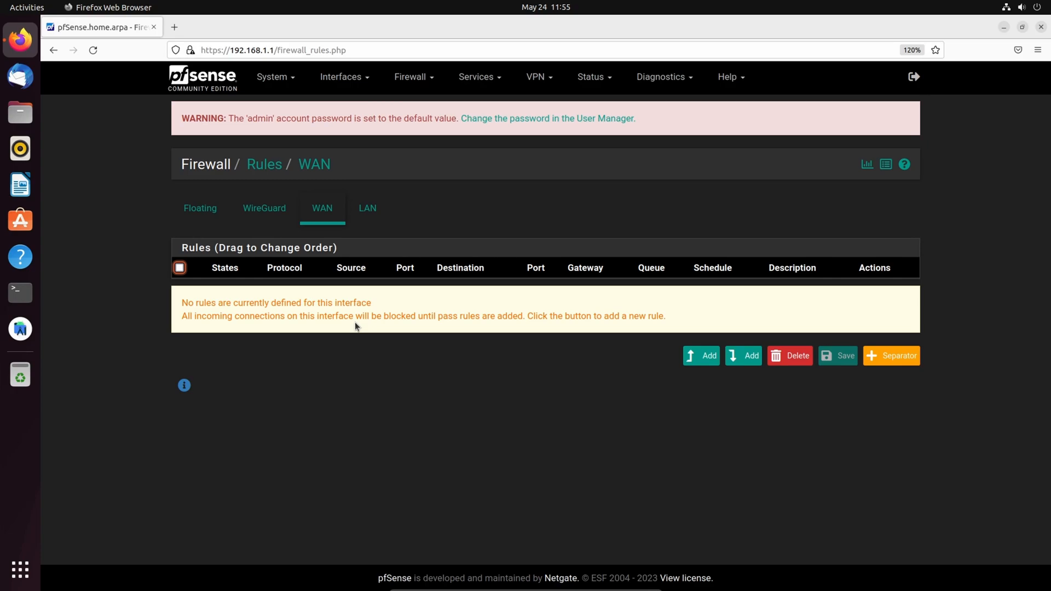
mouse_move(507, 342)
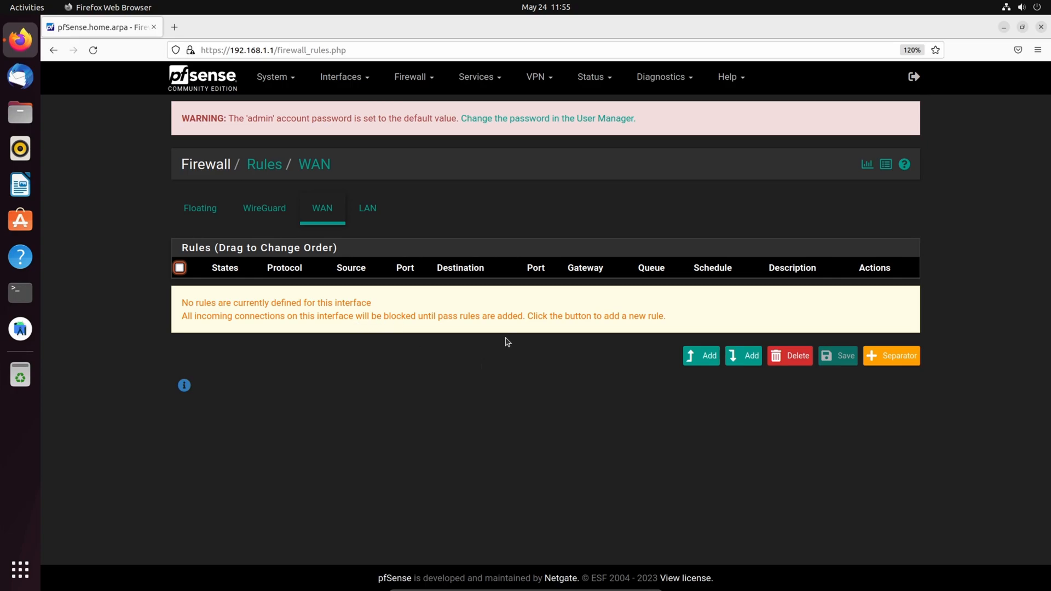
mouse_move(730, 380)
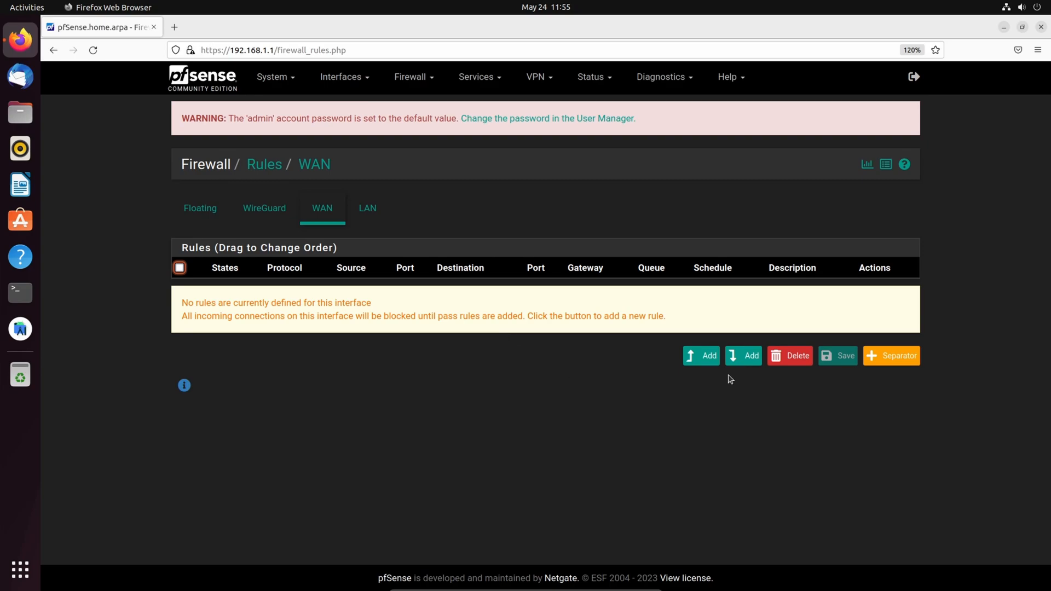
mouse_move(592, 361)
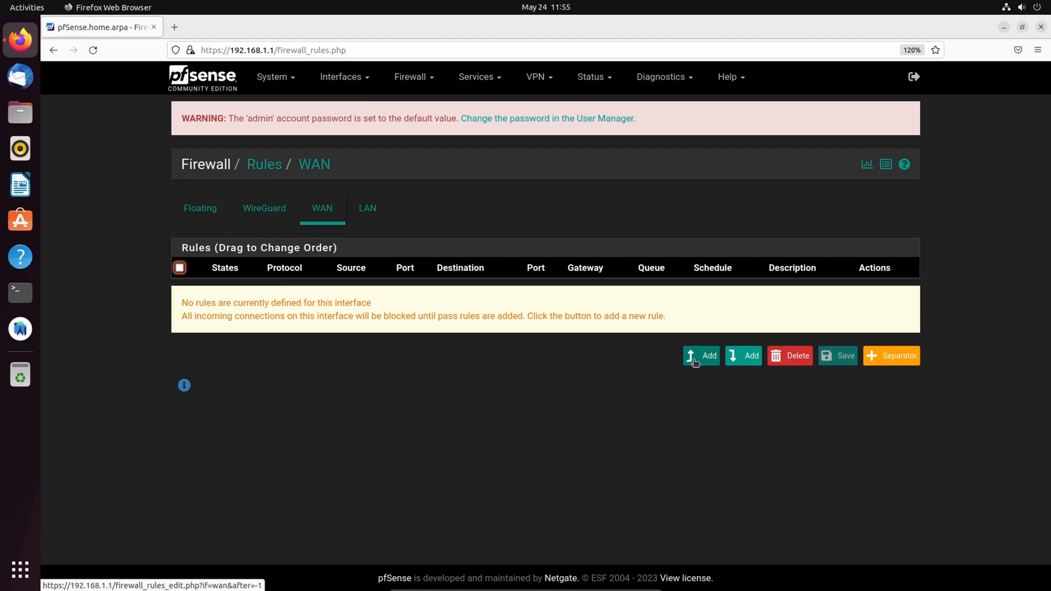
Step: Start a new WAN pass rule matching UDP with source WAN address
click(700, 356)
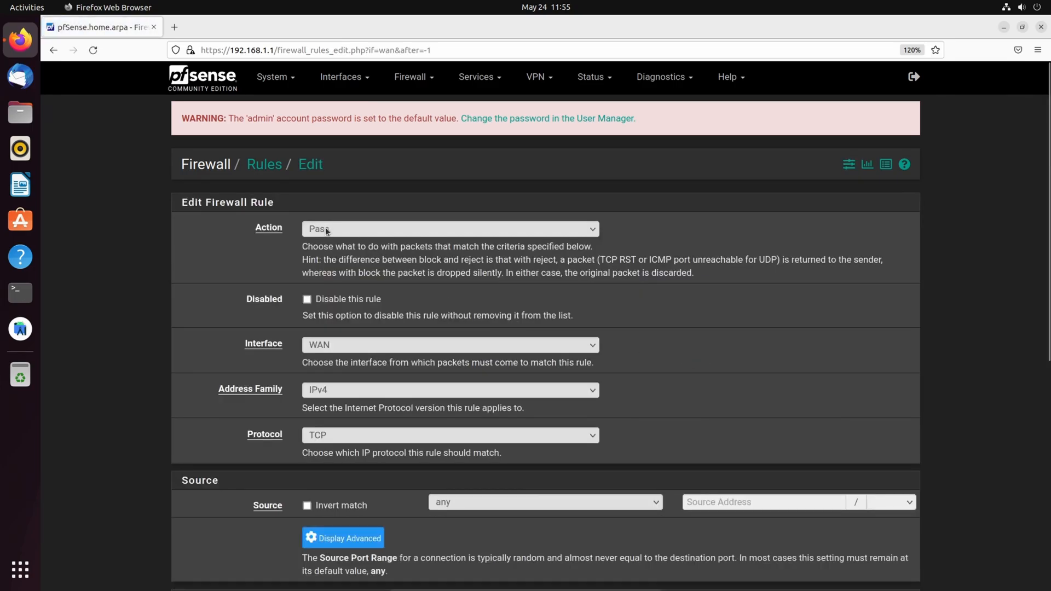
mouse_move(329, 347)
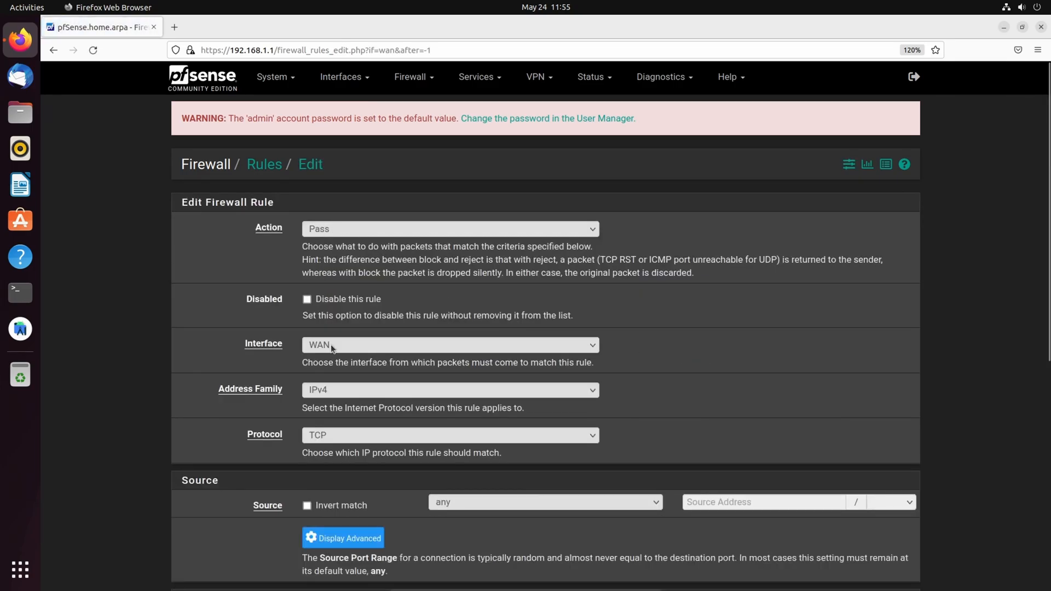
scroll(down, 3)
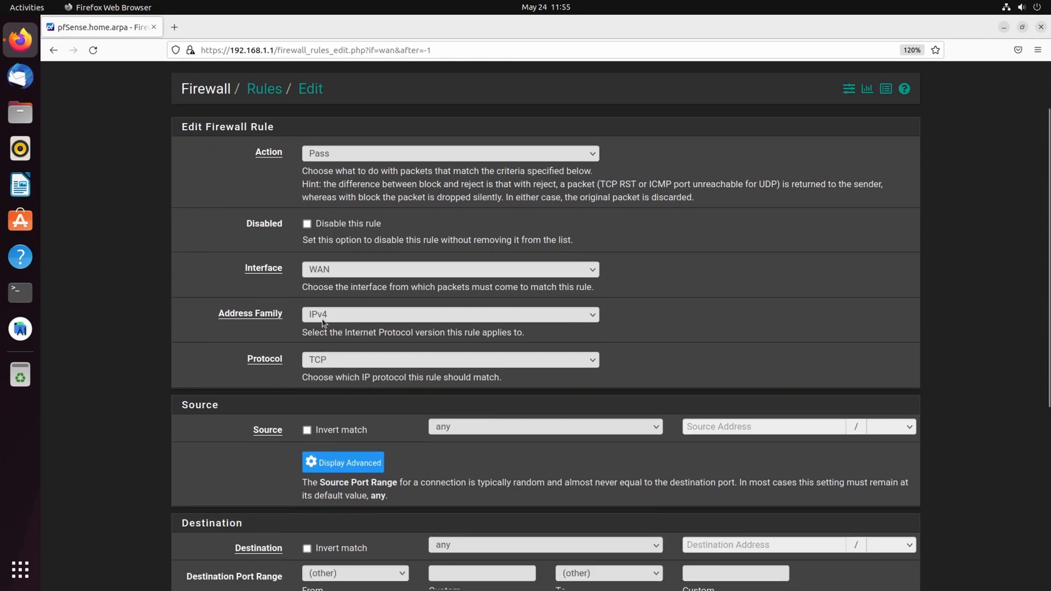
mouse_move(351, 361)
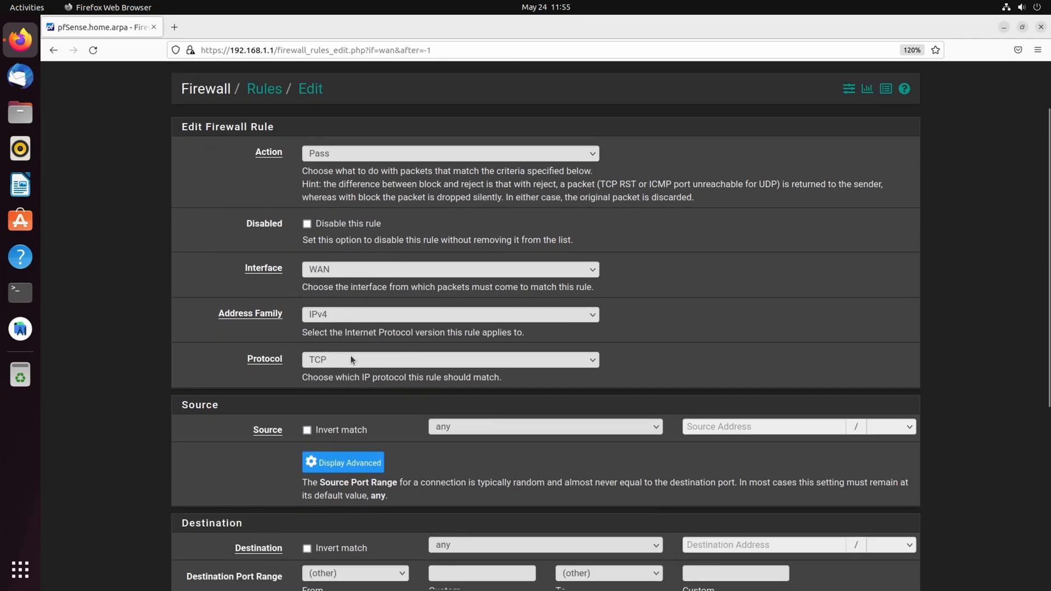
click(449, 359)
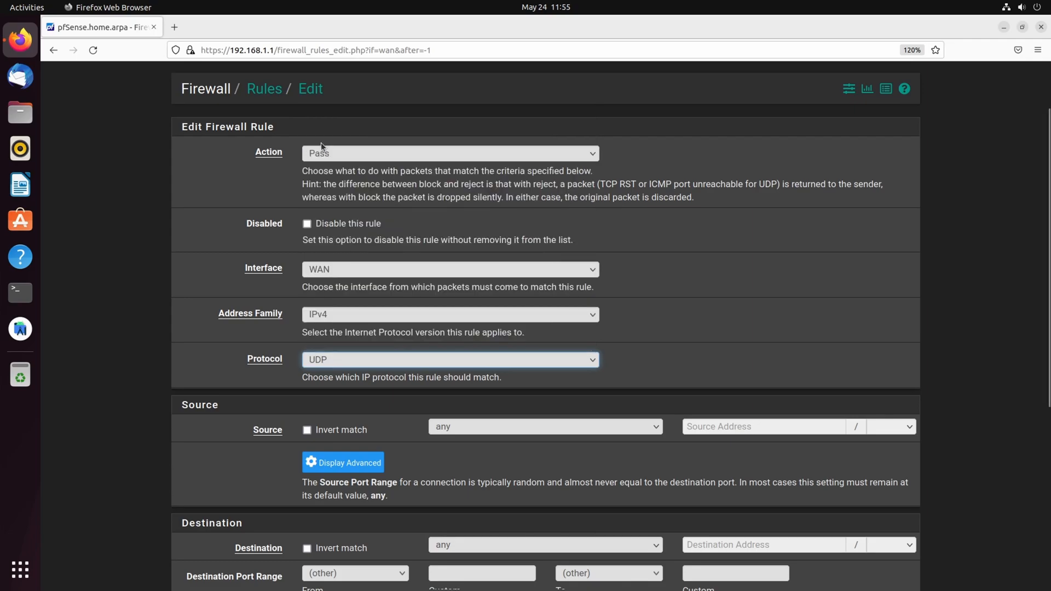
mouse_move(349, 372)
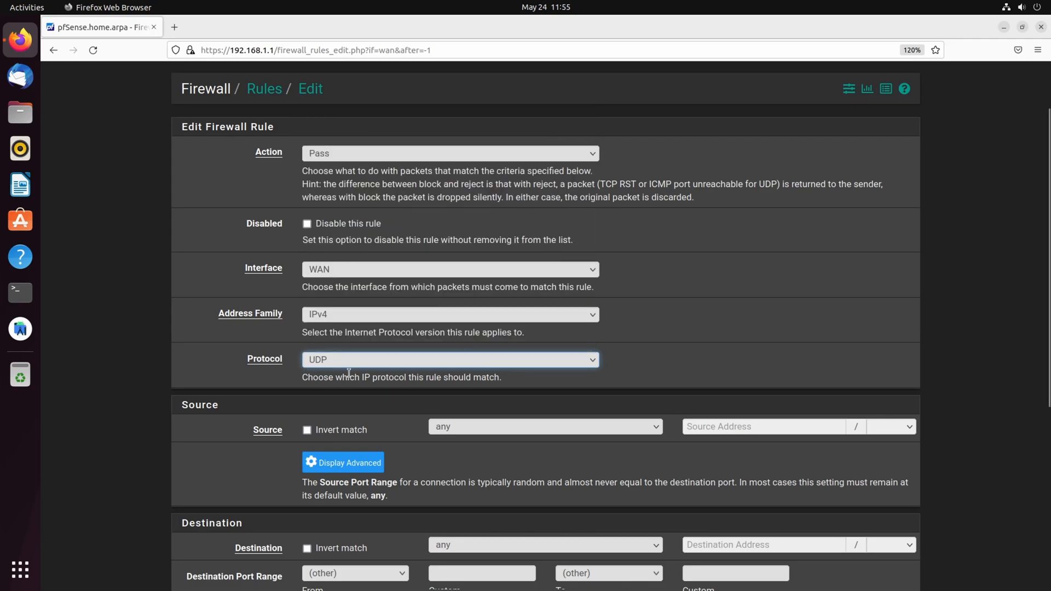
scroll(down, 3)
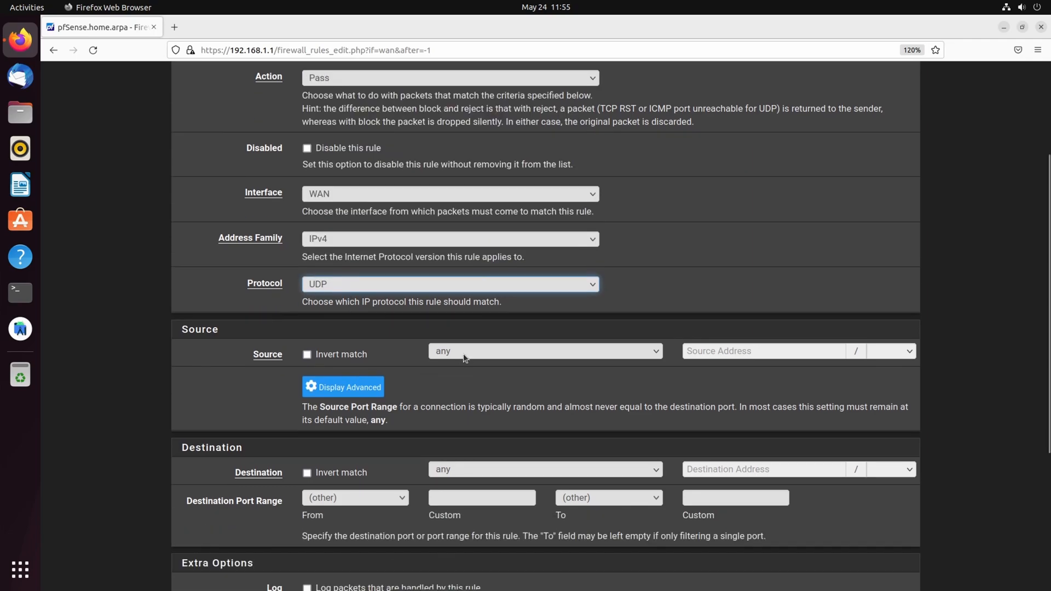
click(544, 350)
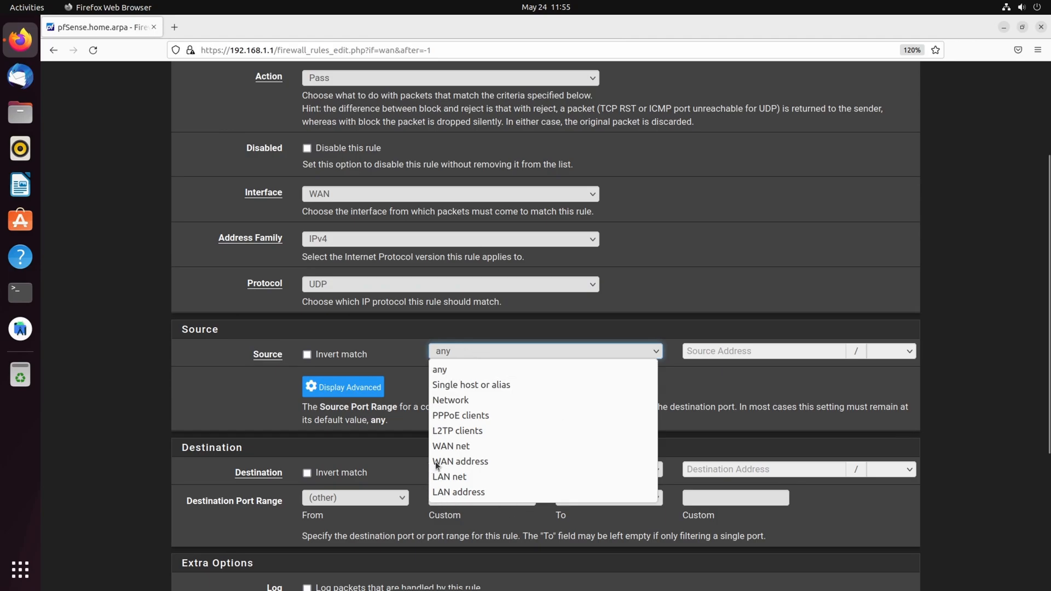
click(460, 461)
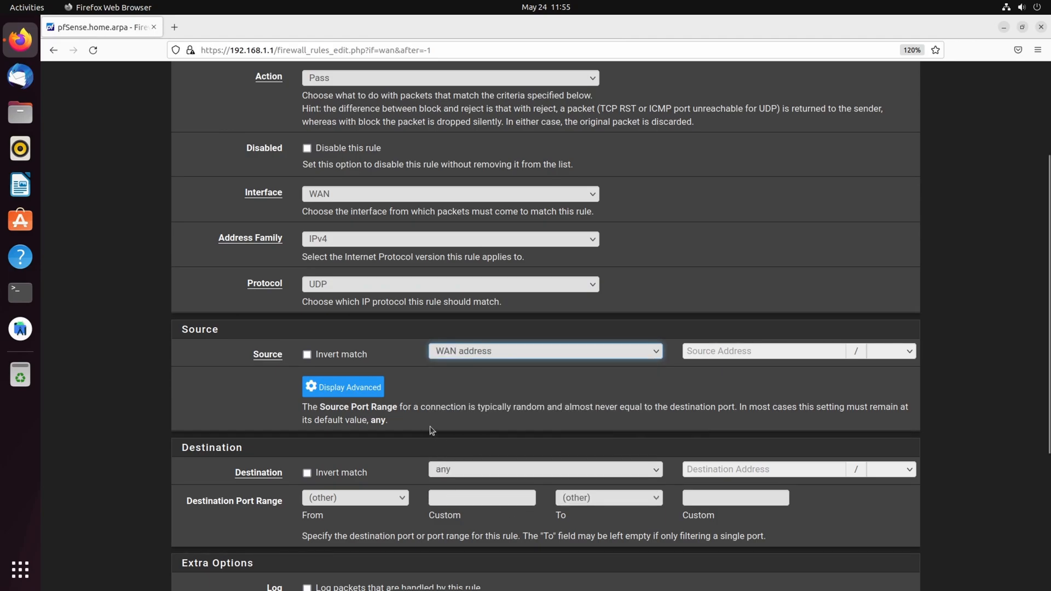
Step: Set destination port 51820, describe it 'Wireguard - Allow WAN 51820', and save
scroll(down, 3)
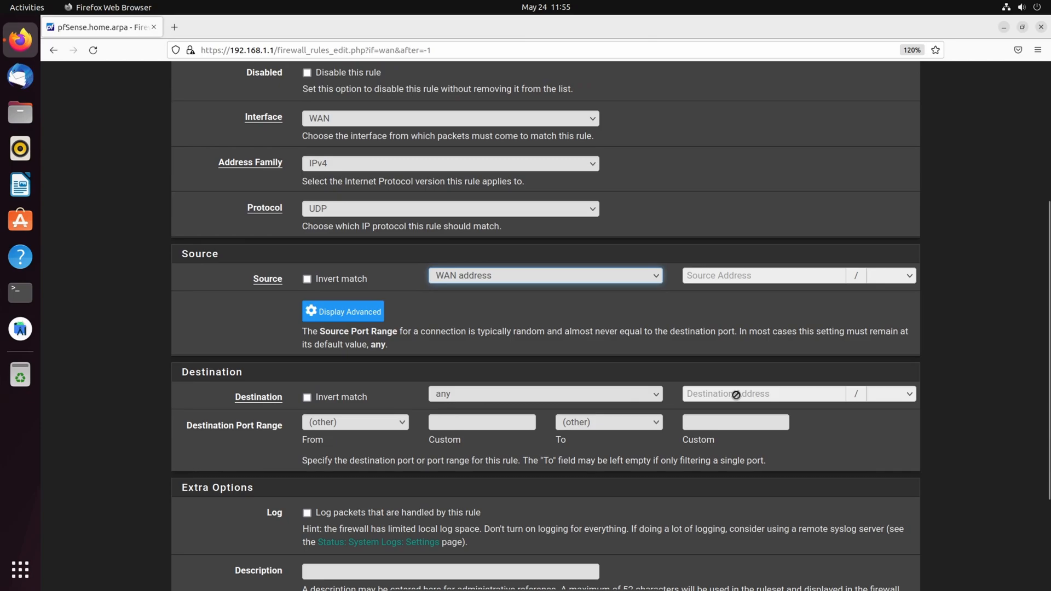
text(51820)
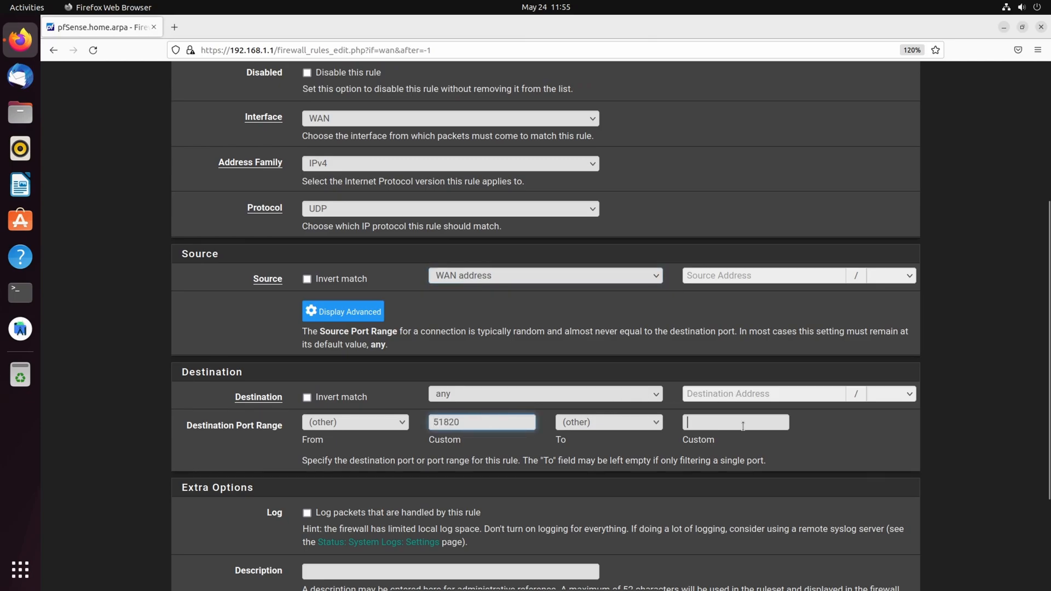
text(51820)
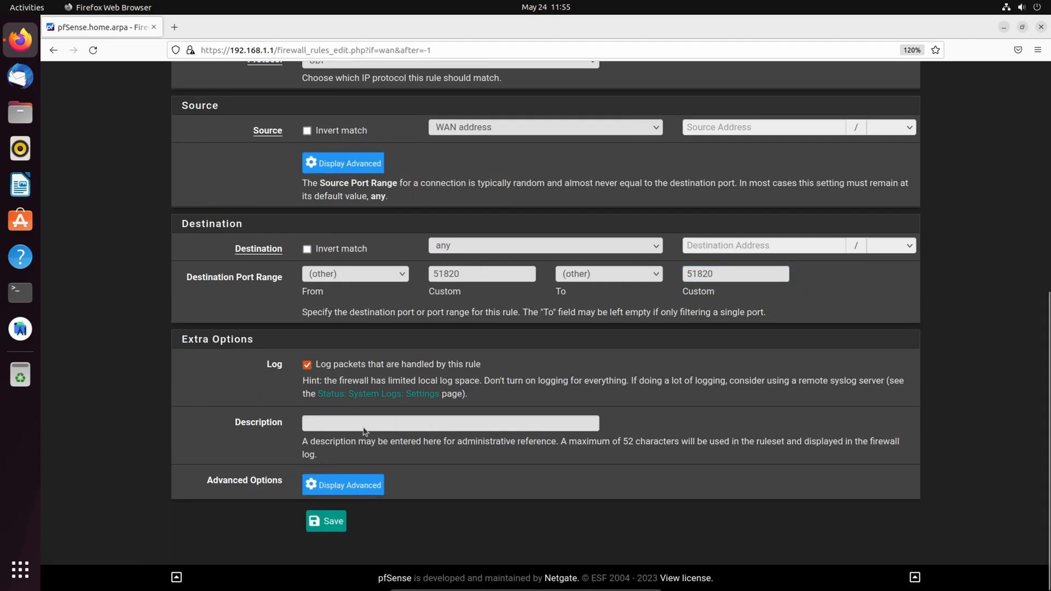
text(Wireguard - Allow WAN 51820)
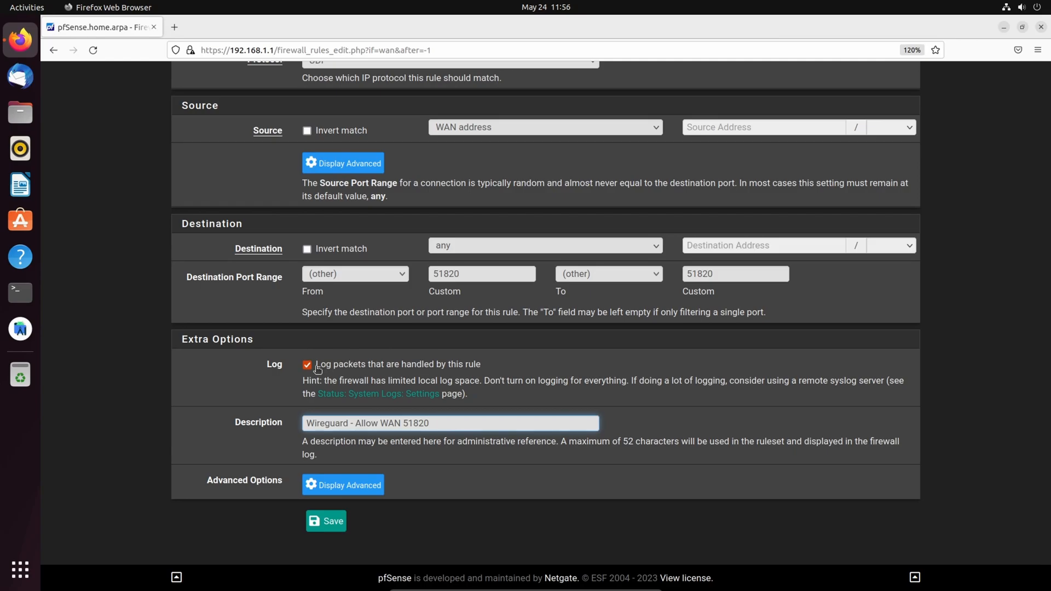
click(325, 520)
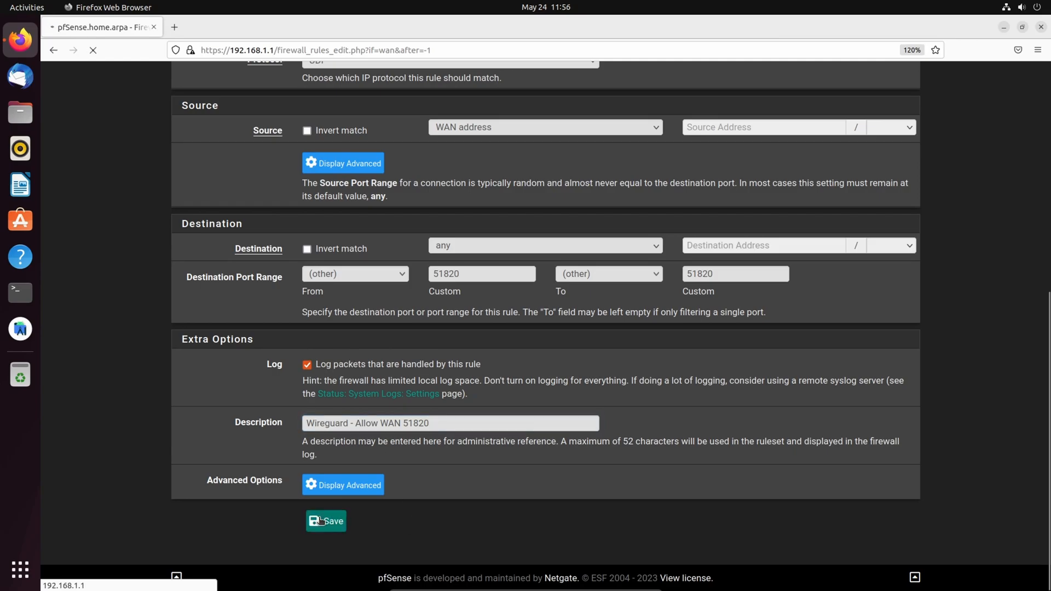
Step: Save the WireGuard UDP 51820 WAN rule and apply the firewall changes
click(327, 521)
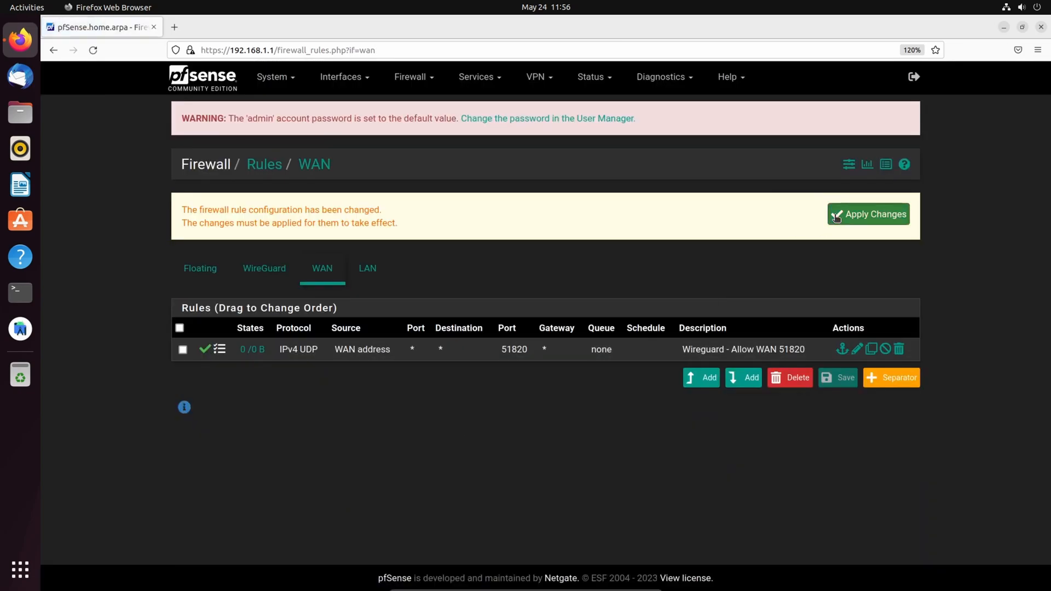
click(867, 214)
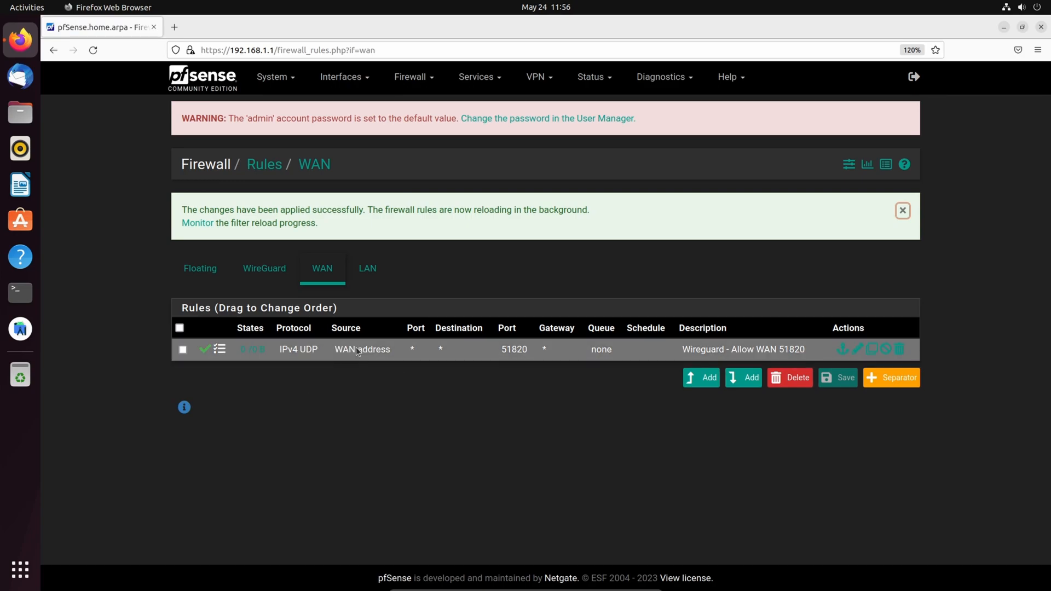
mouse_move(320, 391)
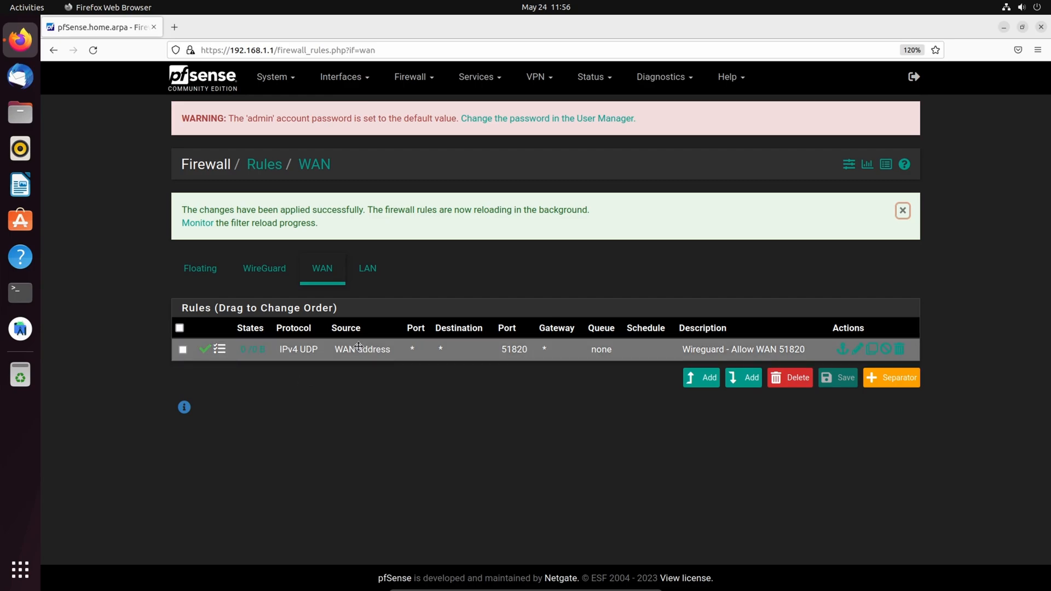
mouse_move(488, 349)
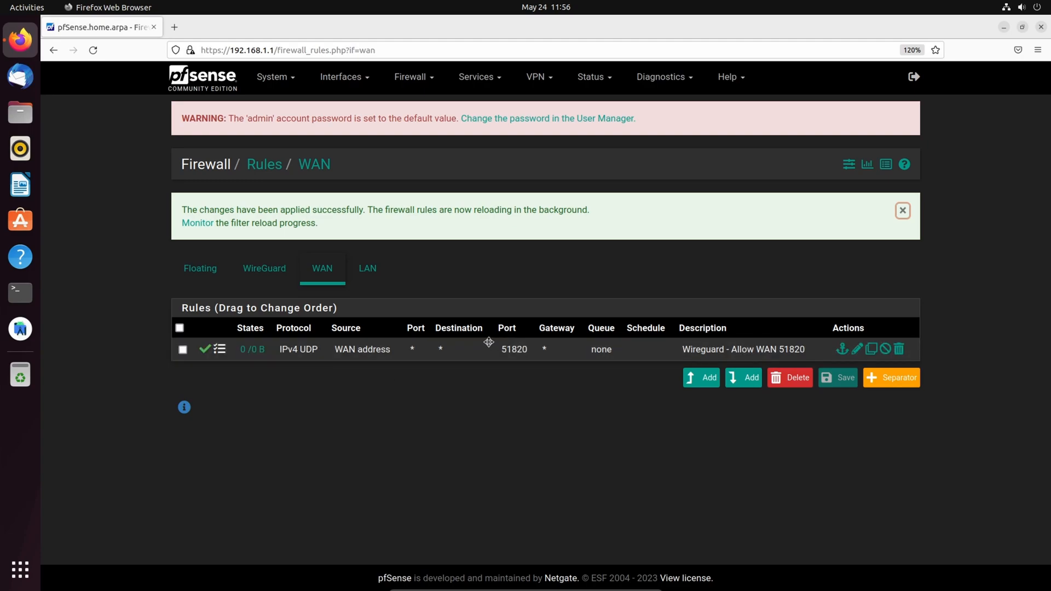
mouse_move(497, 385)
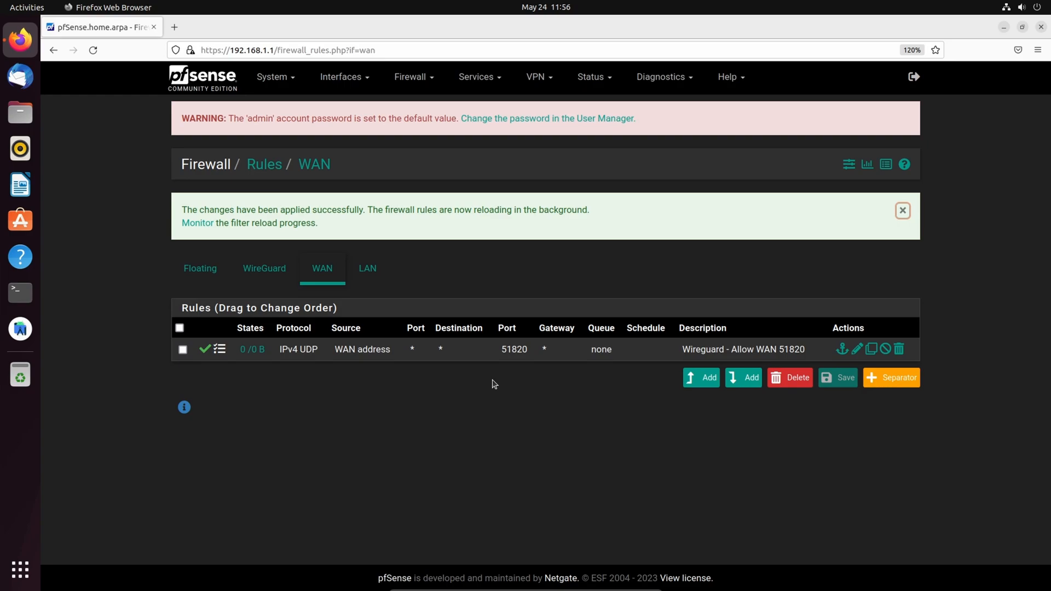
mouse_move(264, 268)
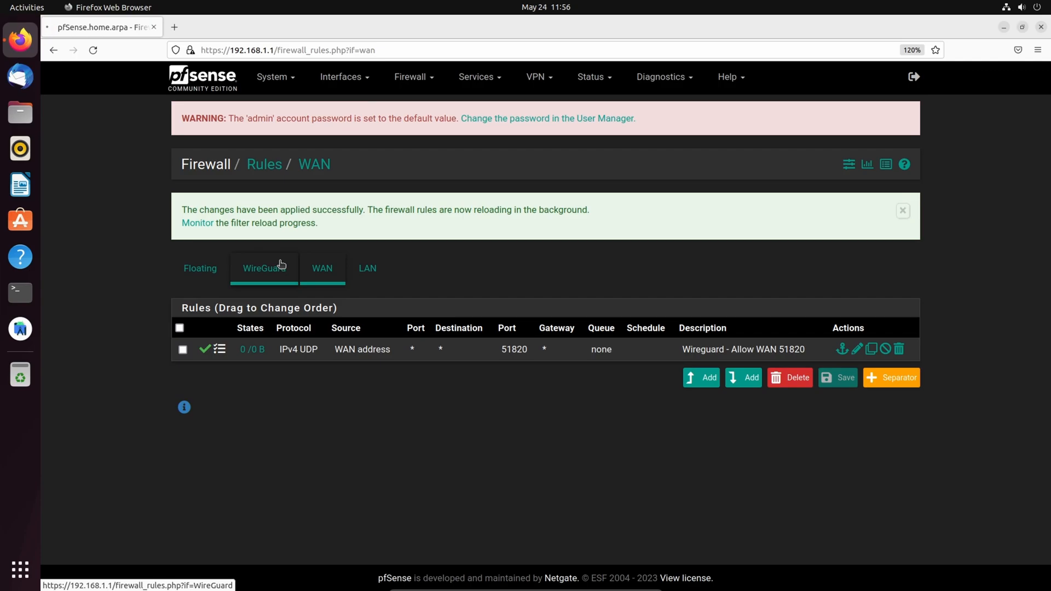
Step: Show the WireGuard interface's firewall rules, which currently has no rules defined
click(264, 268)
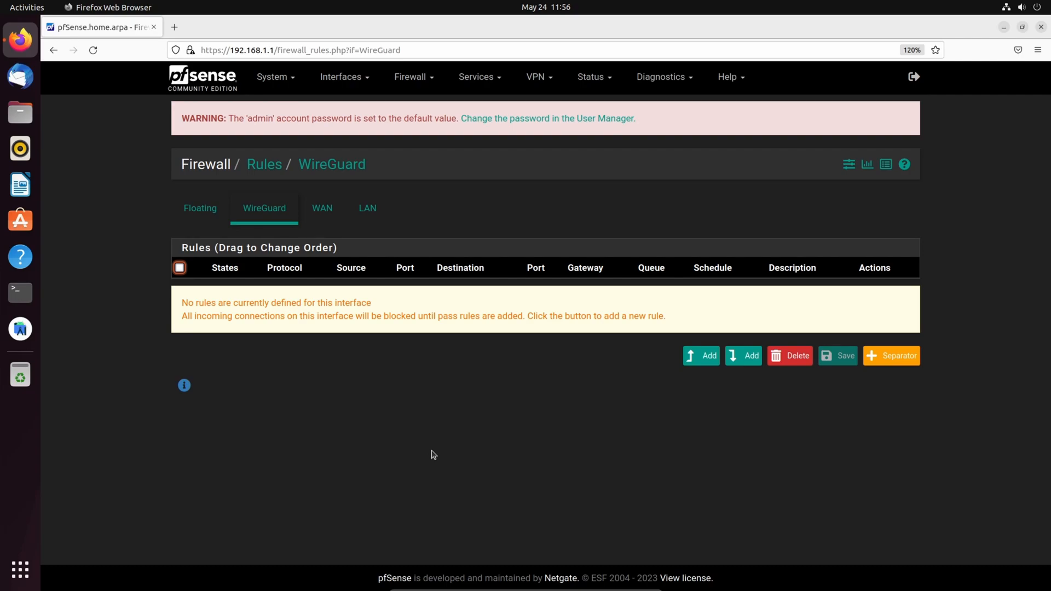
mouse_move(476, 434)
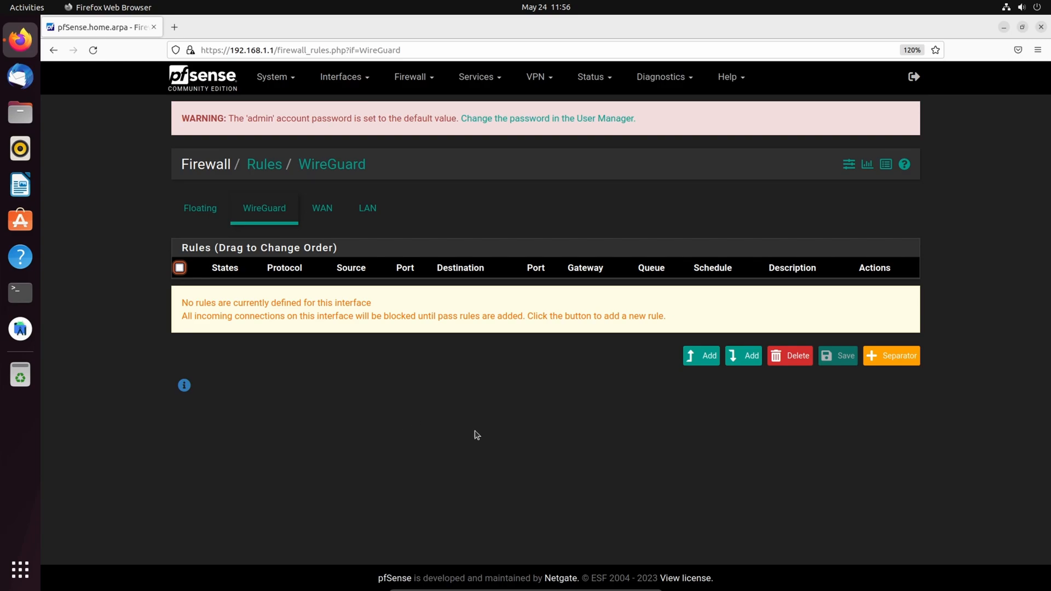
mouse_move(530, 400)
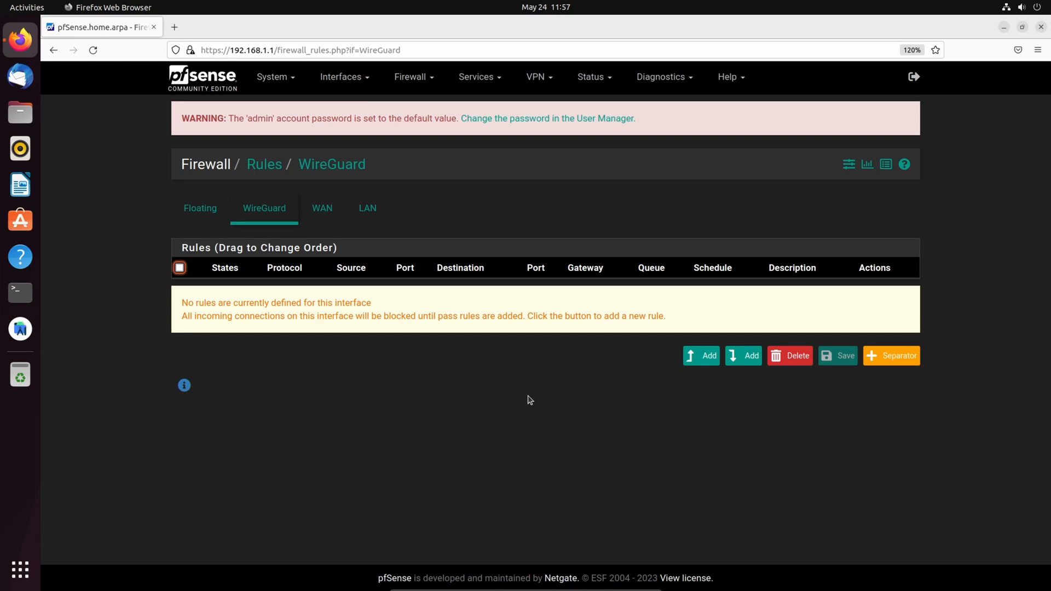
mouse_move(337, 329)
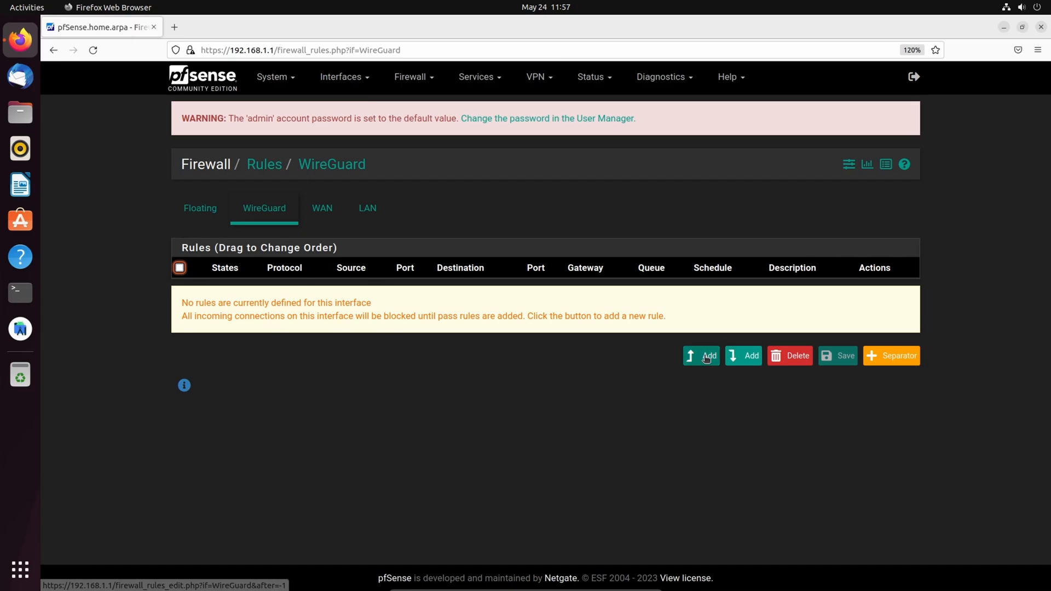
Step: Add a new WireGuard firewall rule with protocol Any and description 'Allow All'
click(701, 355)
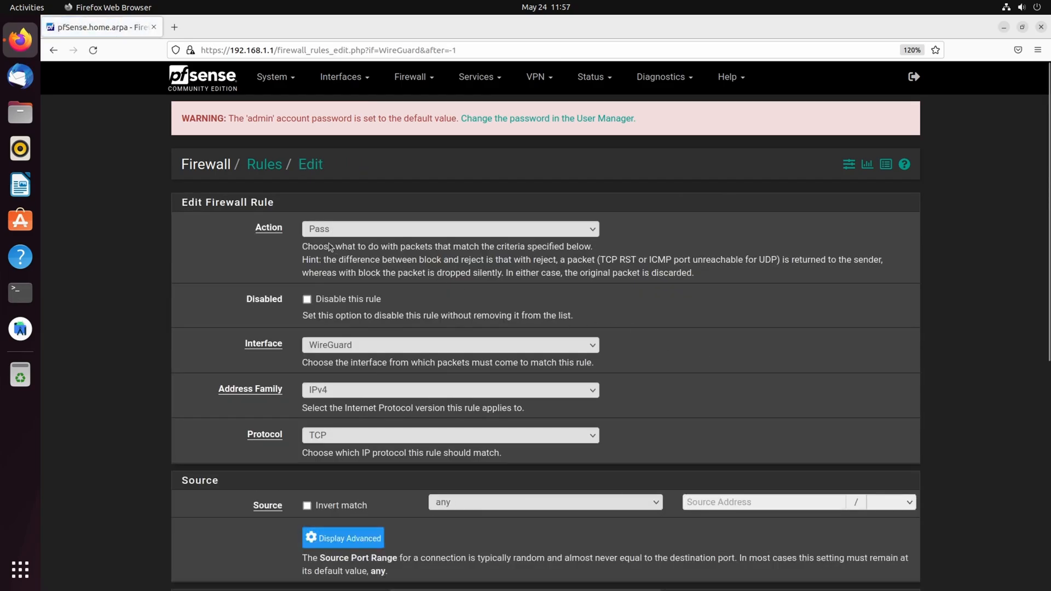
scroll(down, 3)
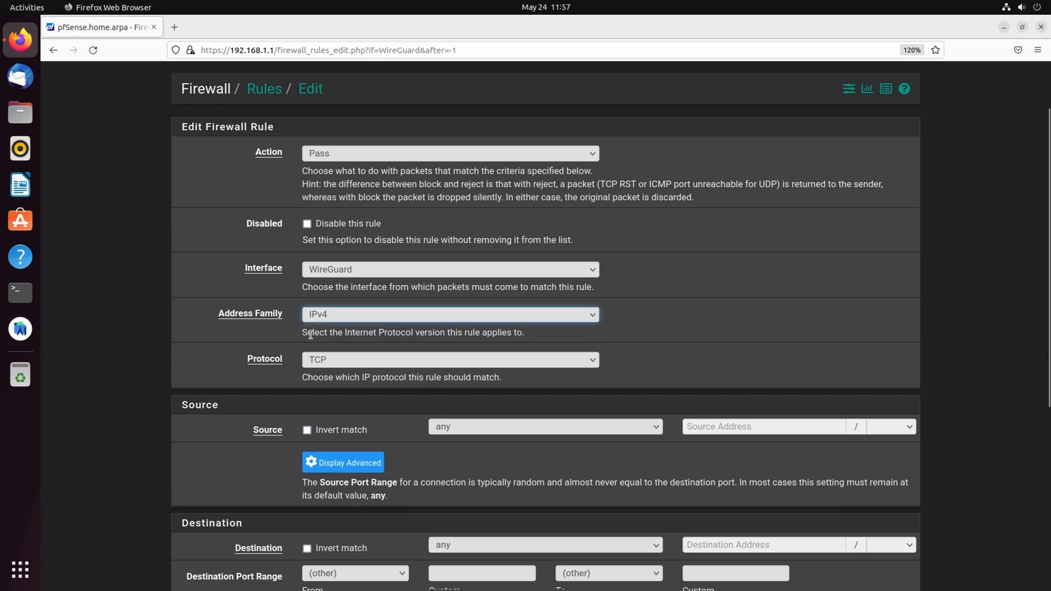
click(449, 359)
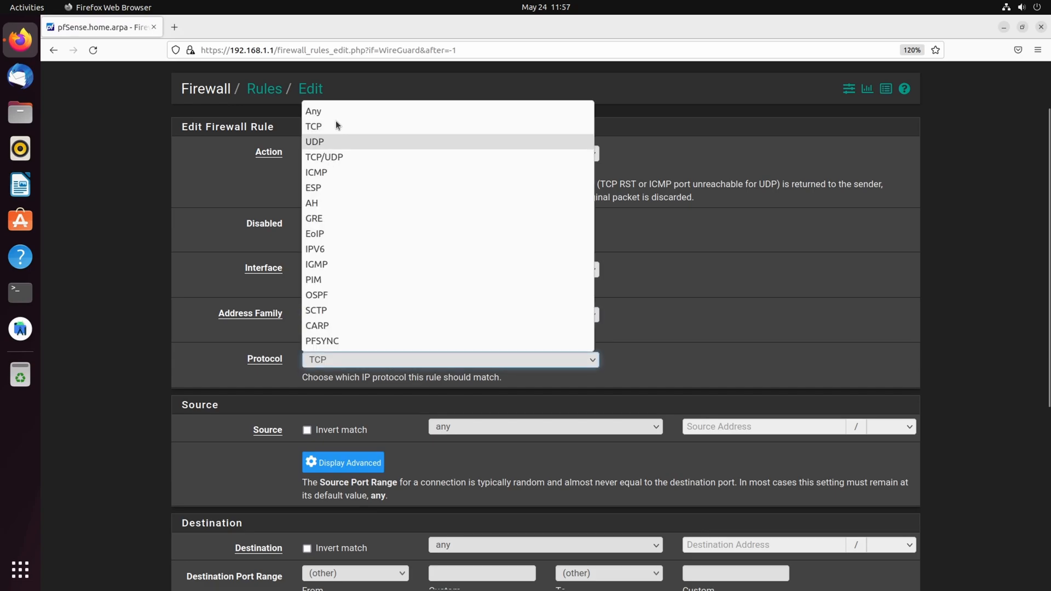
click(313, 112)
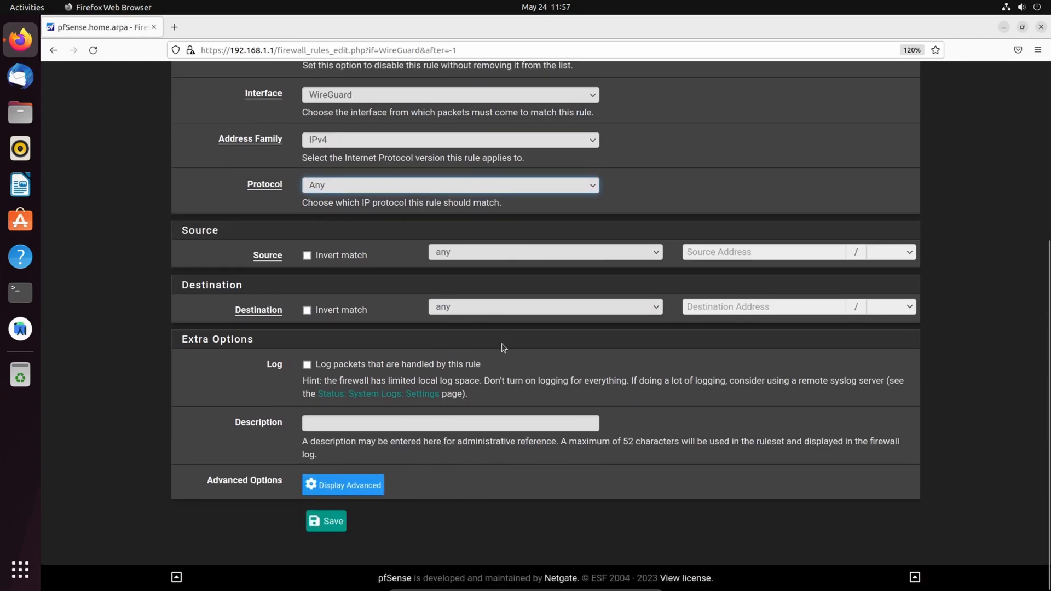
text(A)
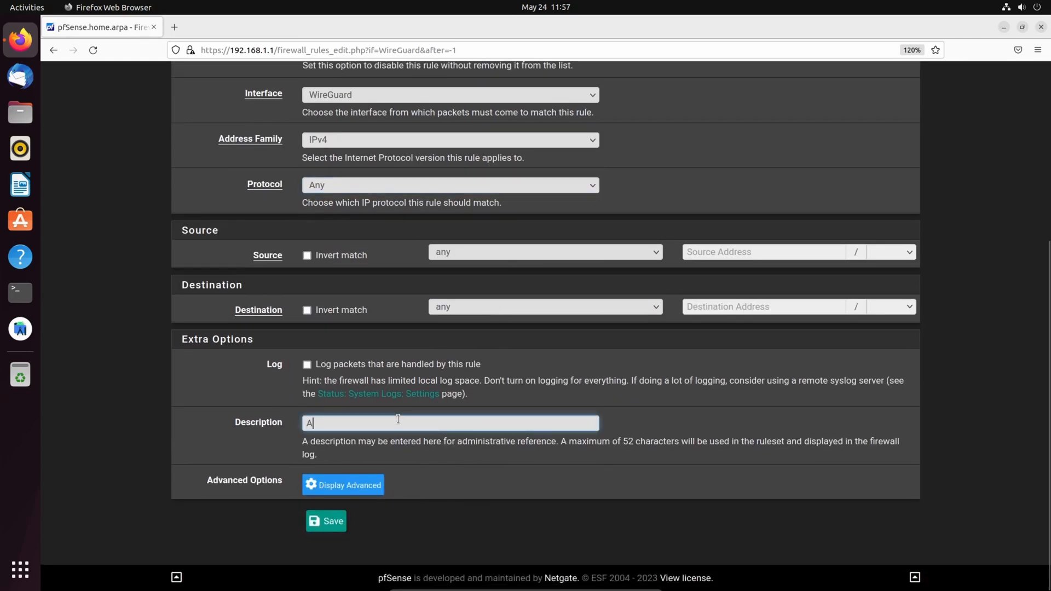
text(llow All)
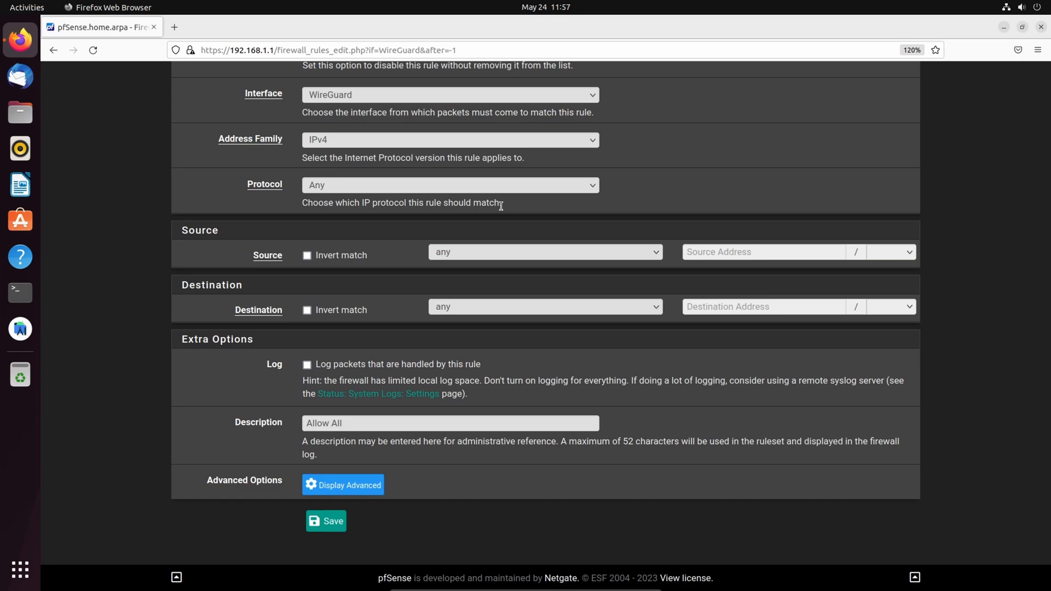
mouse_move(367, 198)
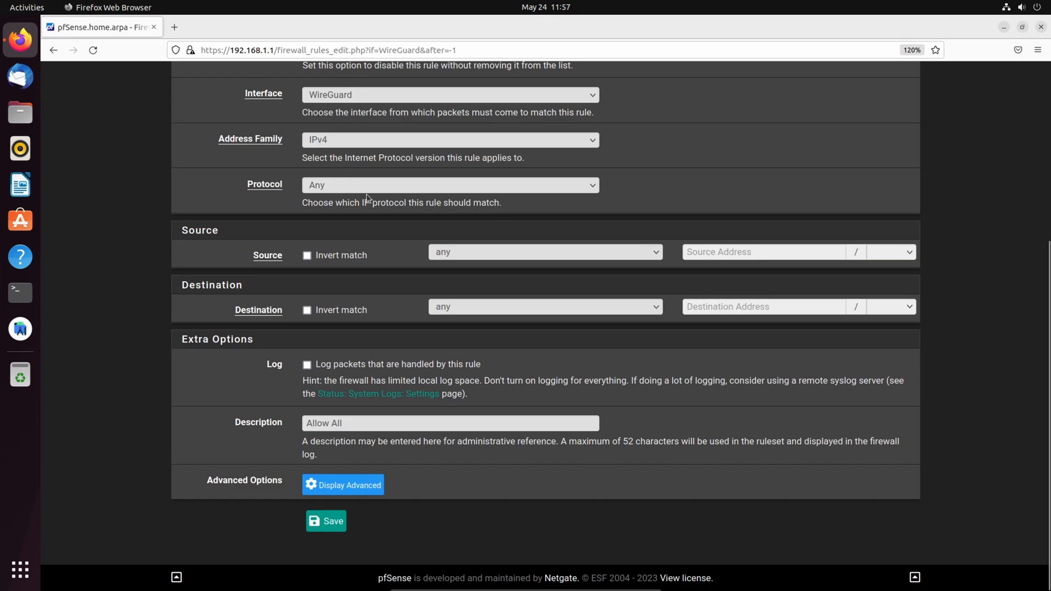
mouse_move(316, 213)
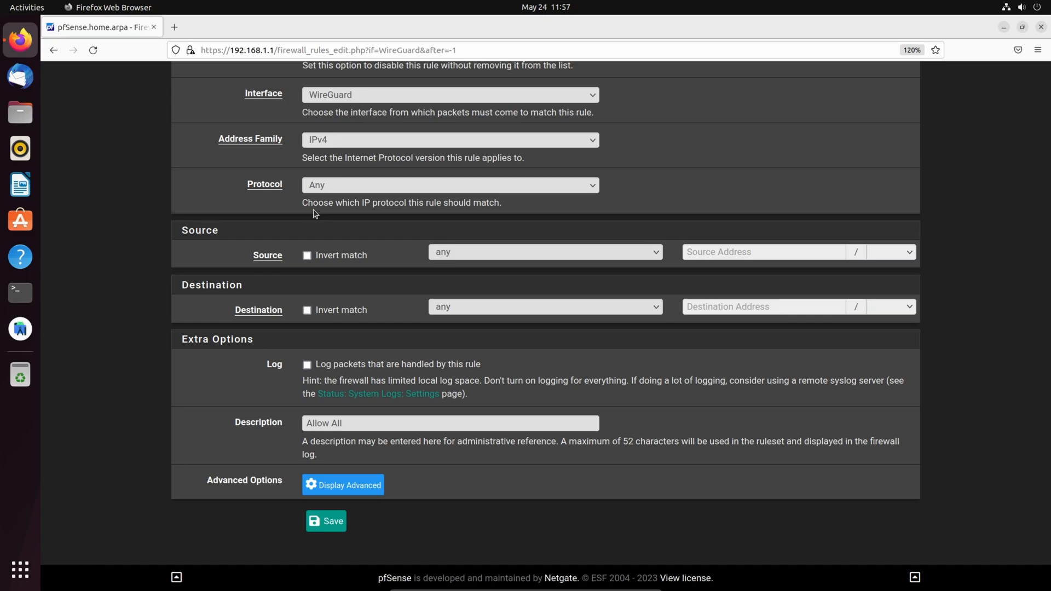
Step: Save the 'Allow All' rule and apply the firewall changes
scroll(down, 3)
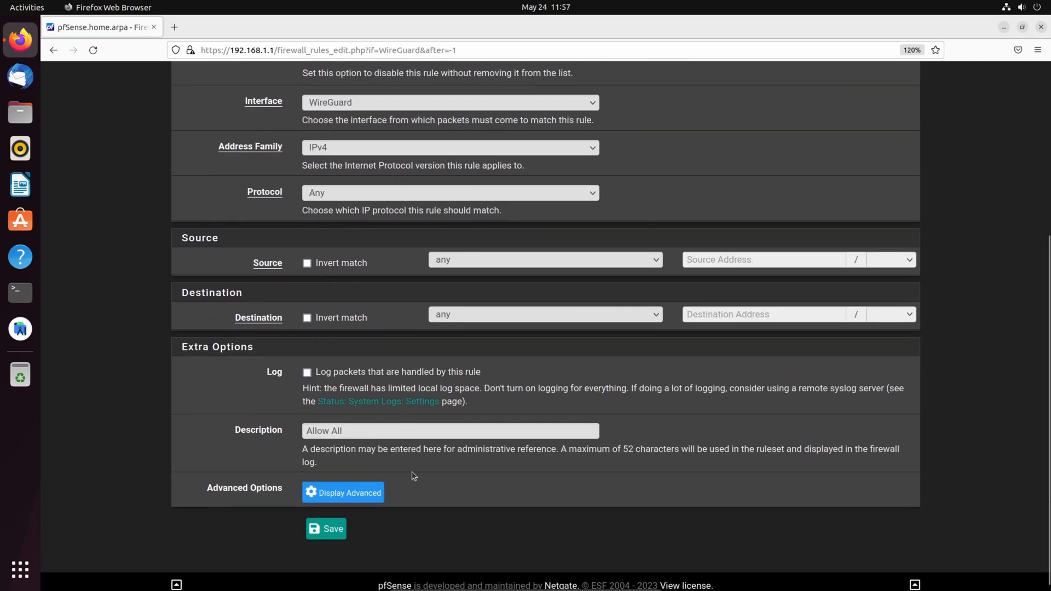
click(326, 528)
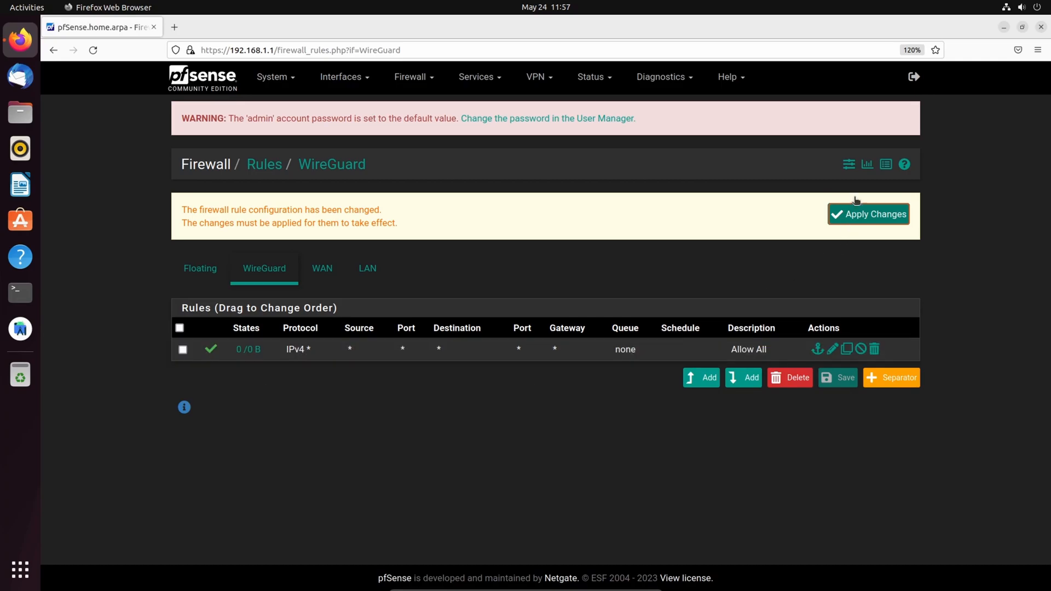
click(868, 214)
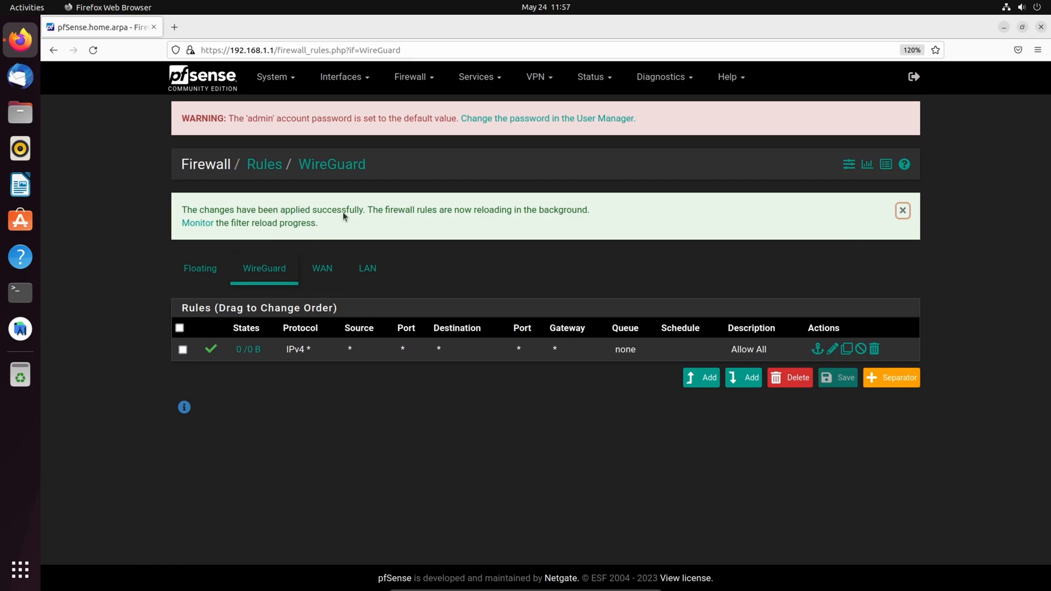
click(535, 77)
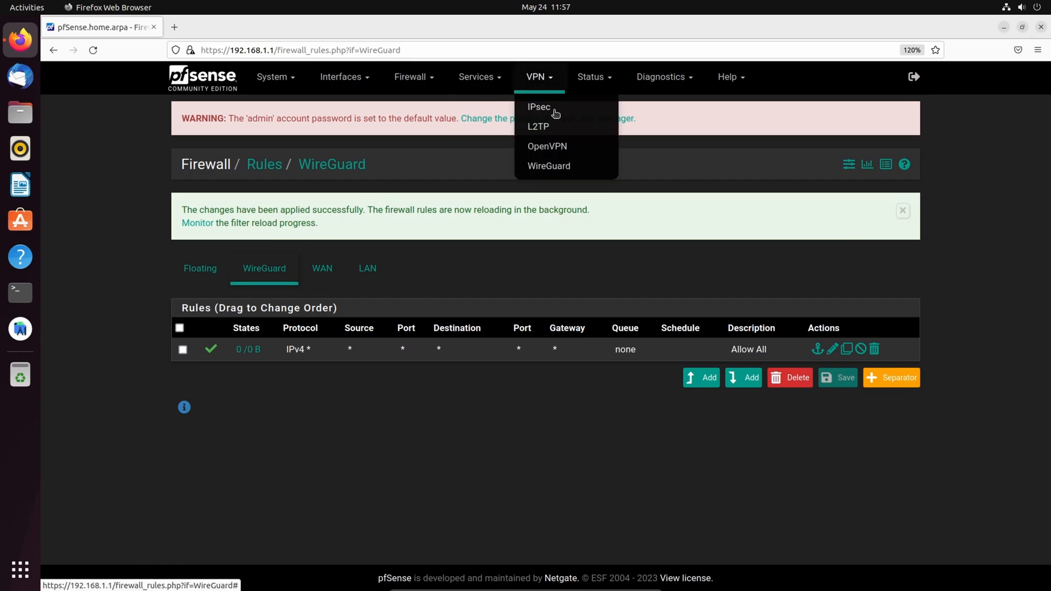
Step: Tick Enable WireGuard on the VPN > WireGuard Settings tab and save
click(548, 167)
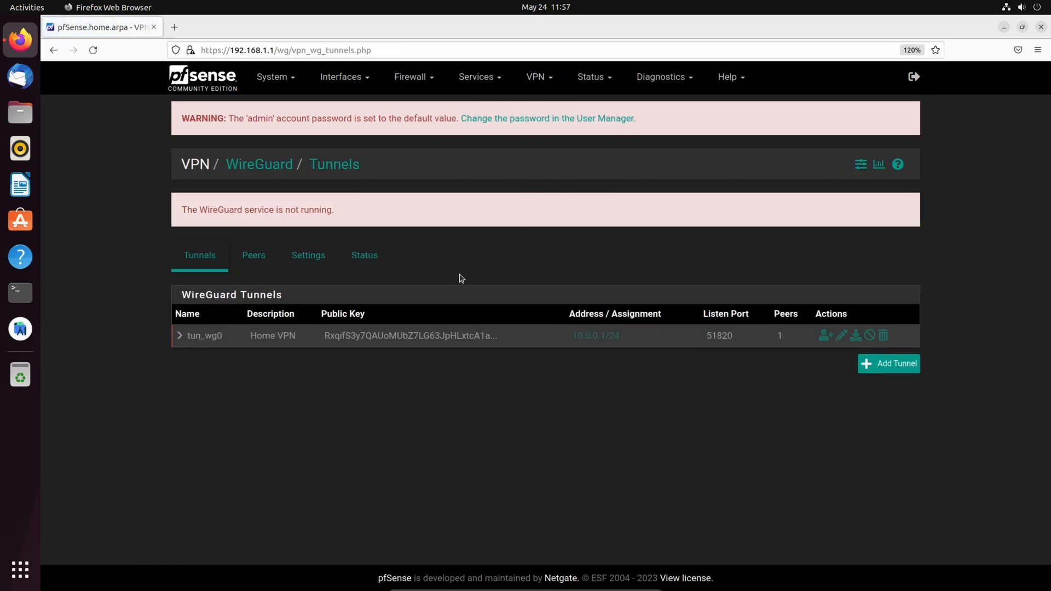
click(308, 255)
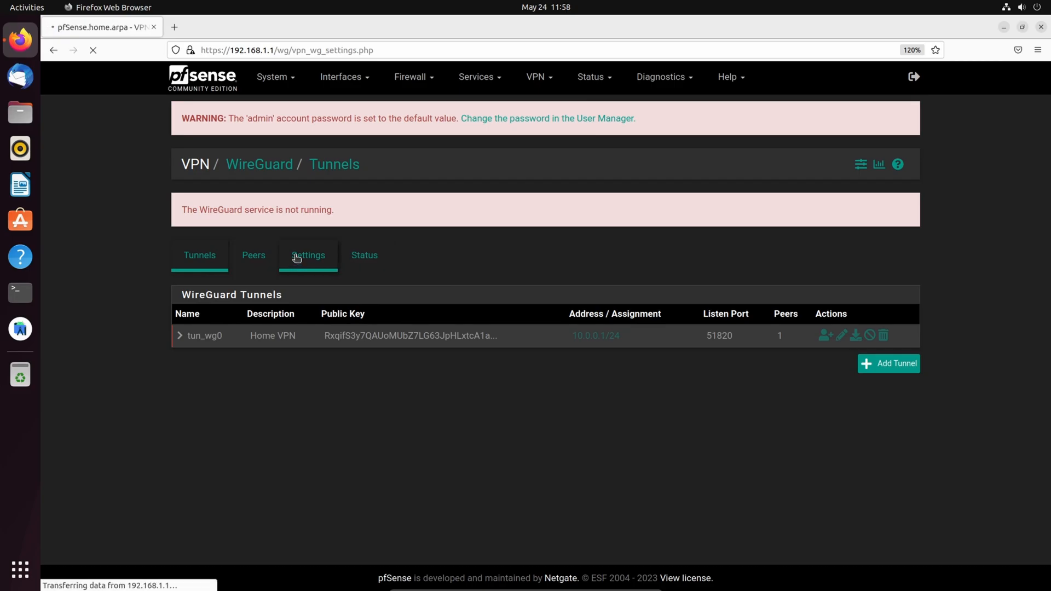
click(307, 255)
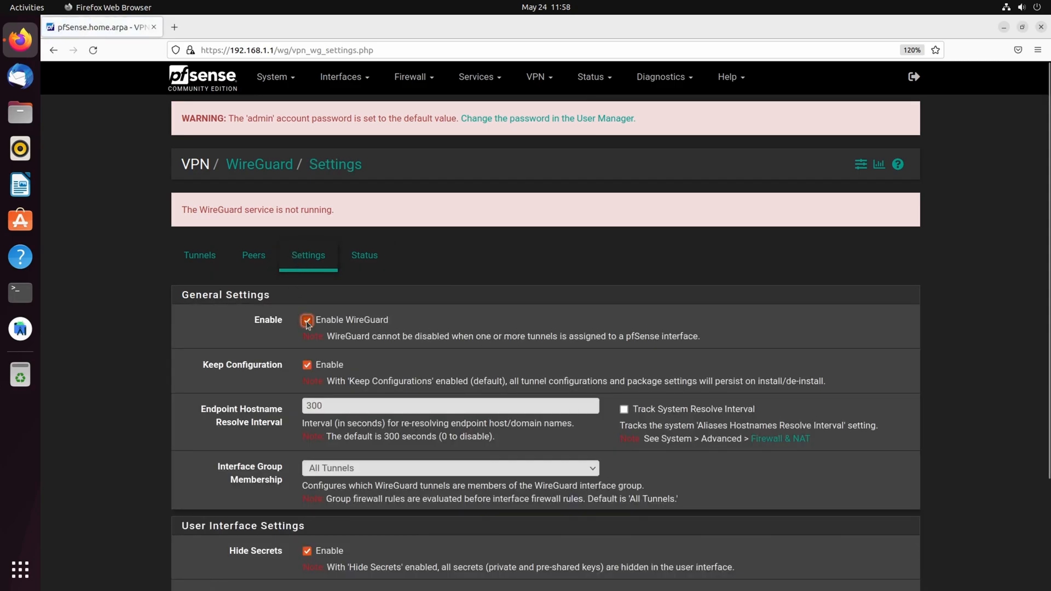
scroll(down, 3)
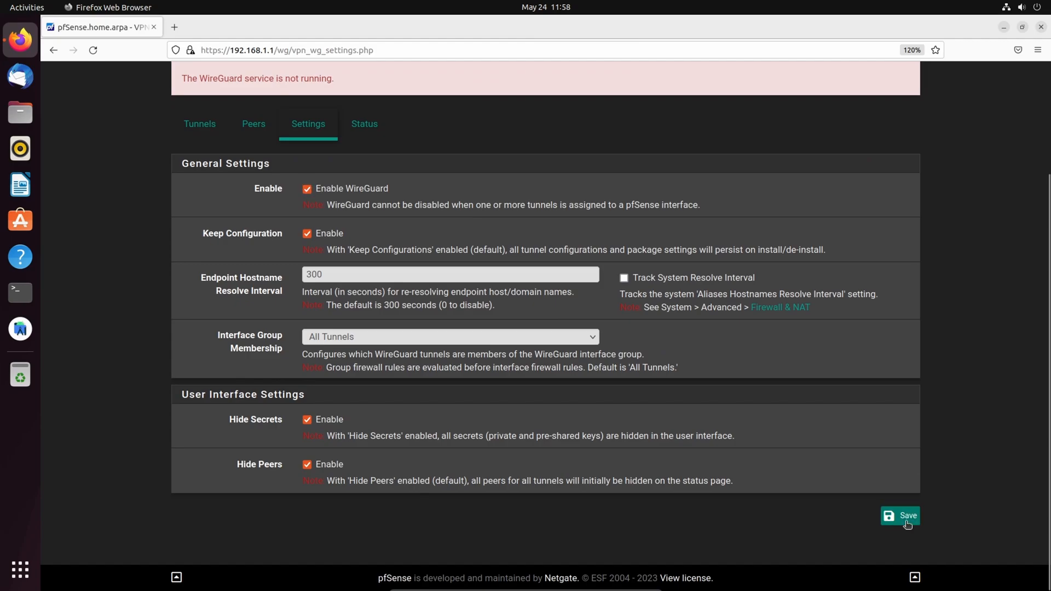
click(901, 516)
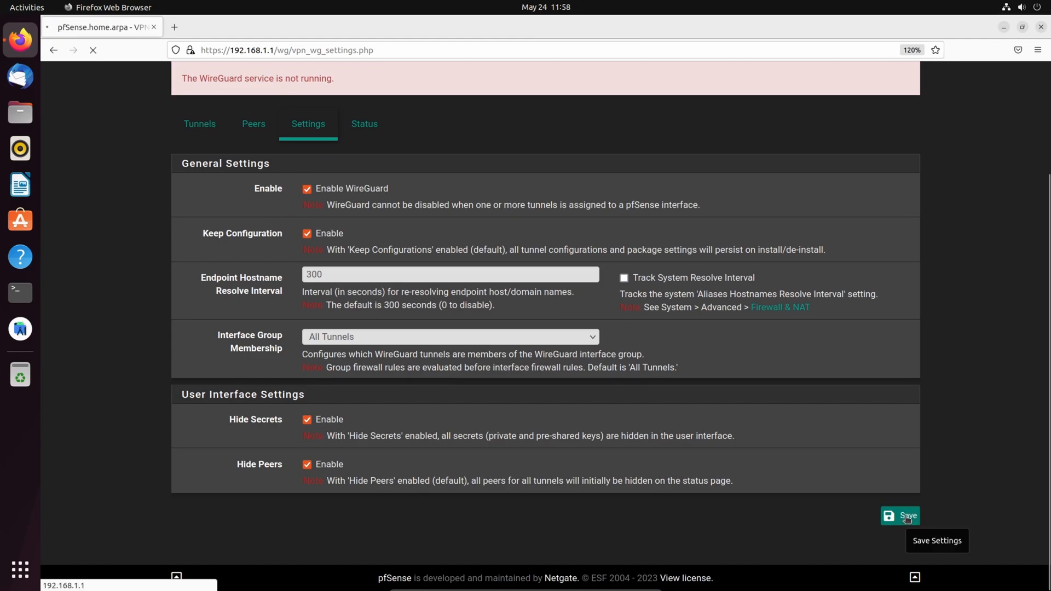
mouse_move(878, 492)
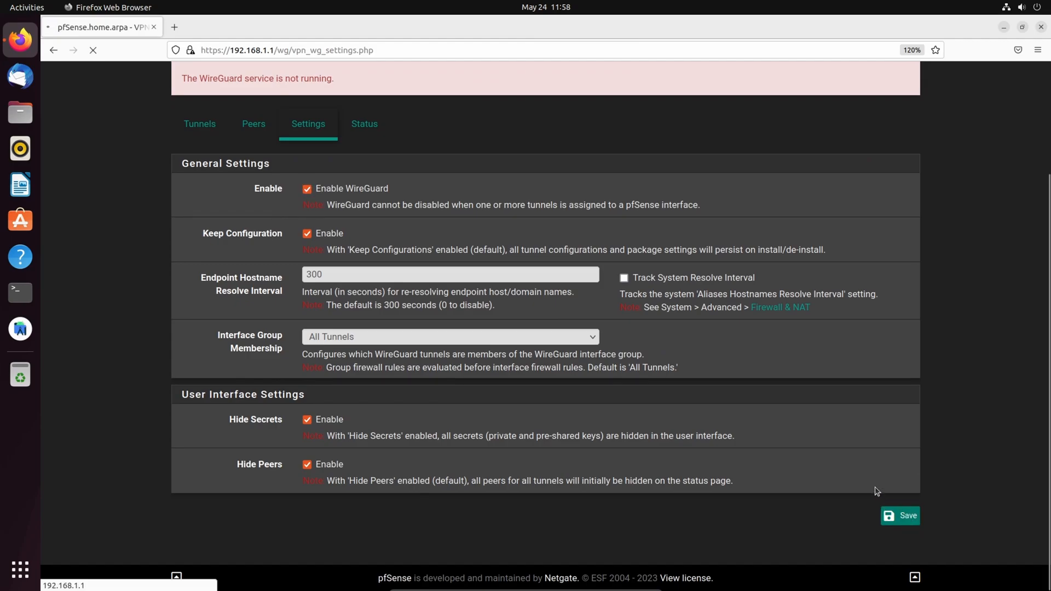
click(905, 516)
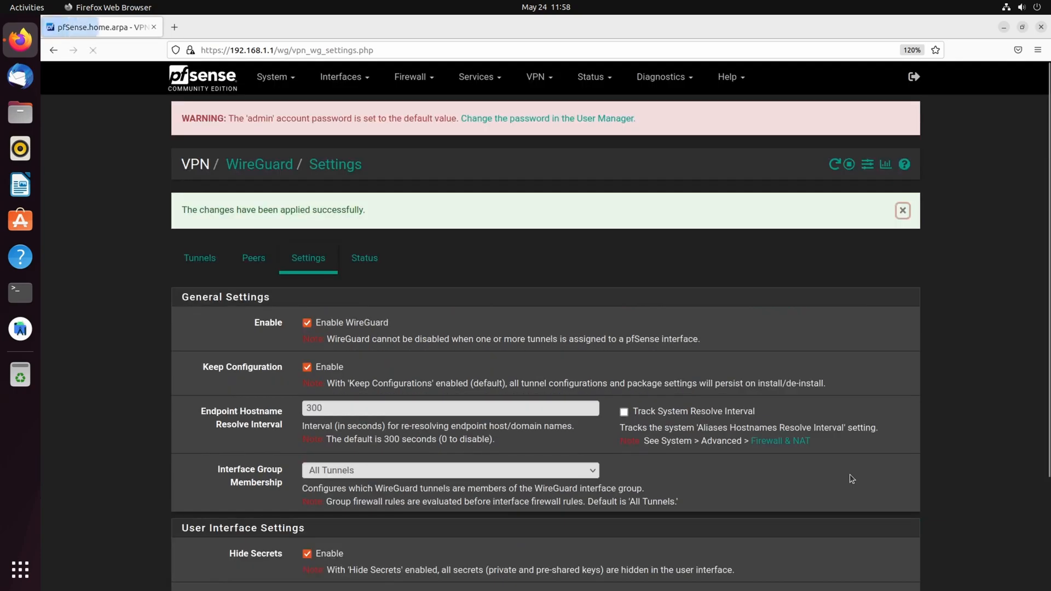
mouse_move(364, 257)
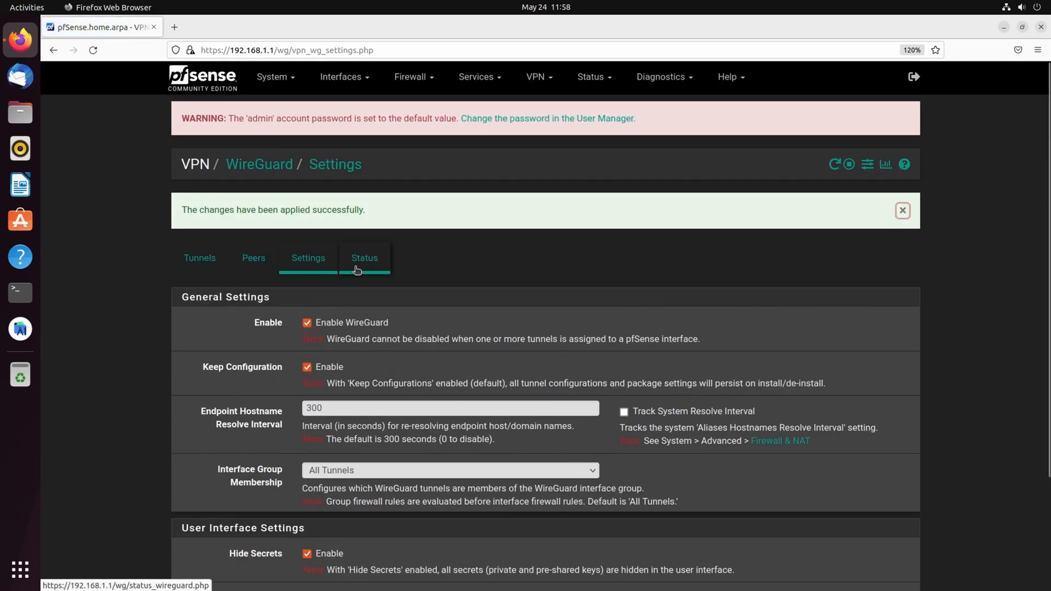
Step: Expand tun_wg0 on the WireGuard Status tab to list peer Phone 1
click(364, 257)
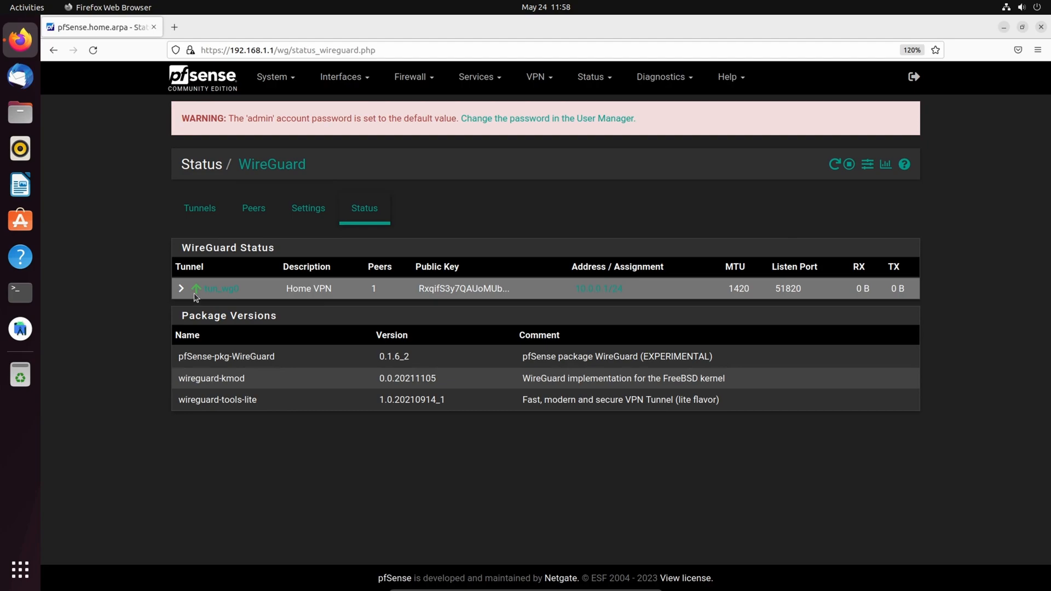
mouse_move(324, 293)
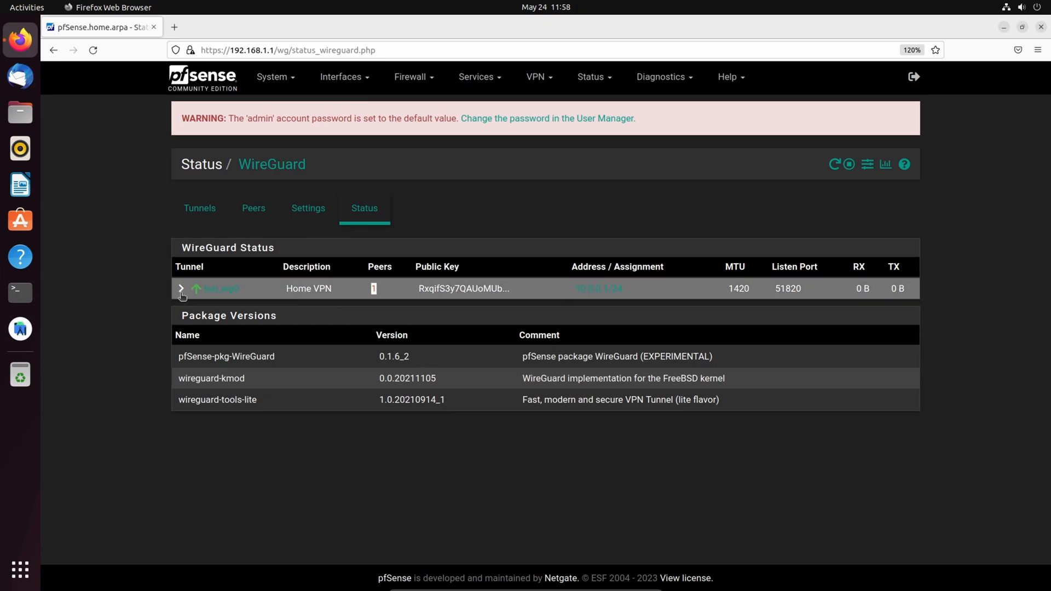
click(182, 289)
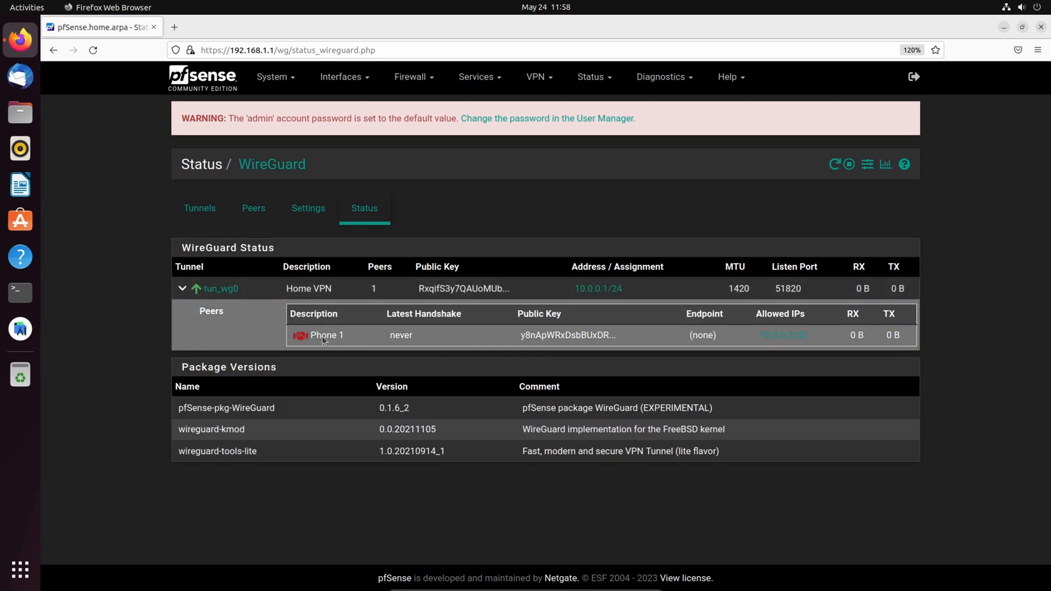
mouse_move(598, 288)
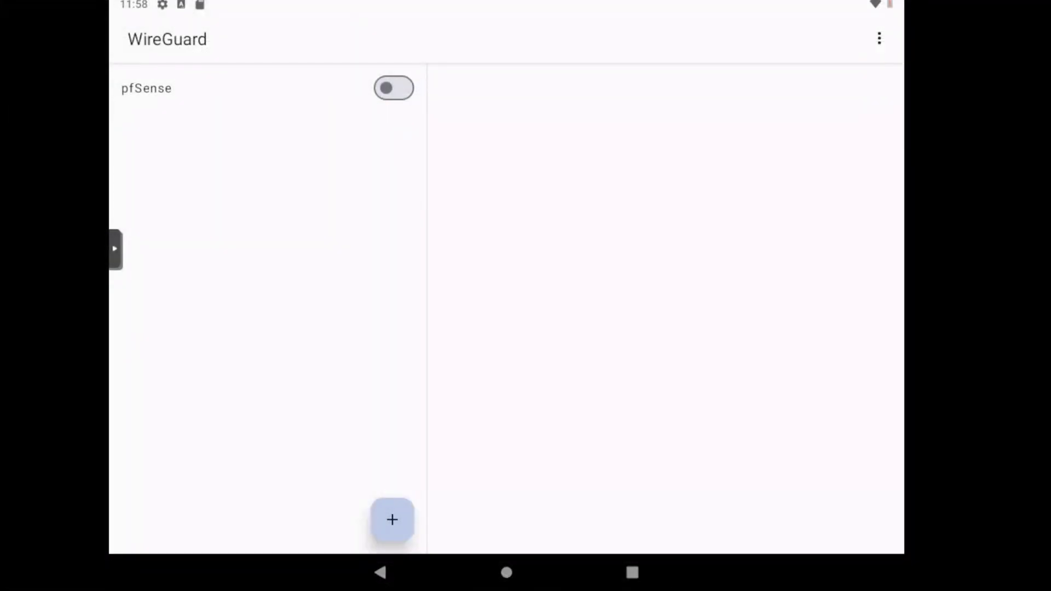
mouse_move(565, 5)
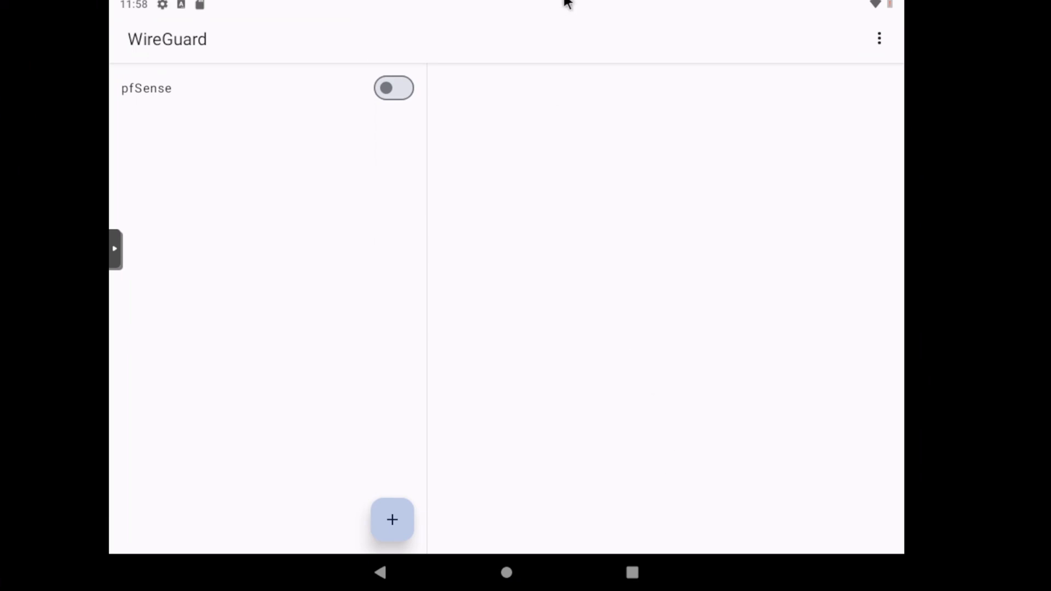
mouse_move(586, 589)
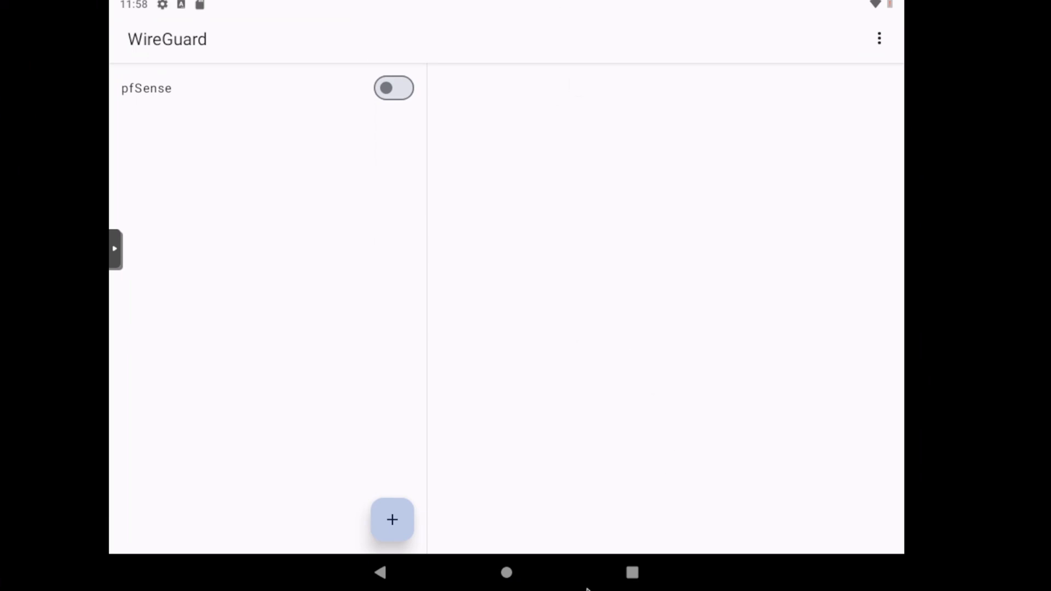
mouse_move(526, 5)
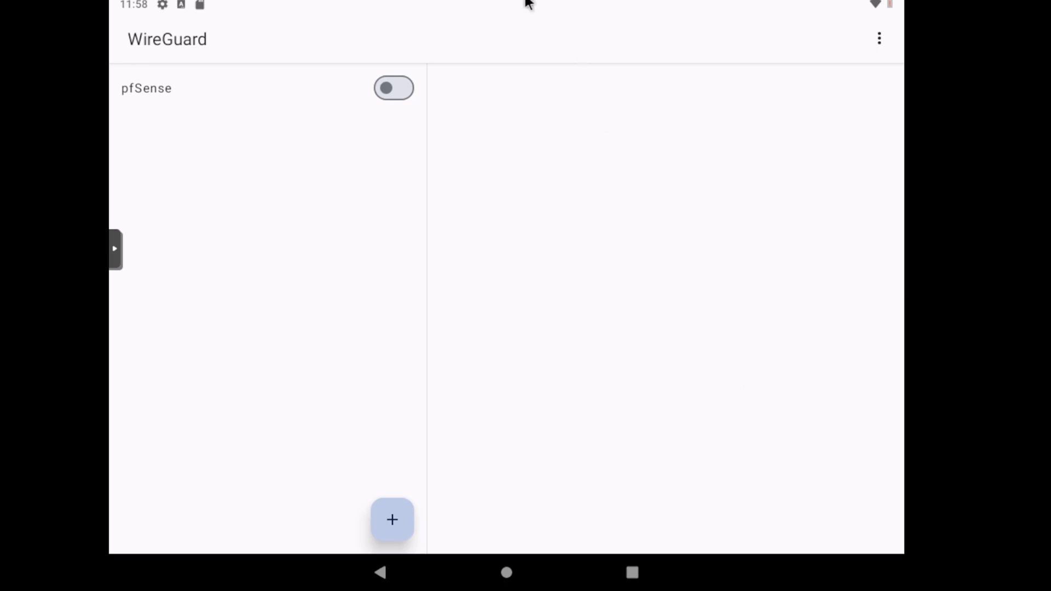
Step: Turn on the Android pfSense tunnel, check its stats (rx 0 B), and open the editor
click(393, 87)
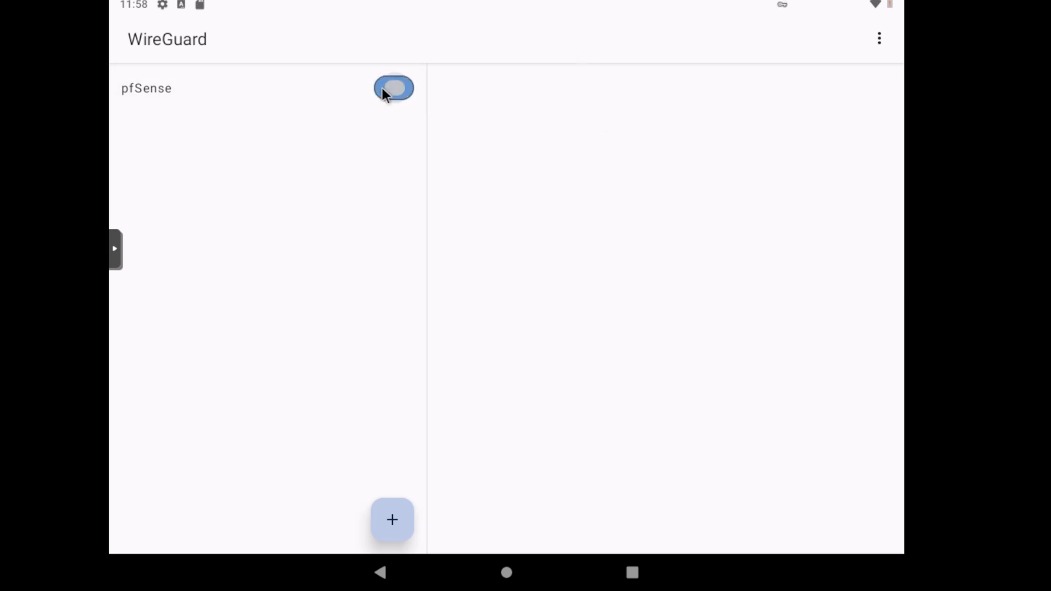
click(393, 88)
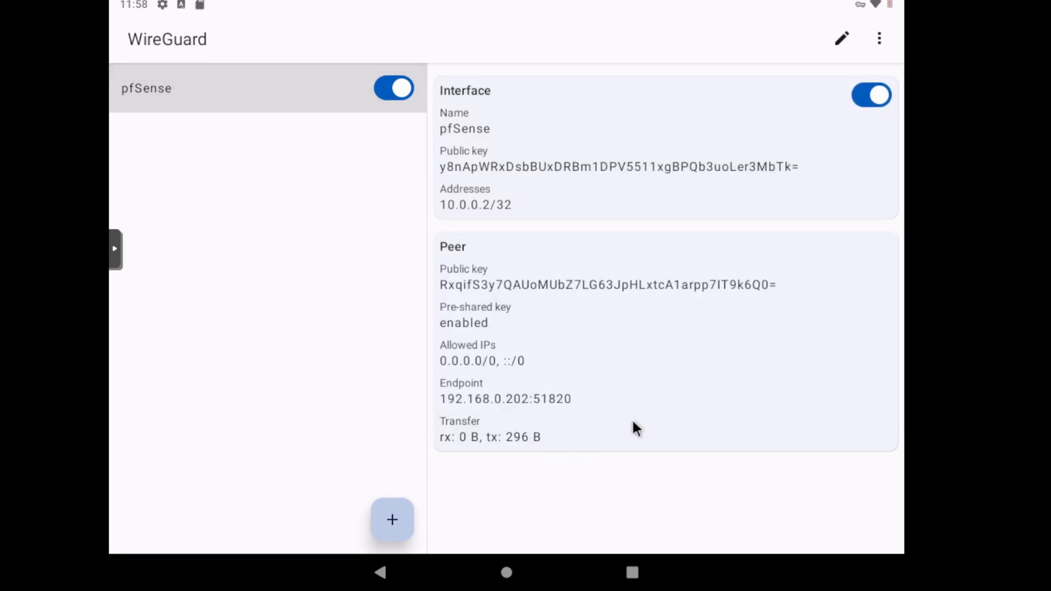
mouse_move(513, 444)
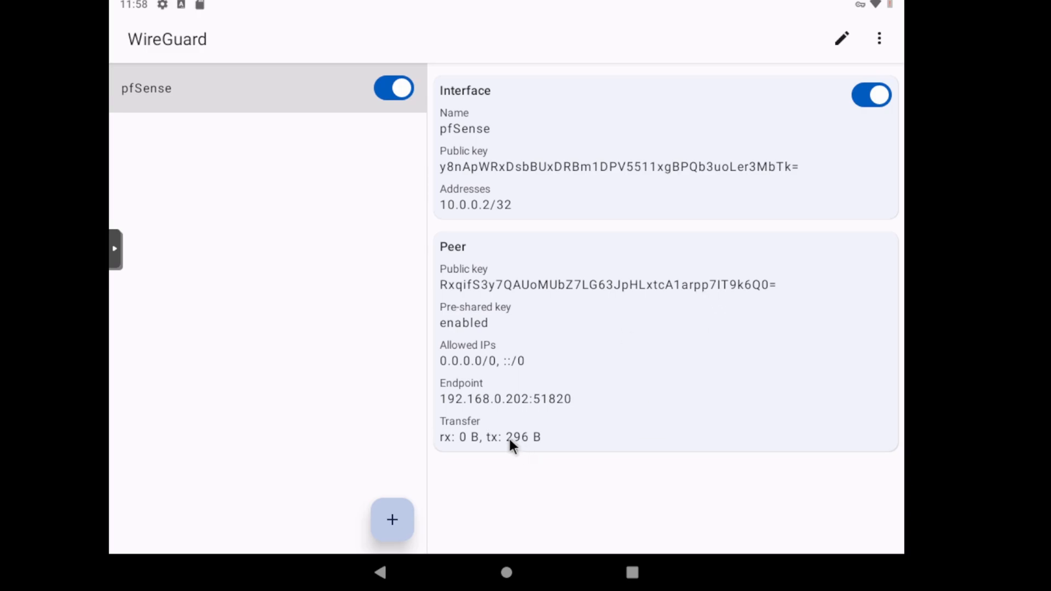
mouse_move(532, 444)
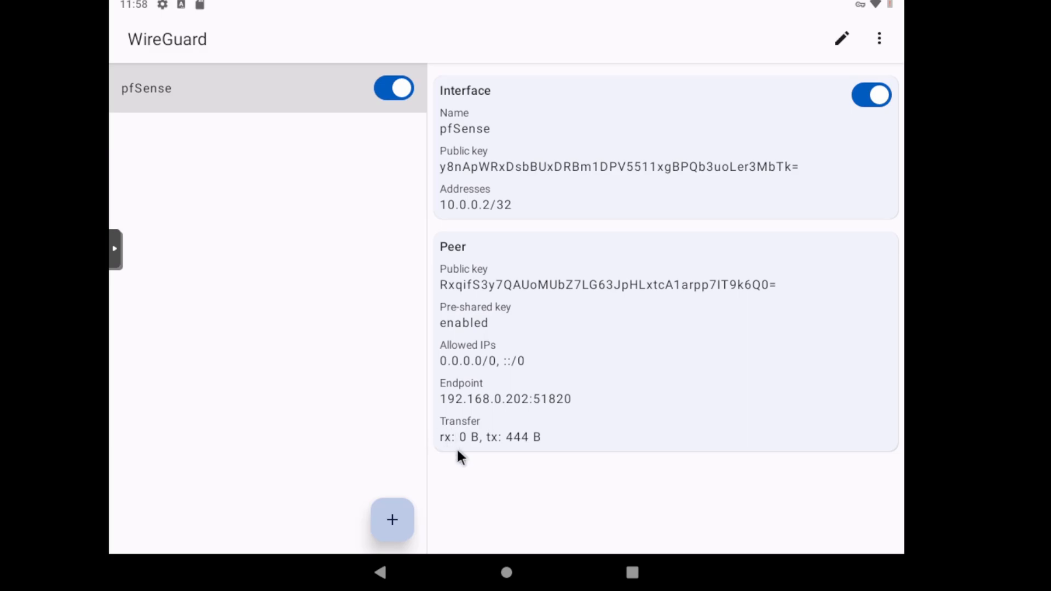
mouse_move(469, 428)
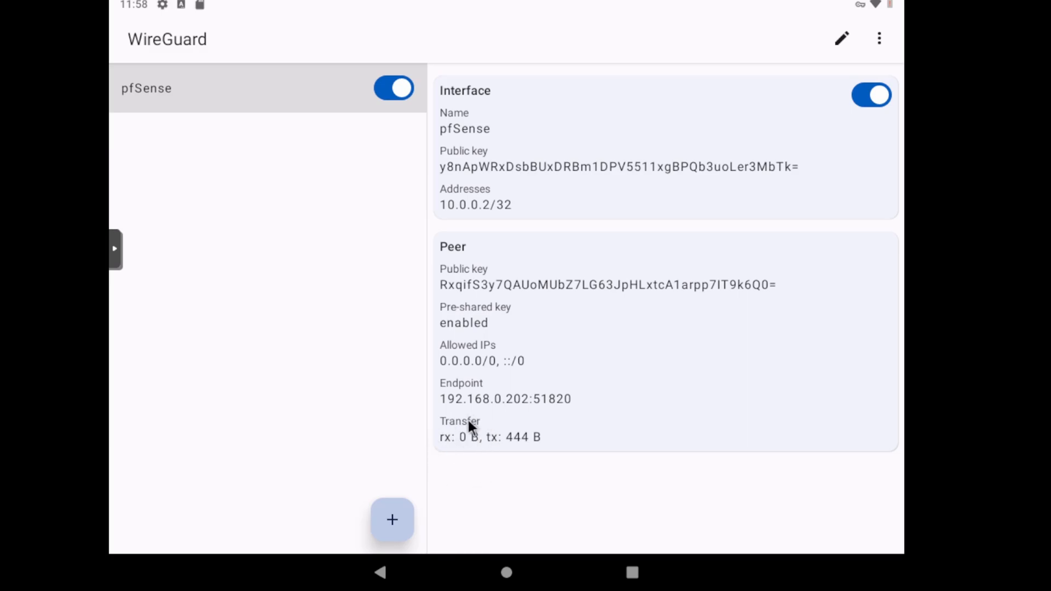
mouse_move(448, 427)
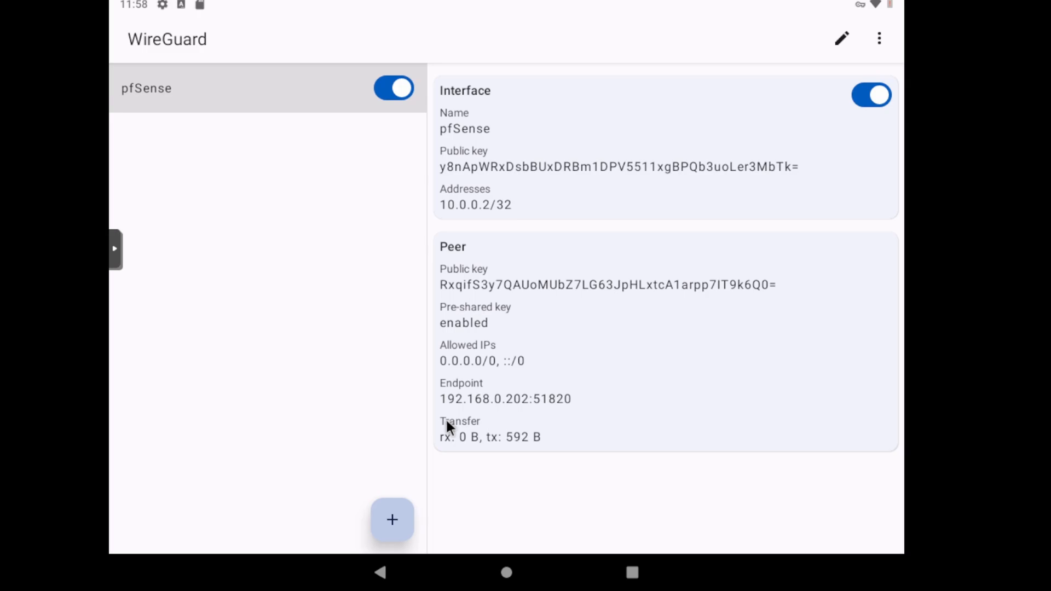
mouse_move(589, 318)
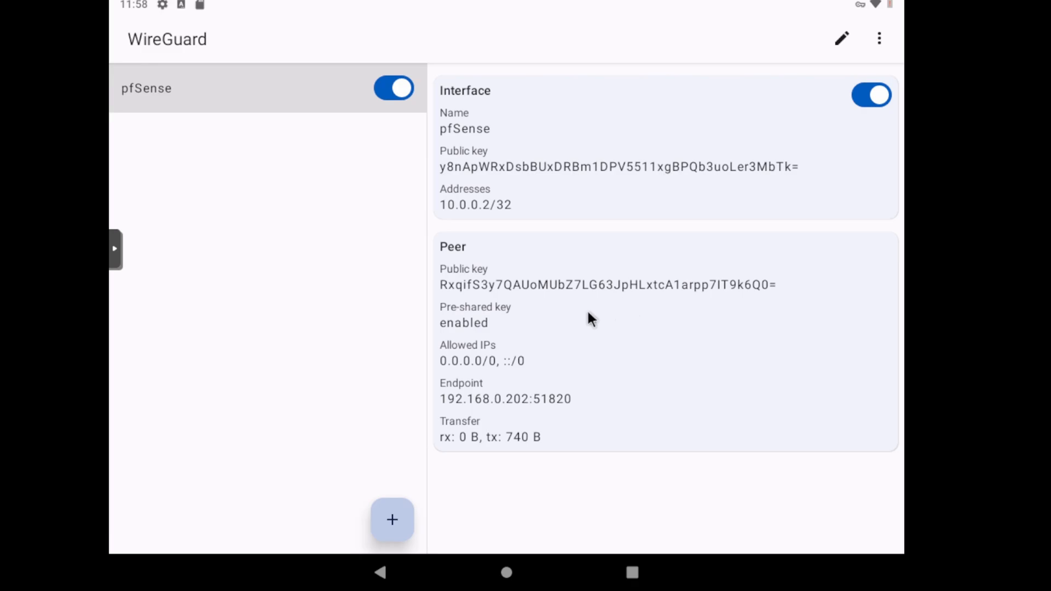
mouse_move(858, 33)
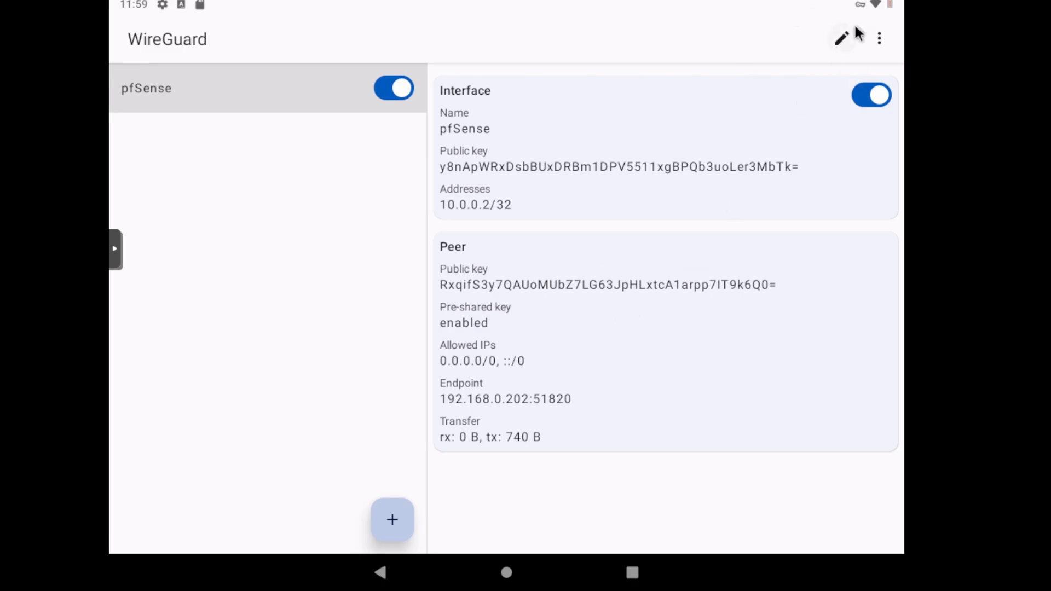
click(842, 39)
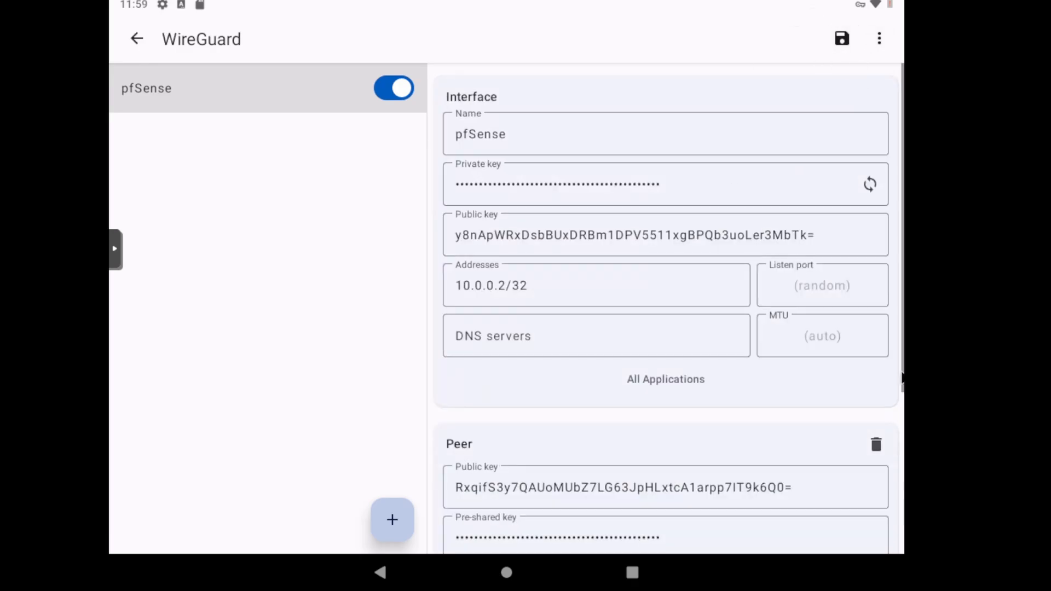
Step: Save the new peer public key and bring the pfSense tunnel back up
click(842, 38)
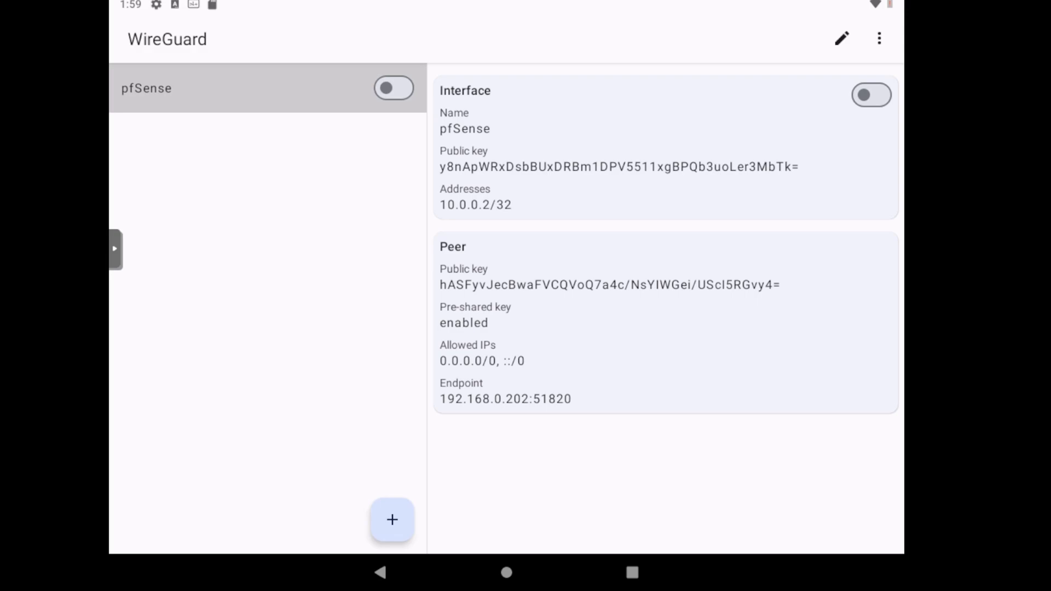
mouse_move(324, 588)
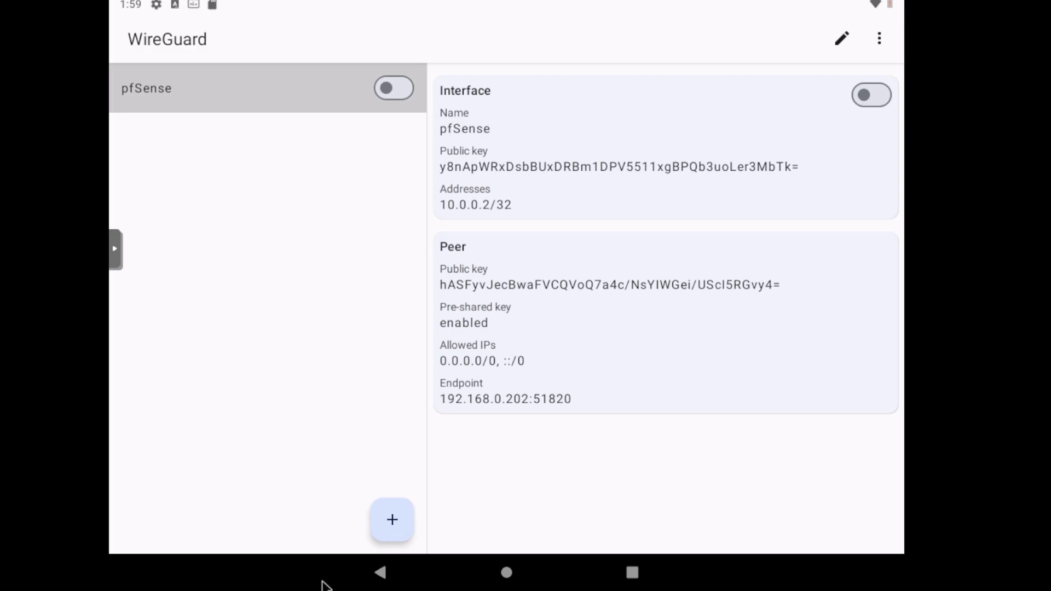
click(393, 87)
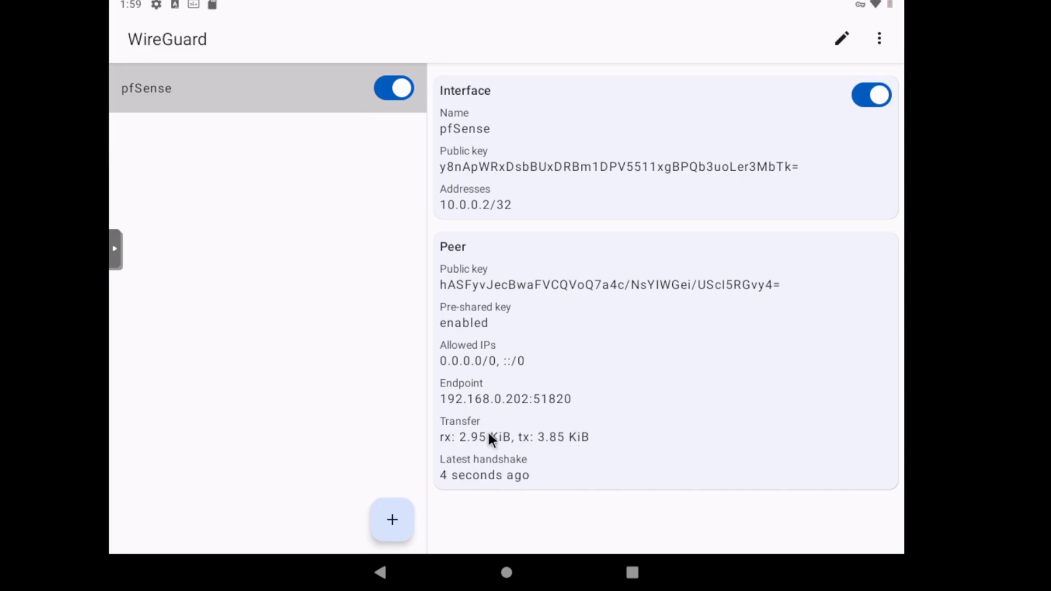
mouse_move(680, 288)
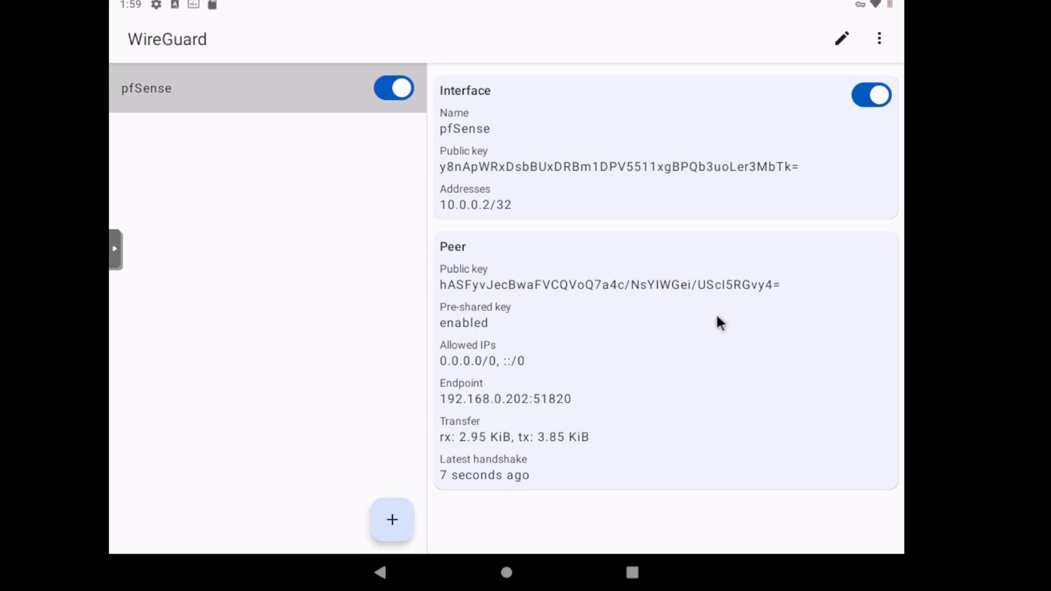
mouse_move(686, 335)
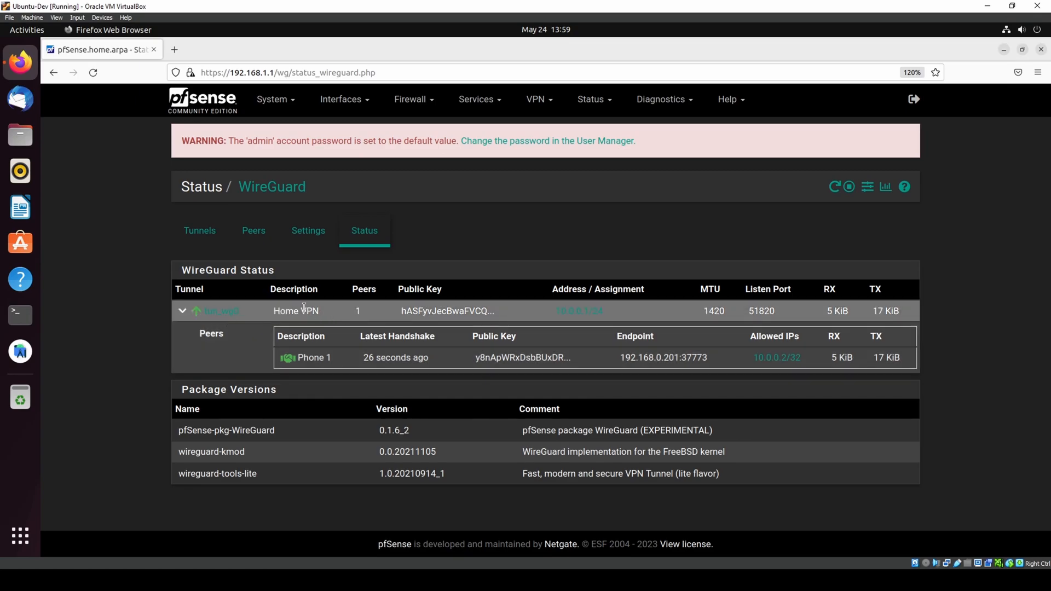
mouse_move(339, 225)
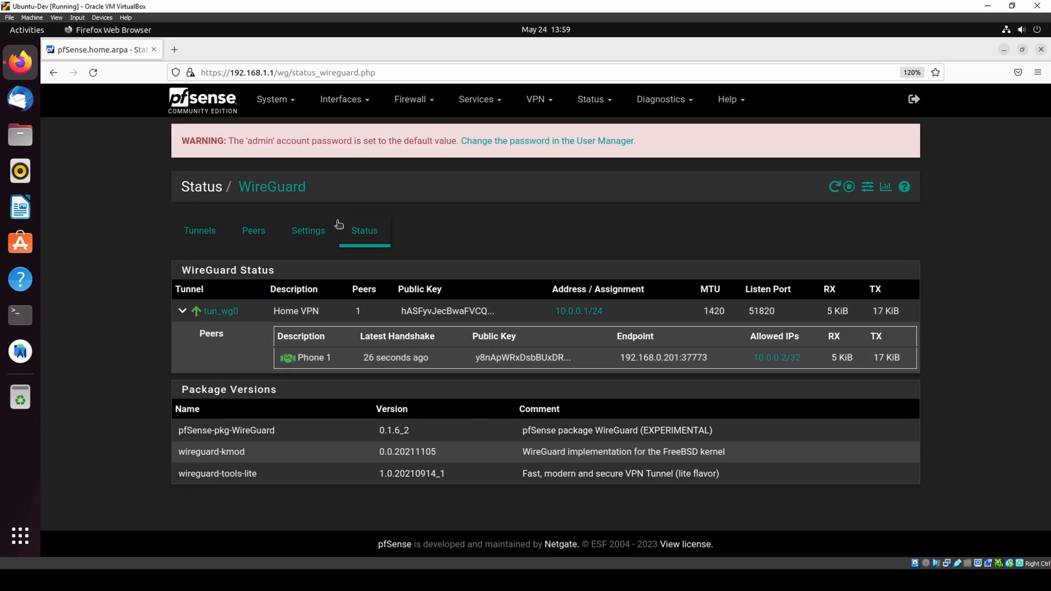
mouse_move(663, 368)
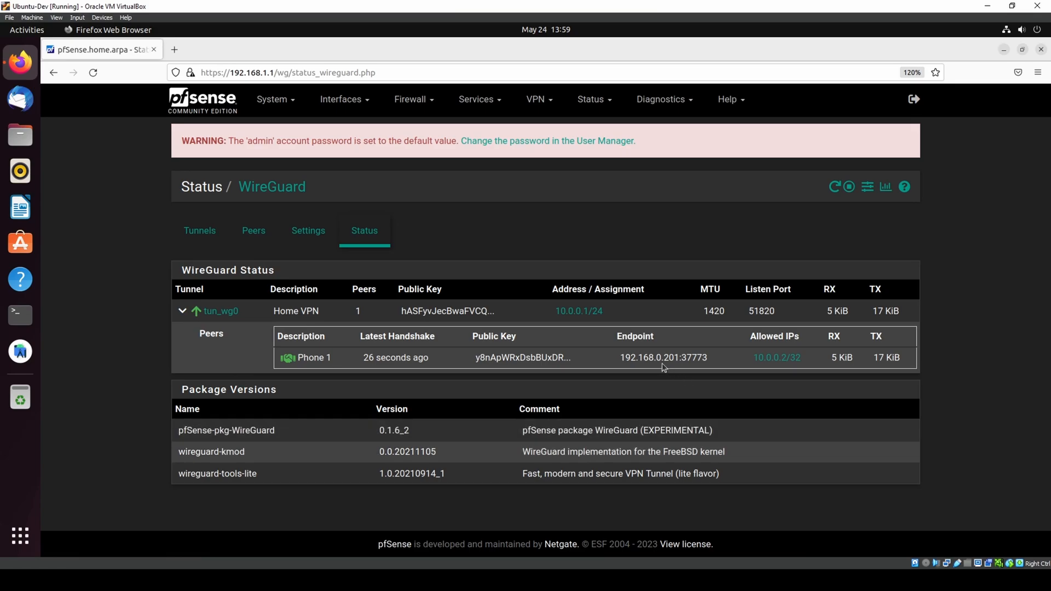
double_click(663, 358)
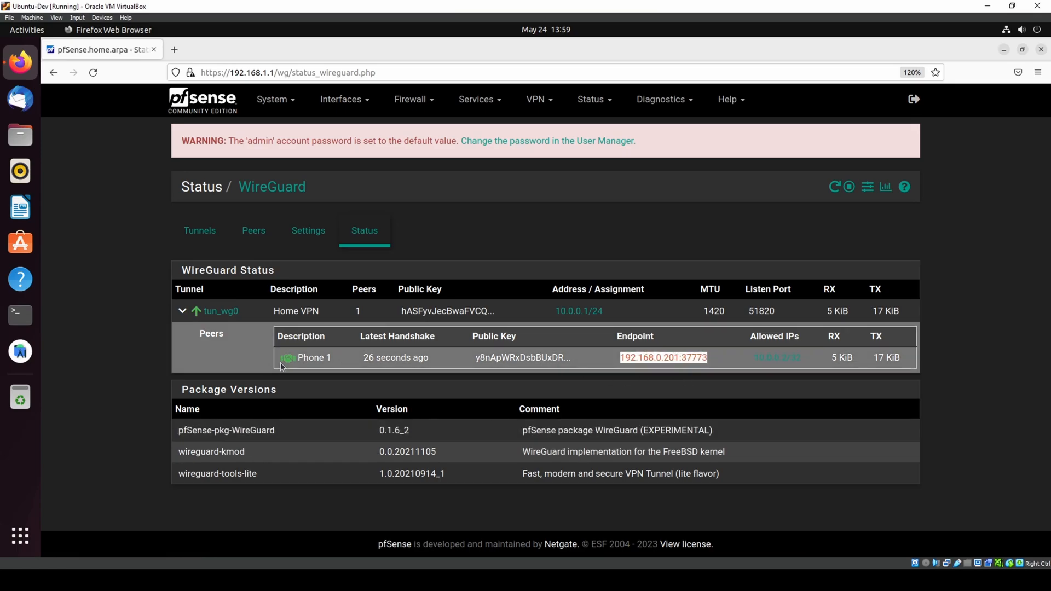
mouse_move(287, 357)
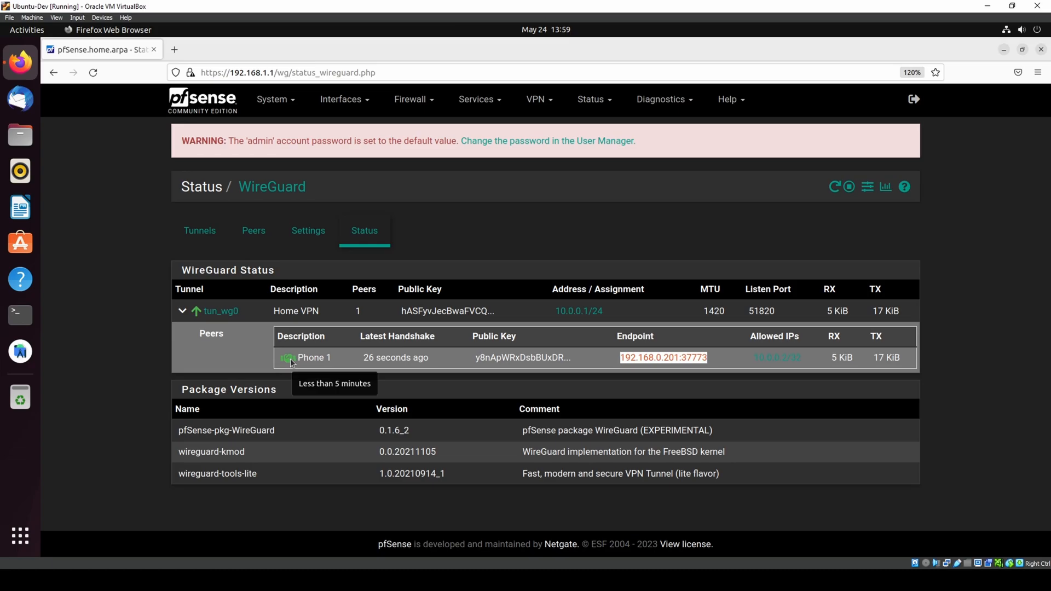
mouse_move(361, 355)
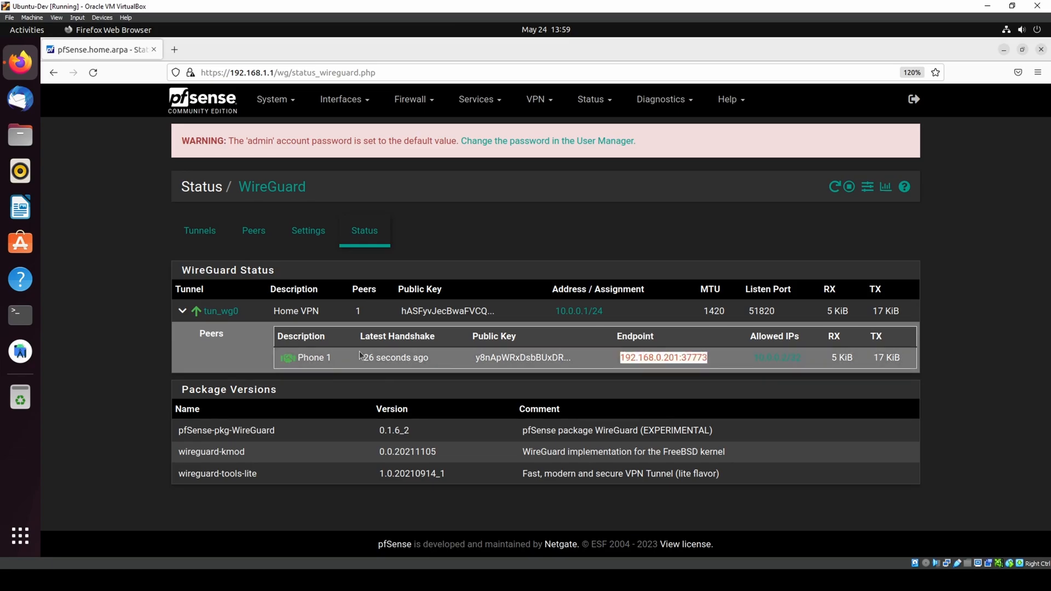
mouse_move(441, 382)
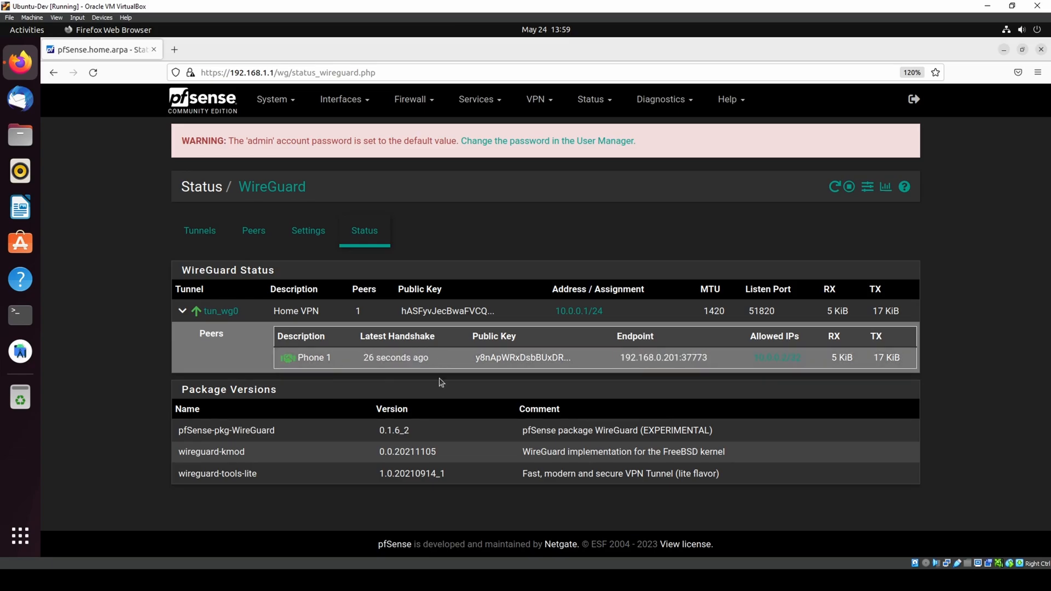
mouse_move(697, 373)
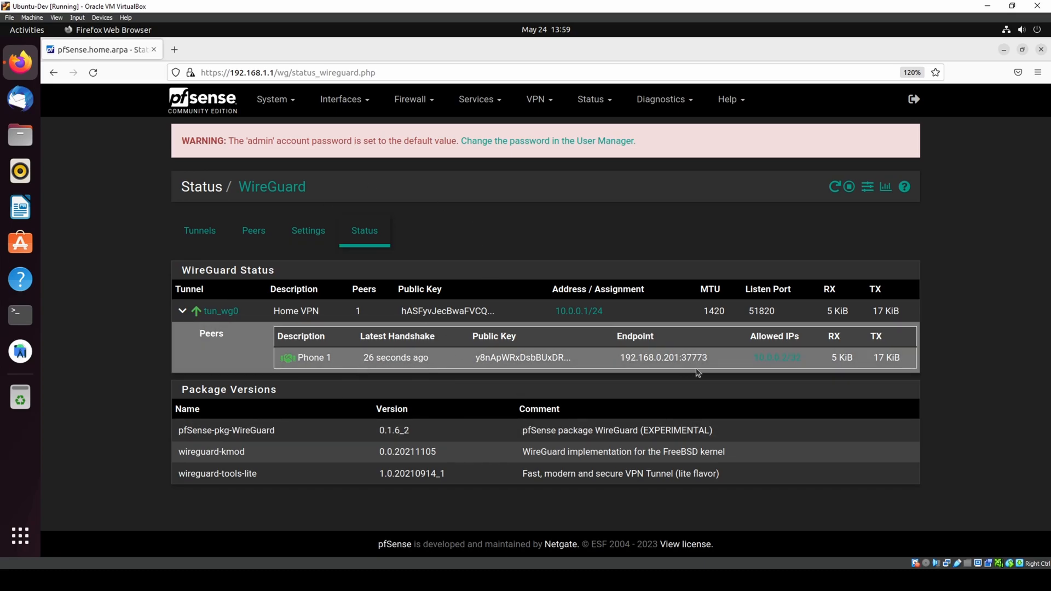
mouse_move(893, 356)
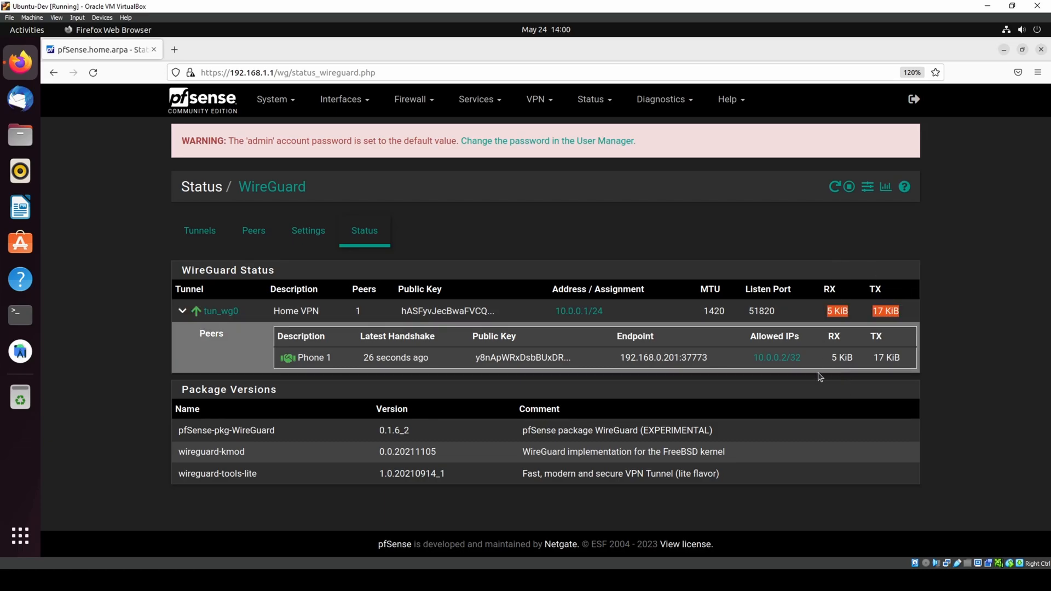
mouse_move(949, 377)
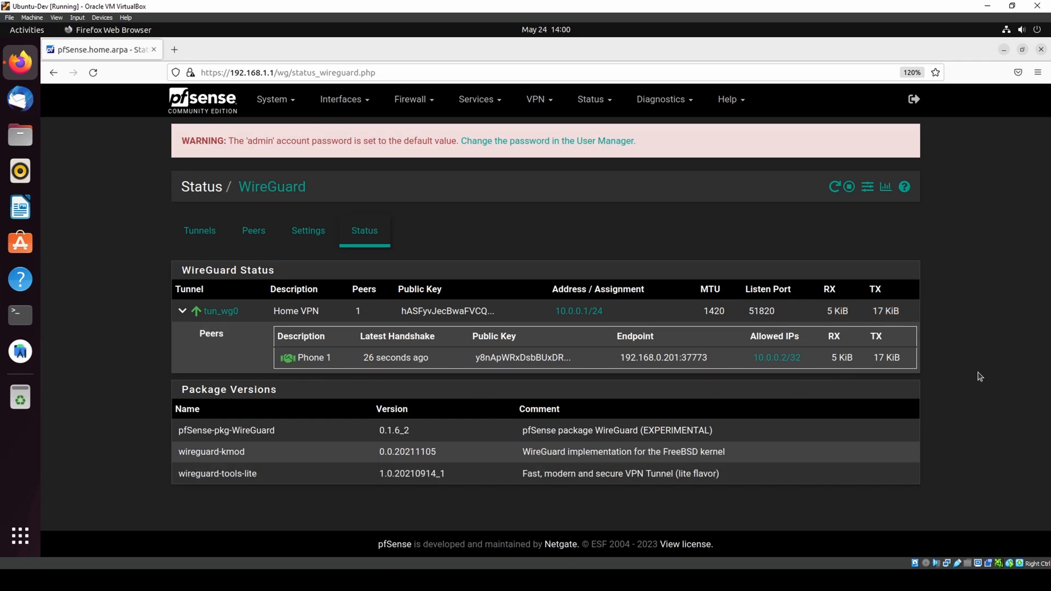
mouse_move(774, 257)
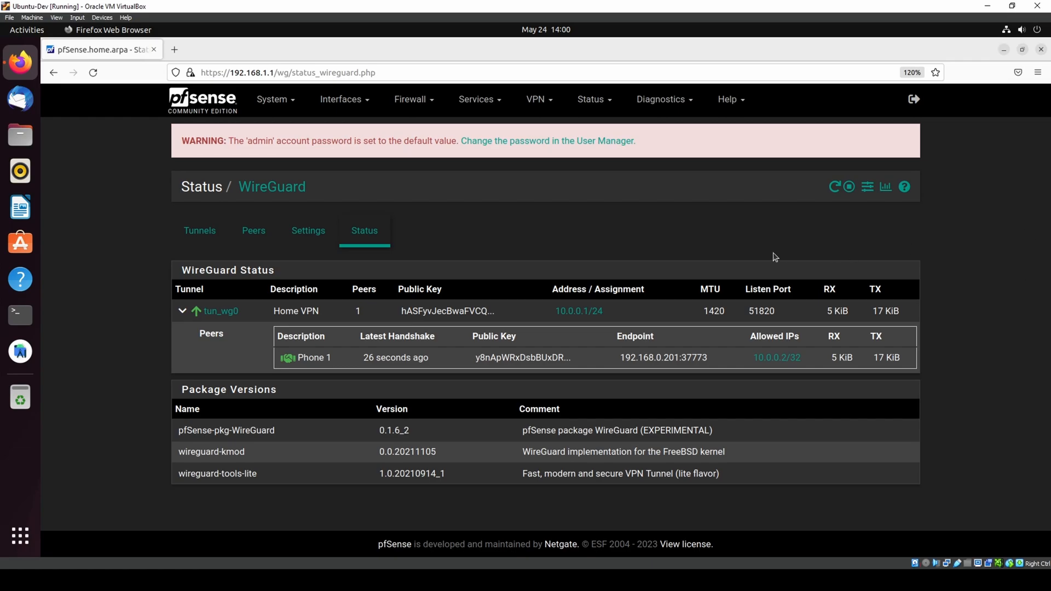
mouse_move(520, 151)
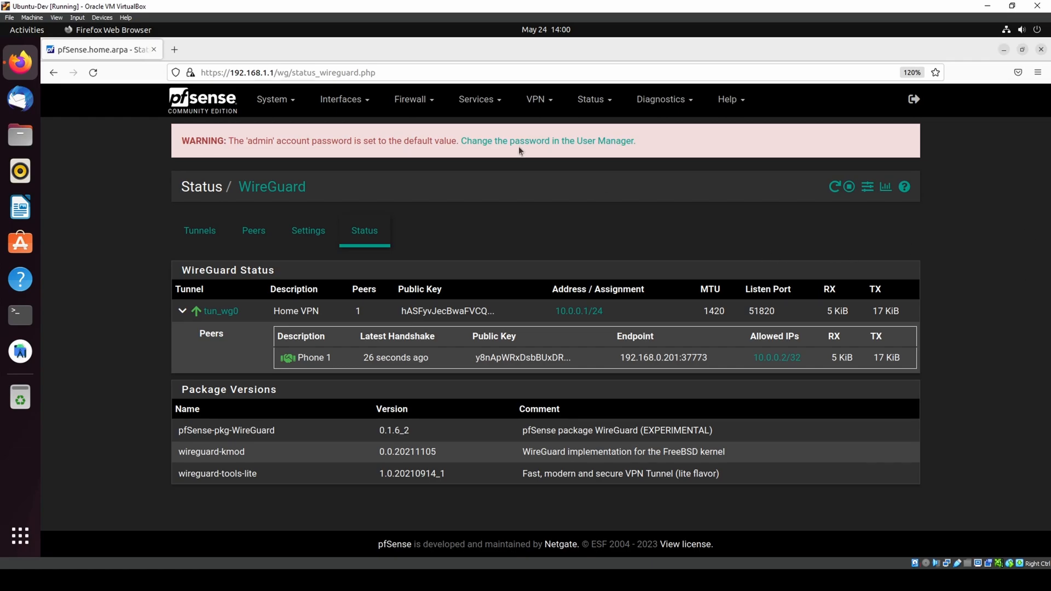